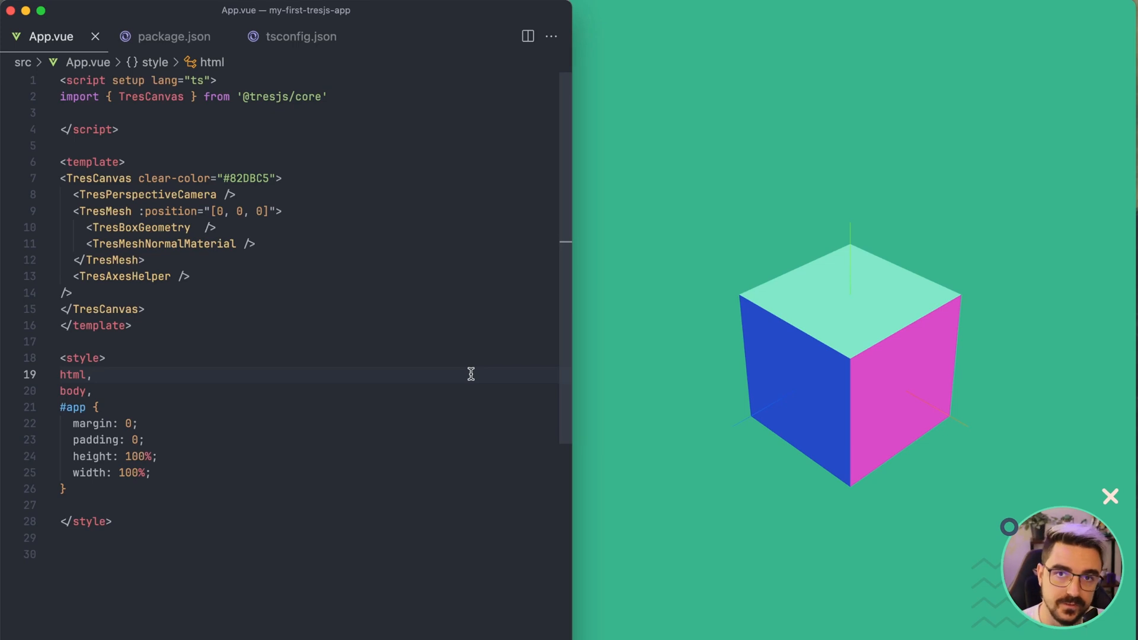
{"action": "mouse_move", "coordinate": [819, 367]}
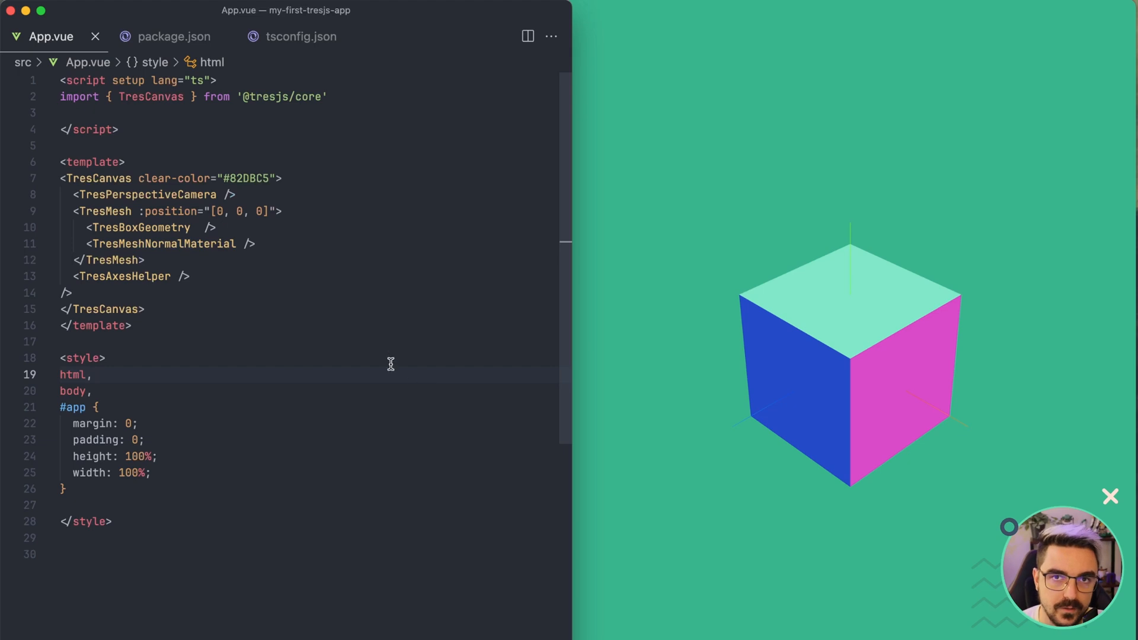
{"action": "mouse_move", "coordinate": [377, 336]}
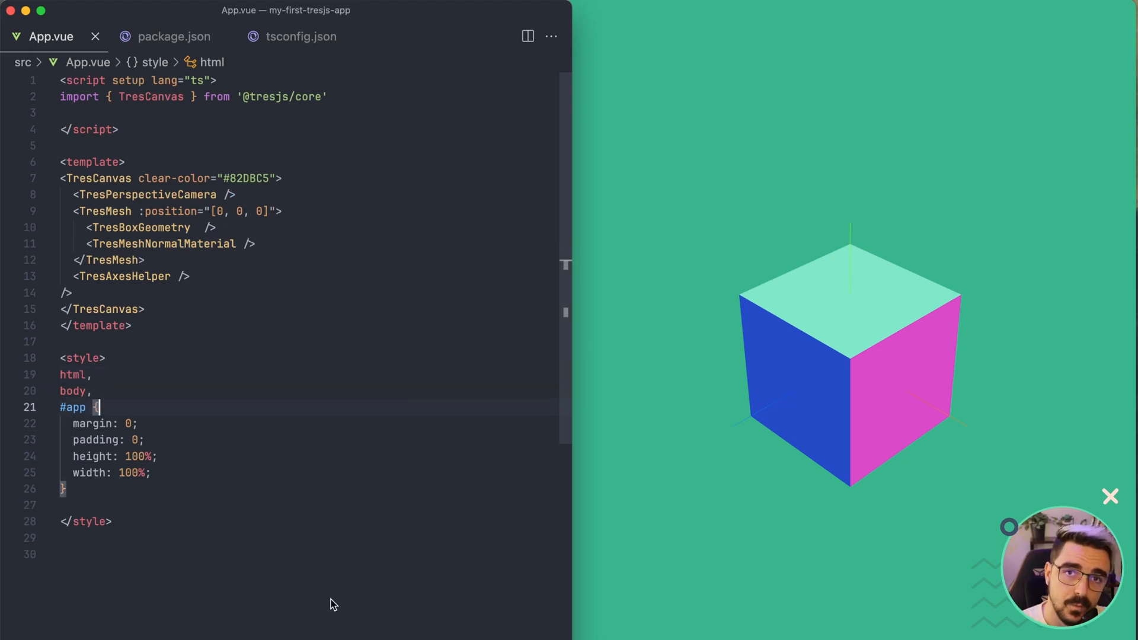
{"action": "mouse_move", "coordinate": [347, 601]}
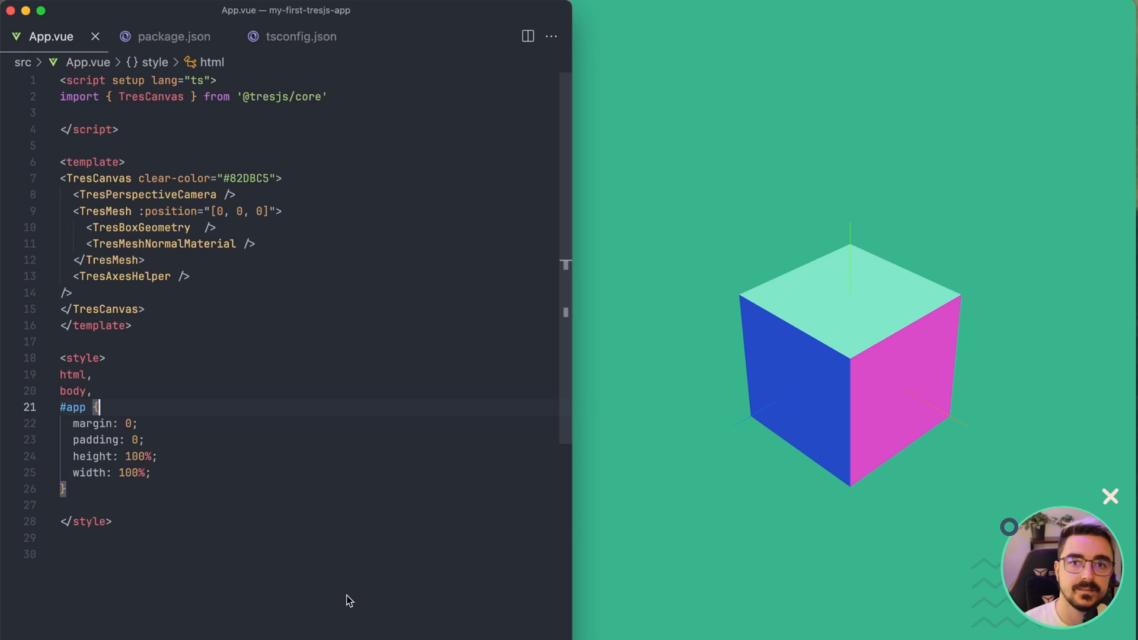
{"action": "mouse_move", "coordinate": [497, 481]}
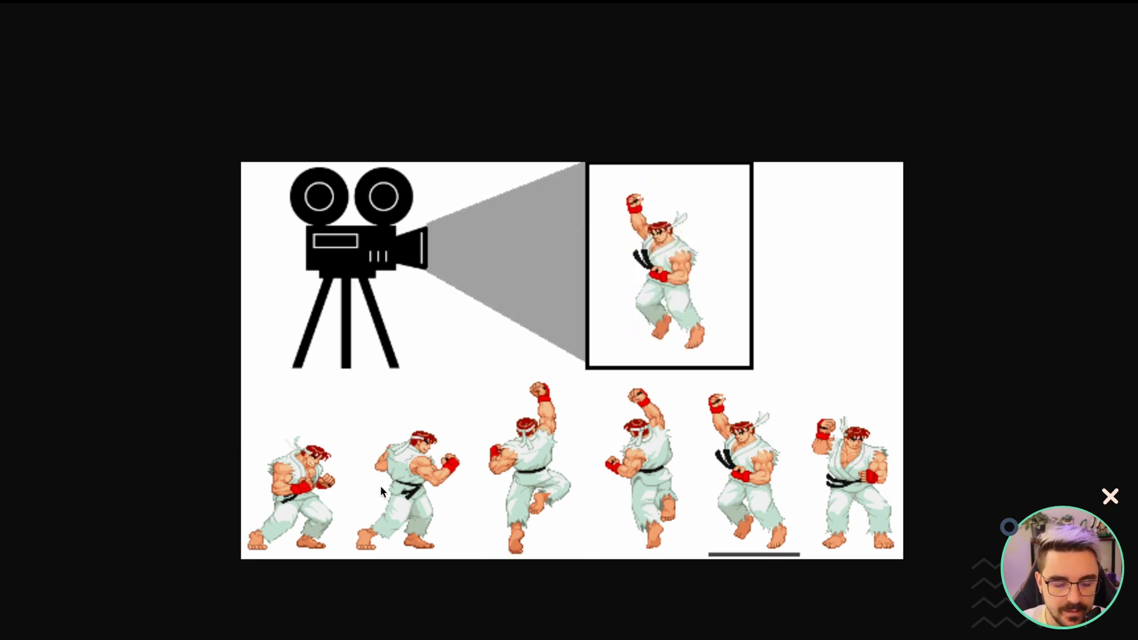
{"action": "mouse_move", "coordinate": [761, 594]}
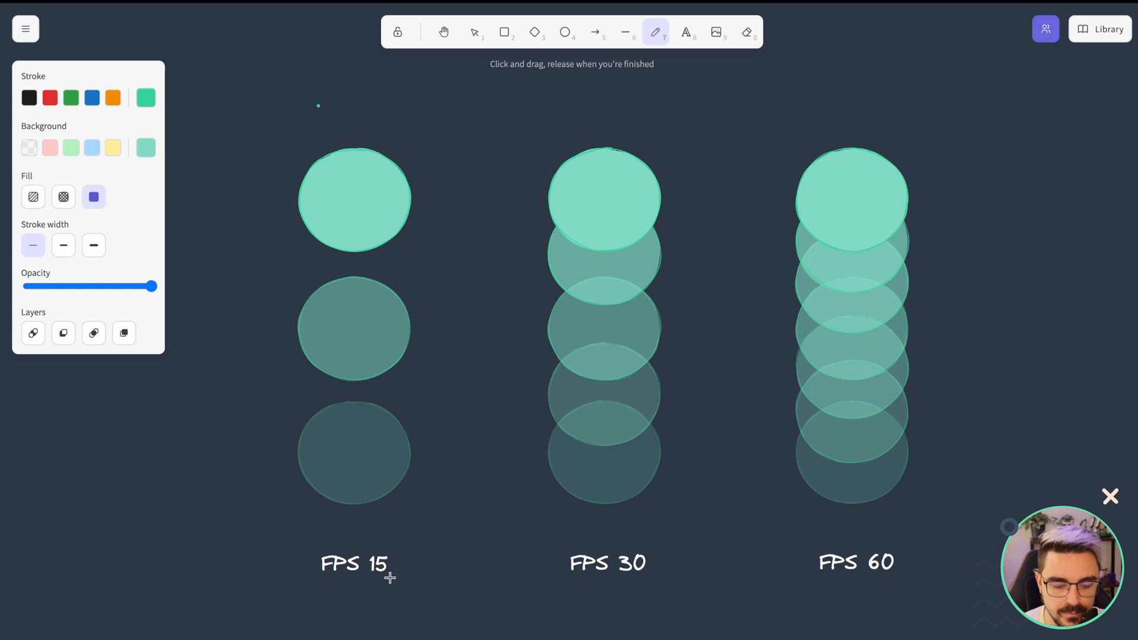
{"action": "mouse_move", "coordinate": [875, 581]}
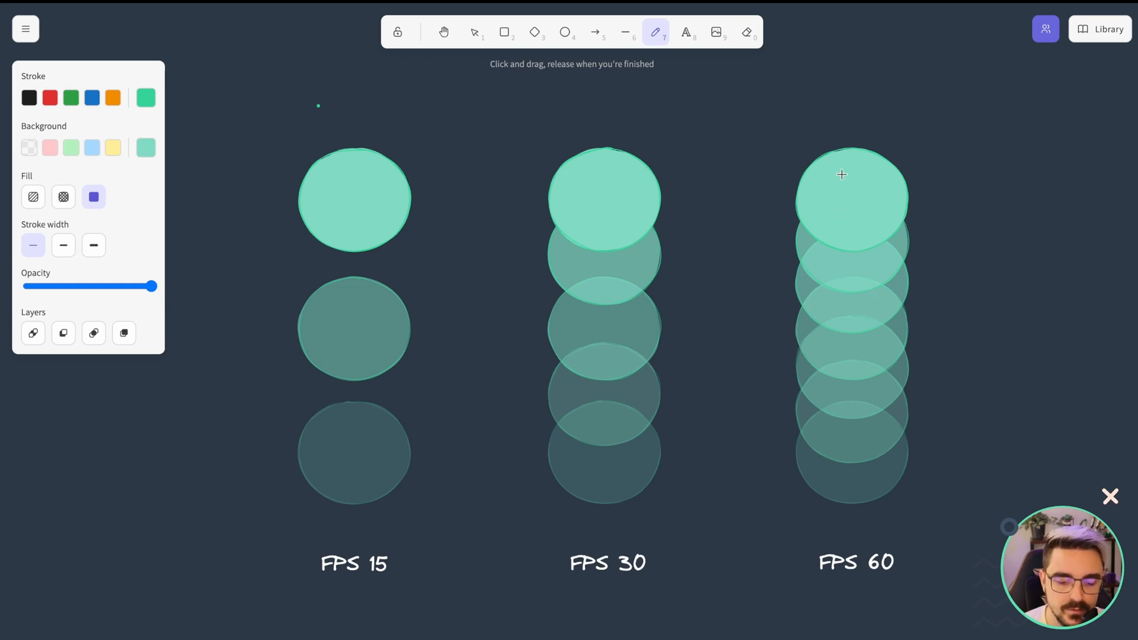
{"action": "mouse_move", "coordinate": [862, 453]}
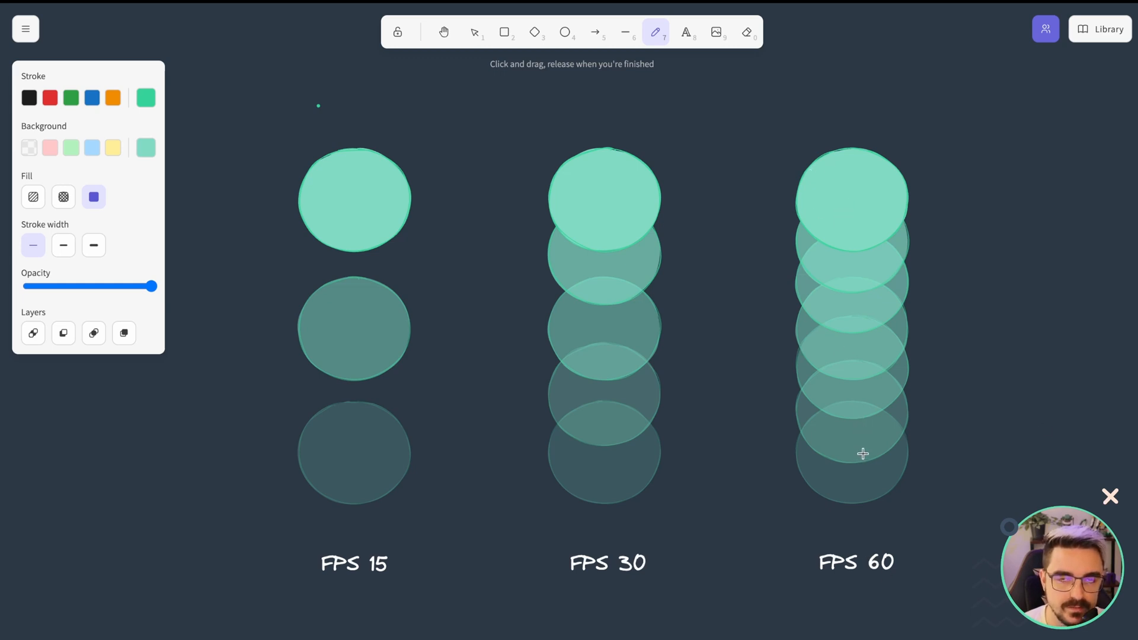
{"action": "mouse_move", "coordinate": [875, 382]}
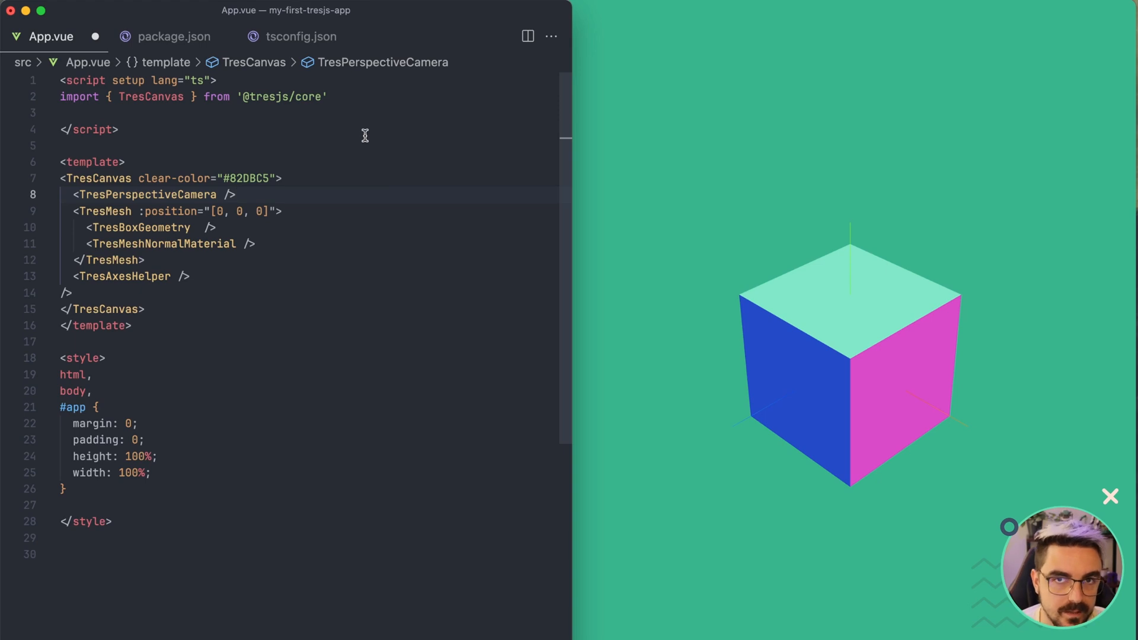
Step: Create const renderer = new WebGLRenderer(), auto-importing WebGLRenderer from three
{"action": "type", "text": "const renderer = ne"}
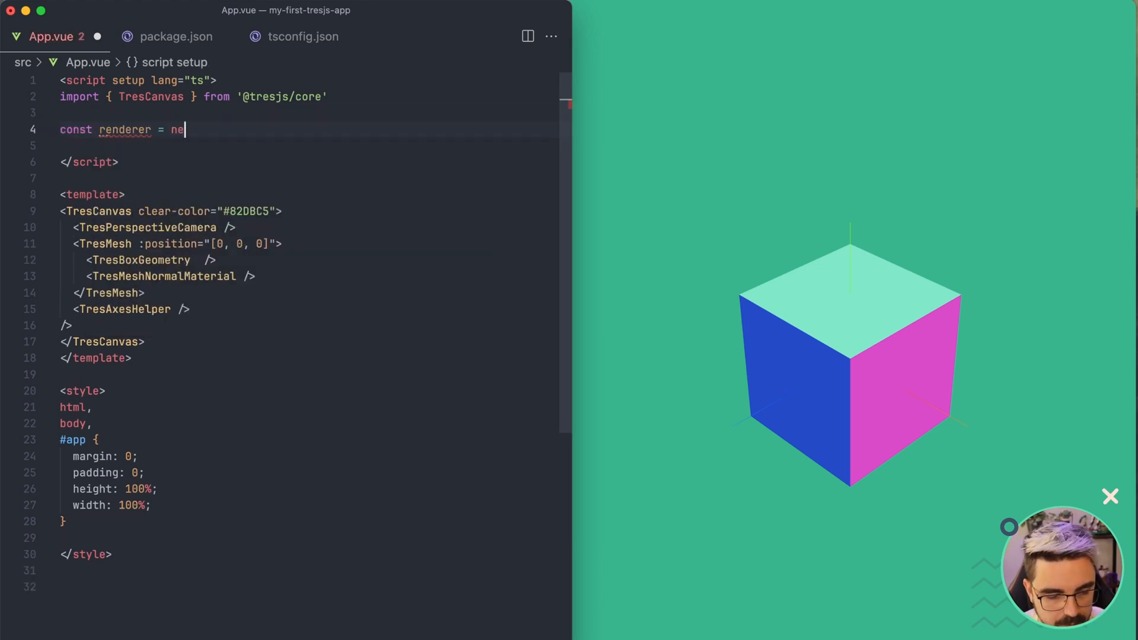
{"action": "type", "text": "w Web"}
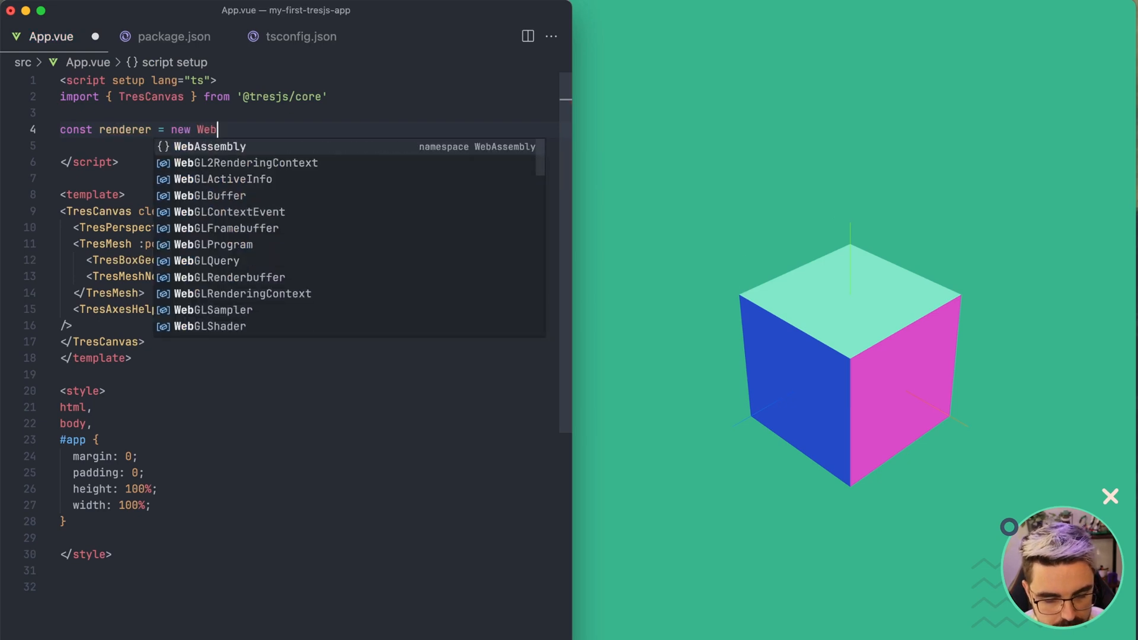
{"action": "type", "text": "GLRenderer"}
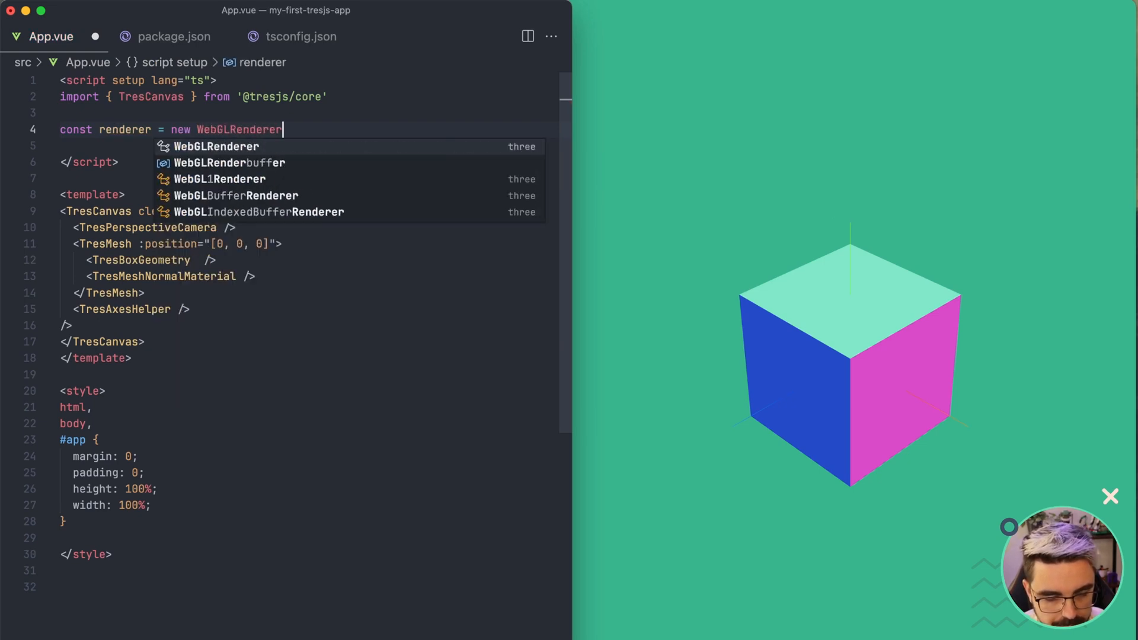
{"action": "left_click", "coordinate": [216, 147]}
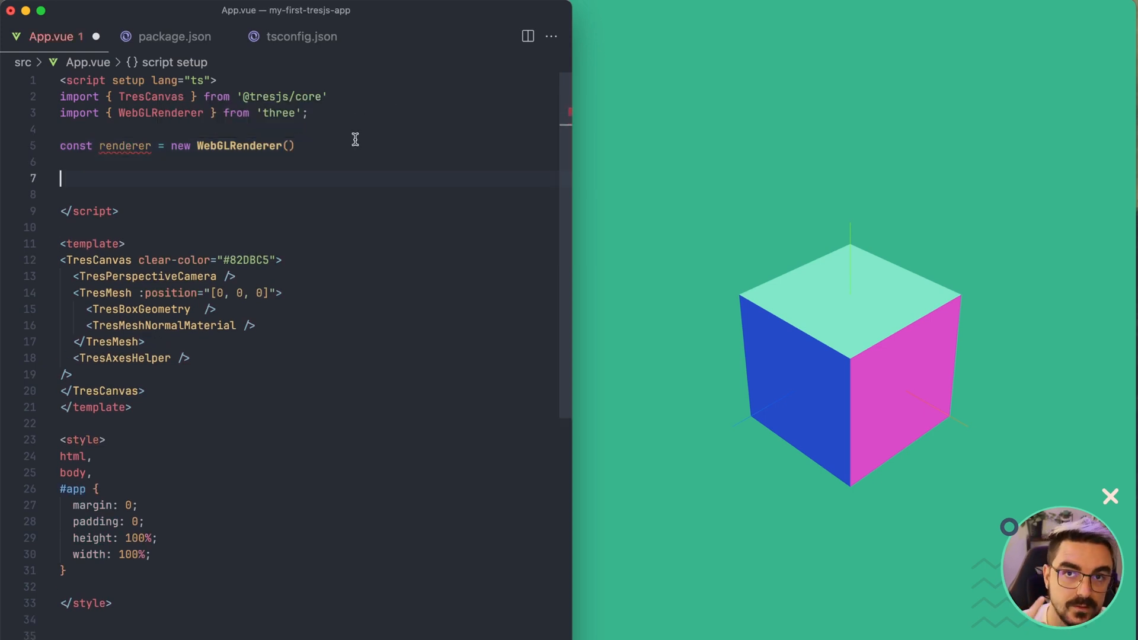
Step: Call renderer.render(scene, camera) and begin requestAnimationFrame on the line below
{"action": "type", "text": "renderer.render(scene"}
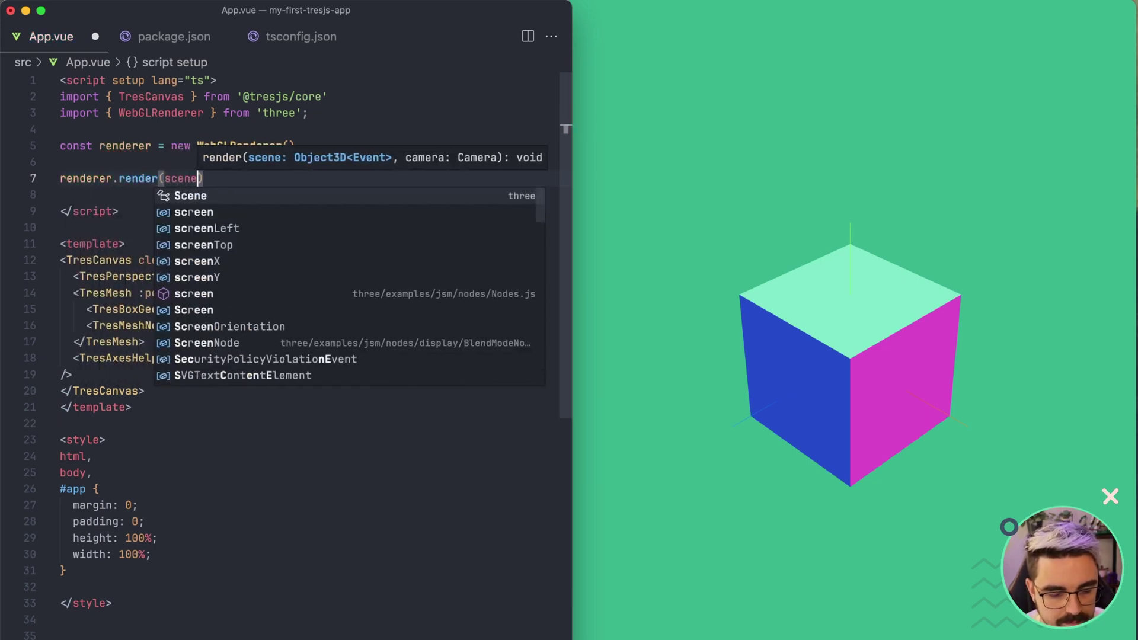
{"action": "type", "text": ", camera"}
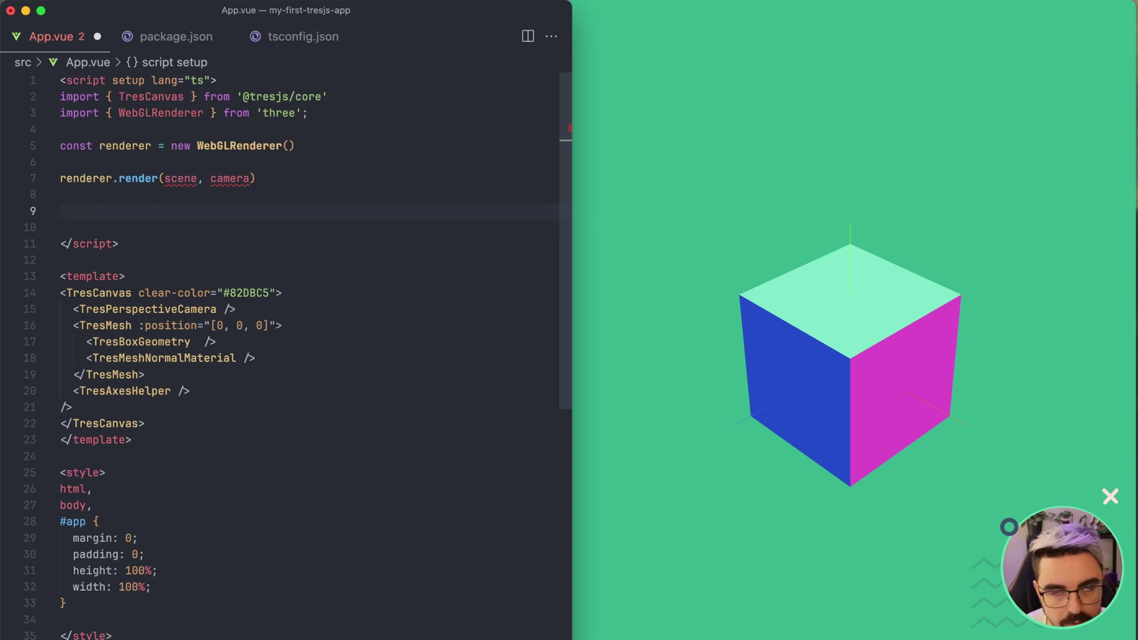
{"action": "type", "text": "reqe"}
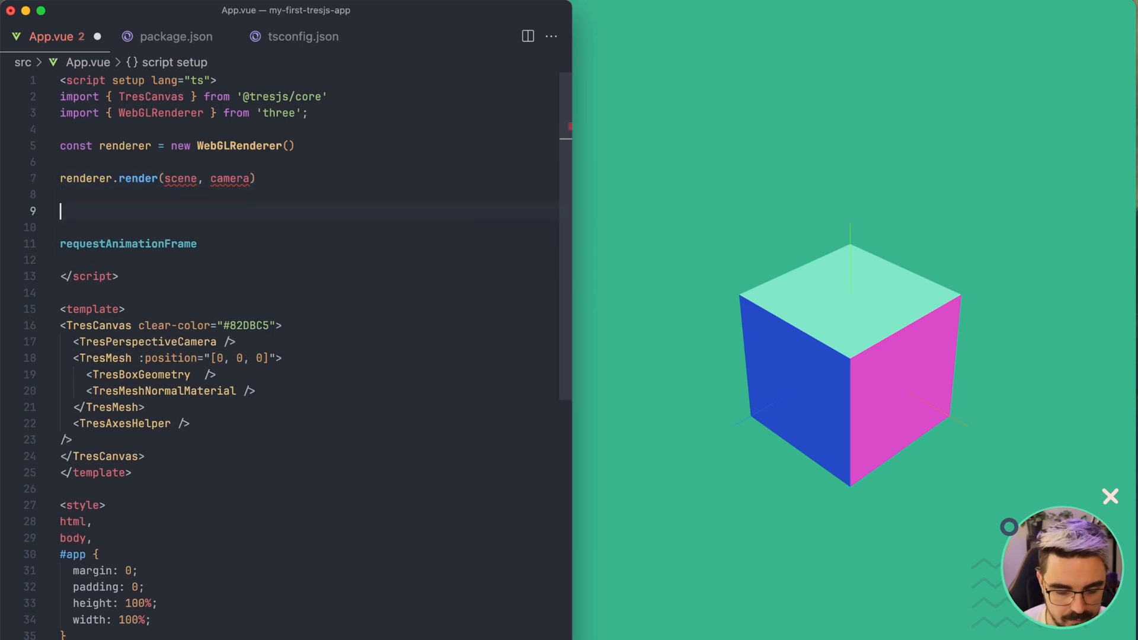
Step: Wrap the render call in const loop = () => { ... } that calls requestAnimationFrame(loop)
{"action": "type", "text": "const loop"}
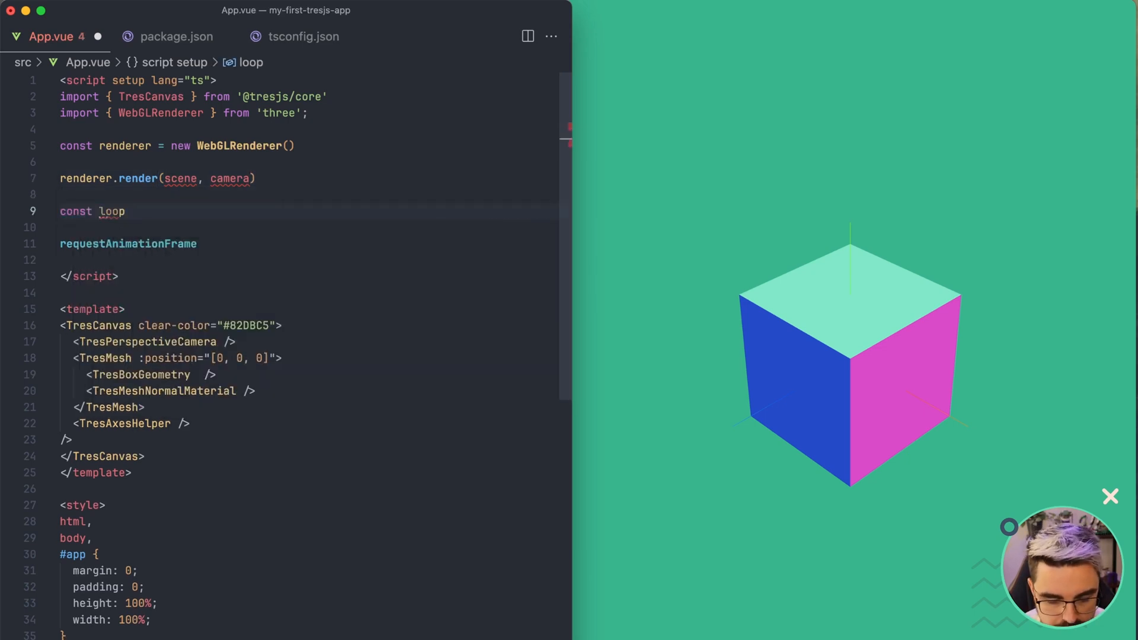
{"action": "type", "text": "= () => {"}
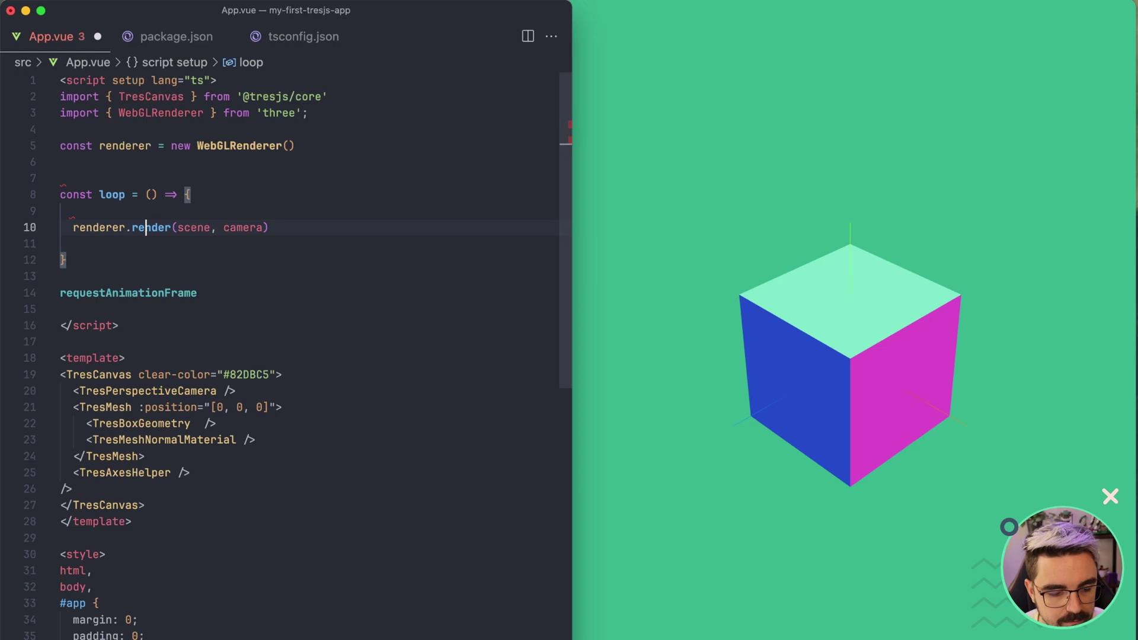
{"action": "type", "text": "requestAnimationFrame"}
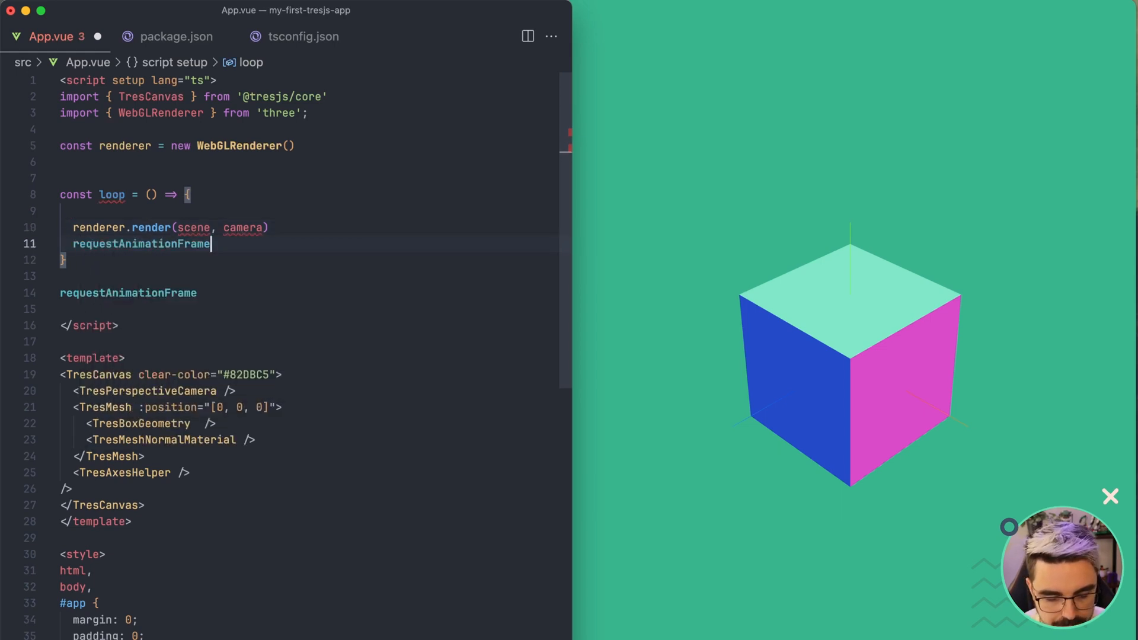
{"action": "type", "text": "(l"}
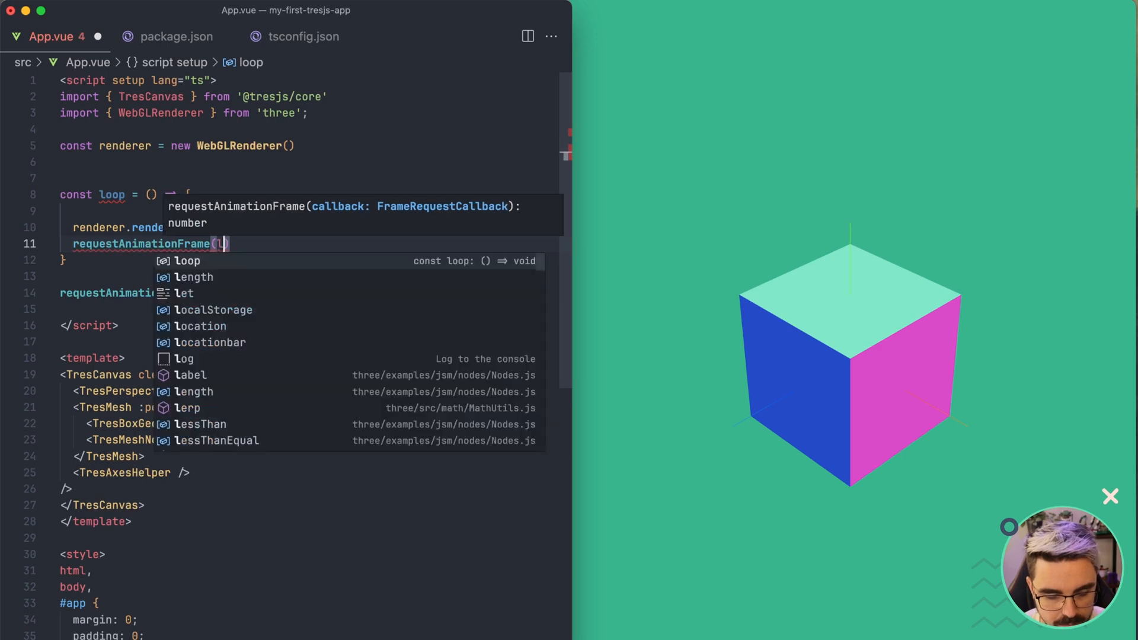
{"action": "key", "text": "Enter"}
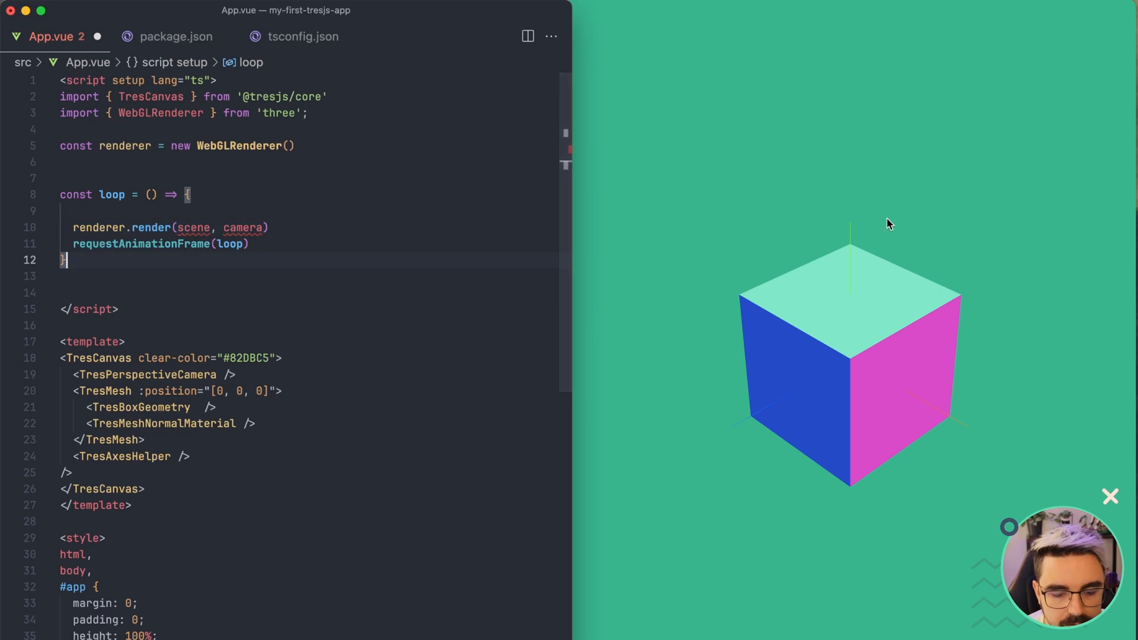
{"action": "mouse_move", "coordinate": [897, 409]}
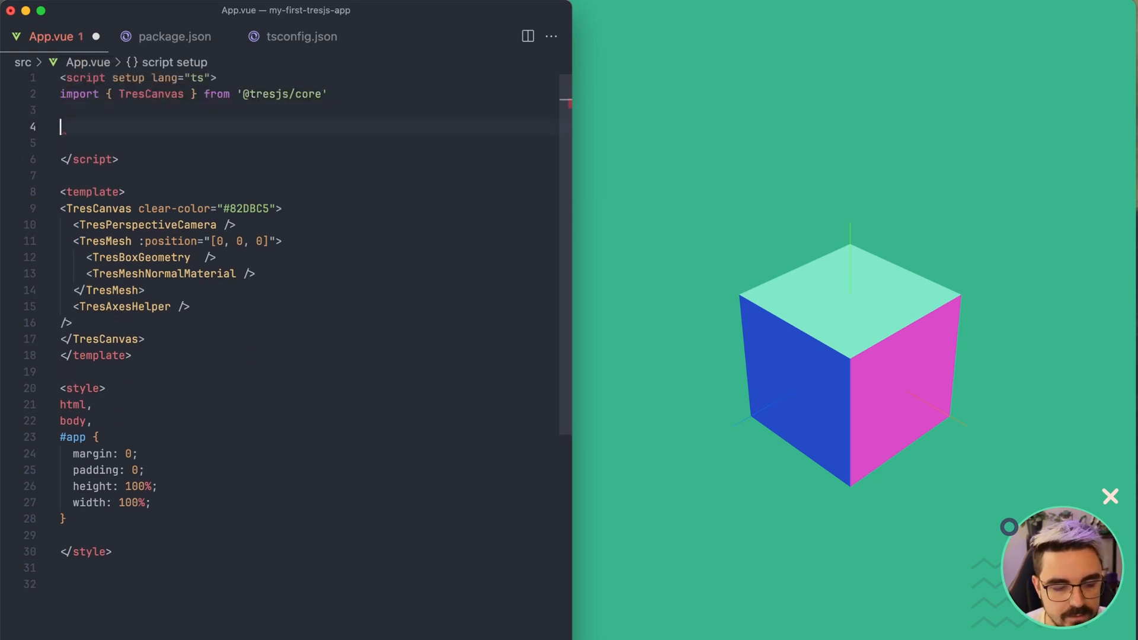
Step: Import useRenderLoop, write const { onLoop } = useRenderLoop(), and start an onLoop callback
{"action": "type", "text": ","}
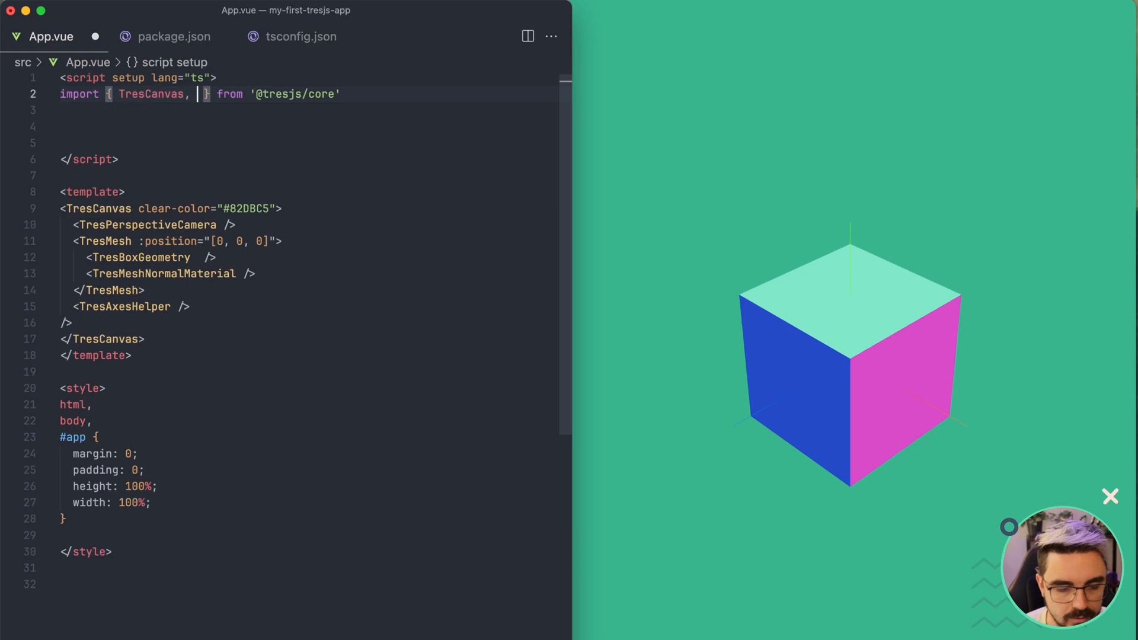
{"action": "type", "text": "useRenderLoop"}
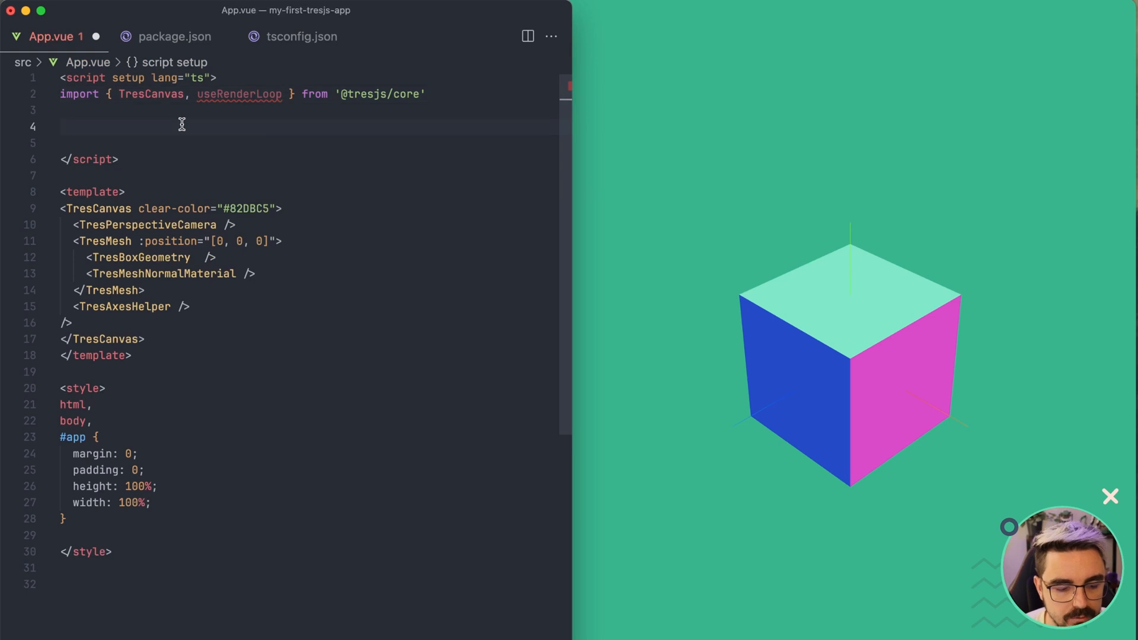
{"action": "type", "text": "const {"}
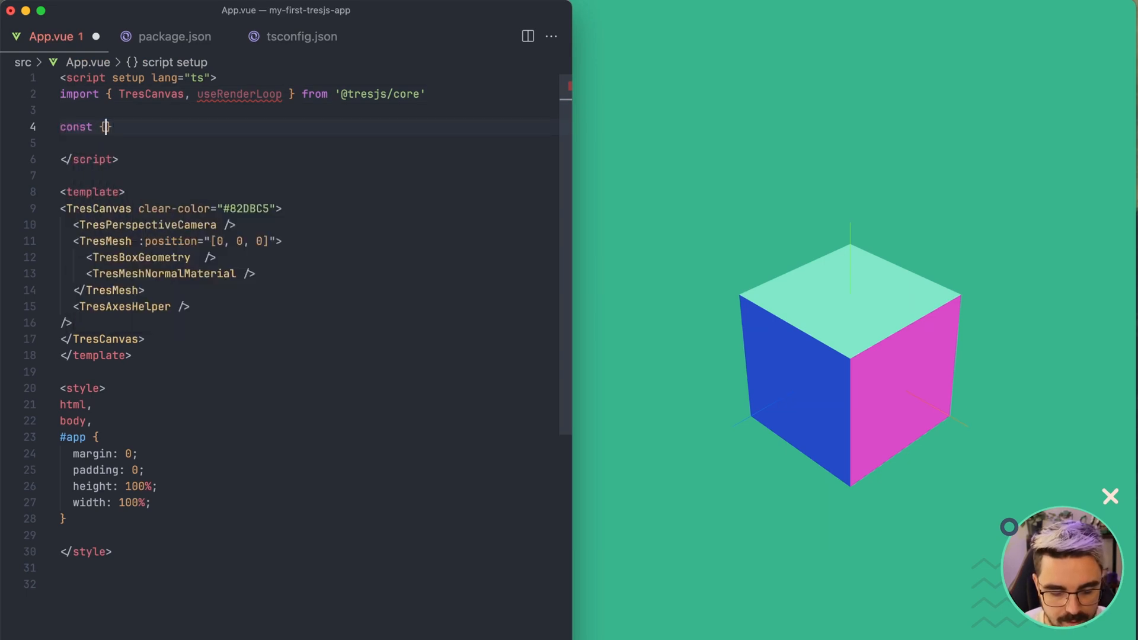
{"action": "type", "text": "onLoo"}
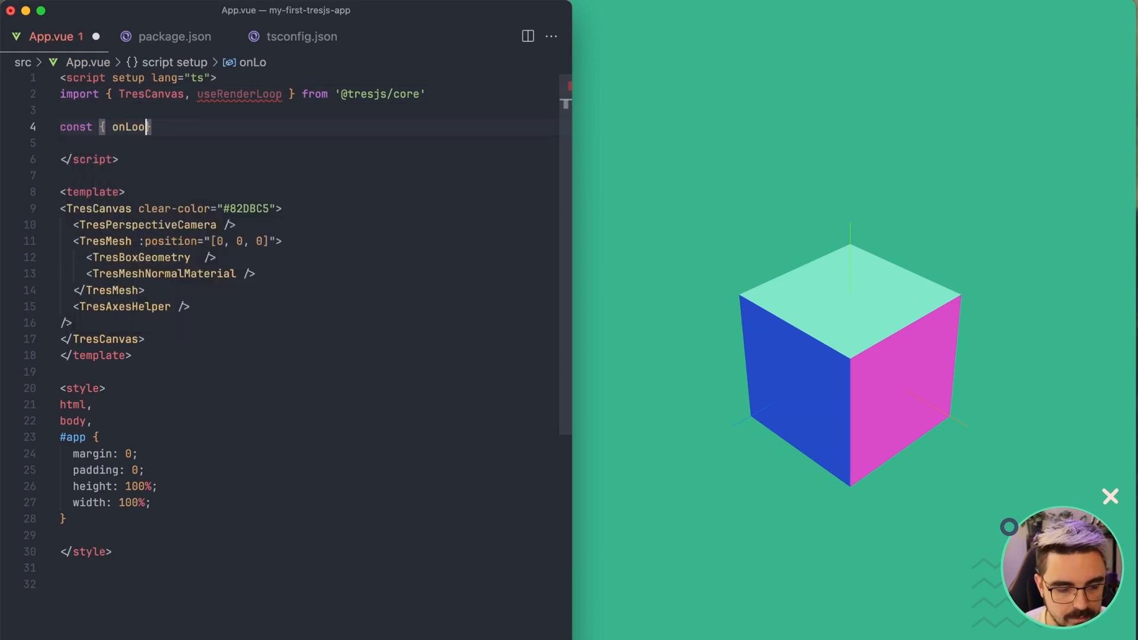
{"action": "type", "text": "p } ="}
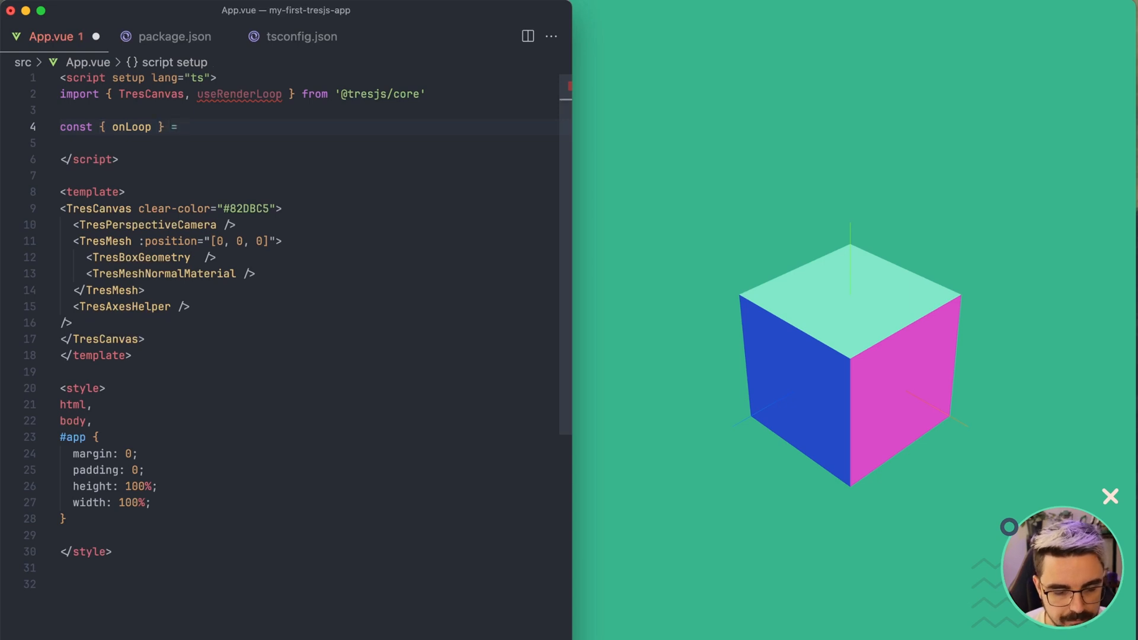
{"action": "type", "text": "useRenderLoop("}
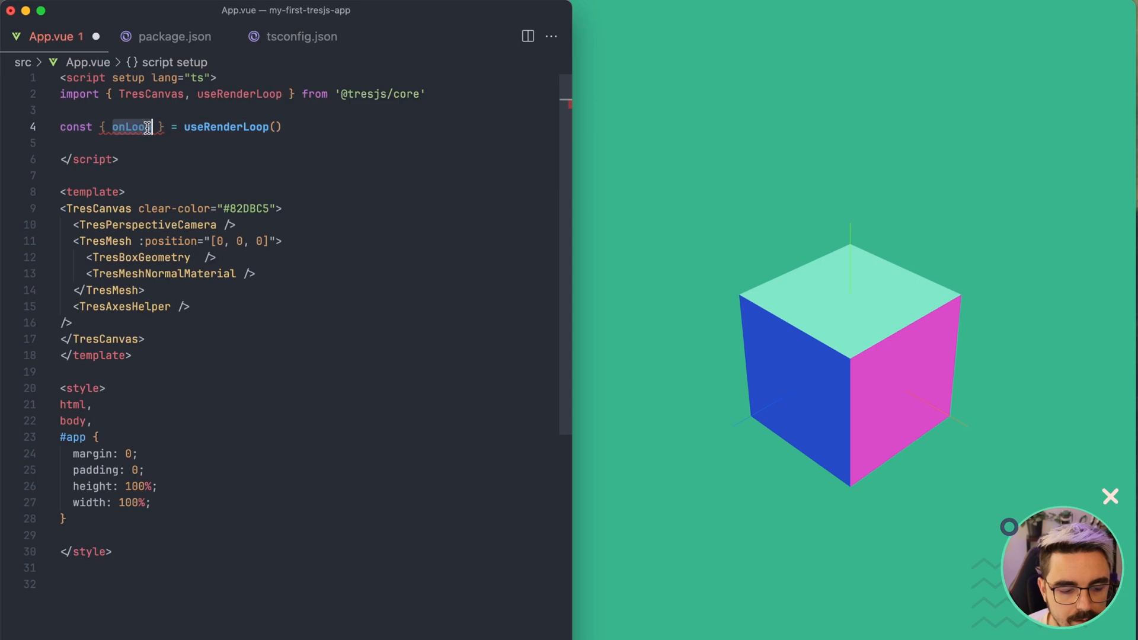
{"action": "type", "text": "onLoop(()"}
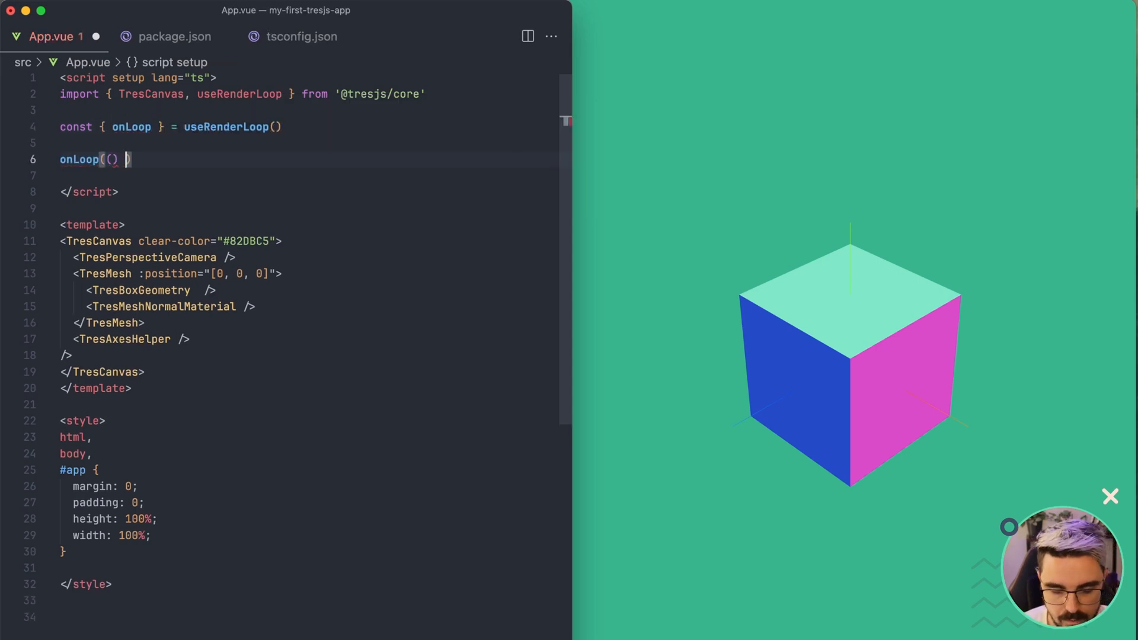
{"action": "type", "text": "=> {"}
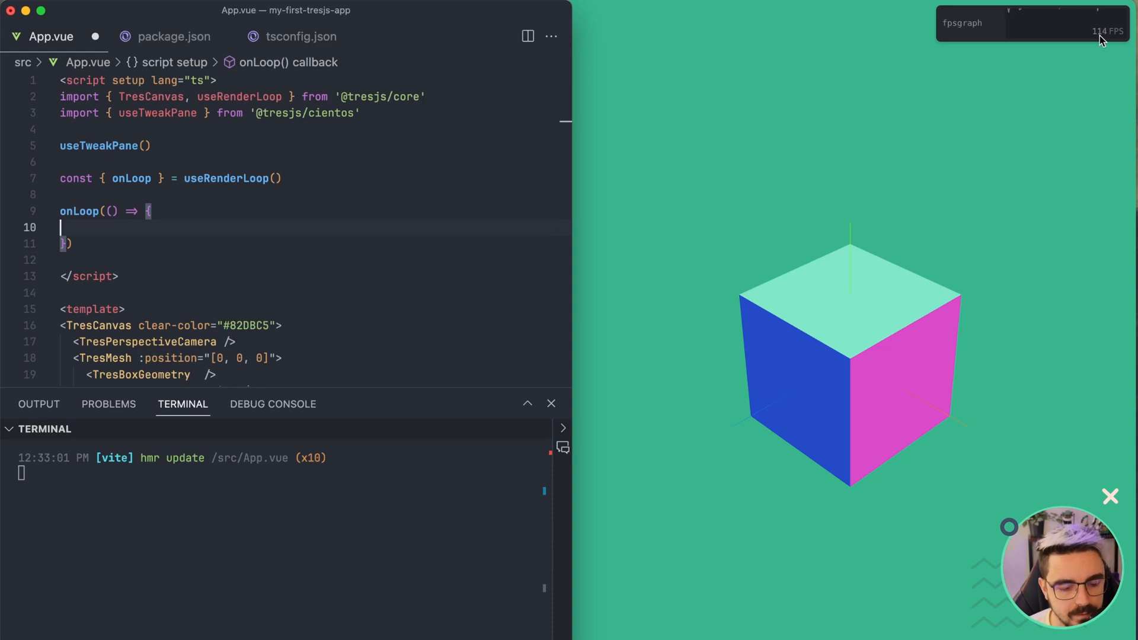
{"action": "mouse_move", "coordinate": [658, 280]}
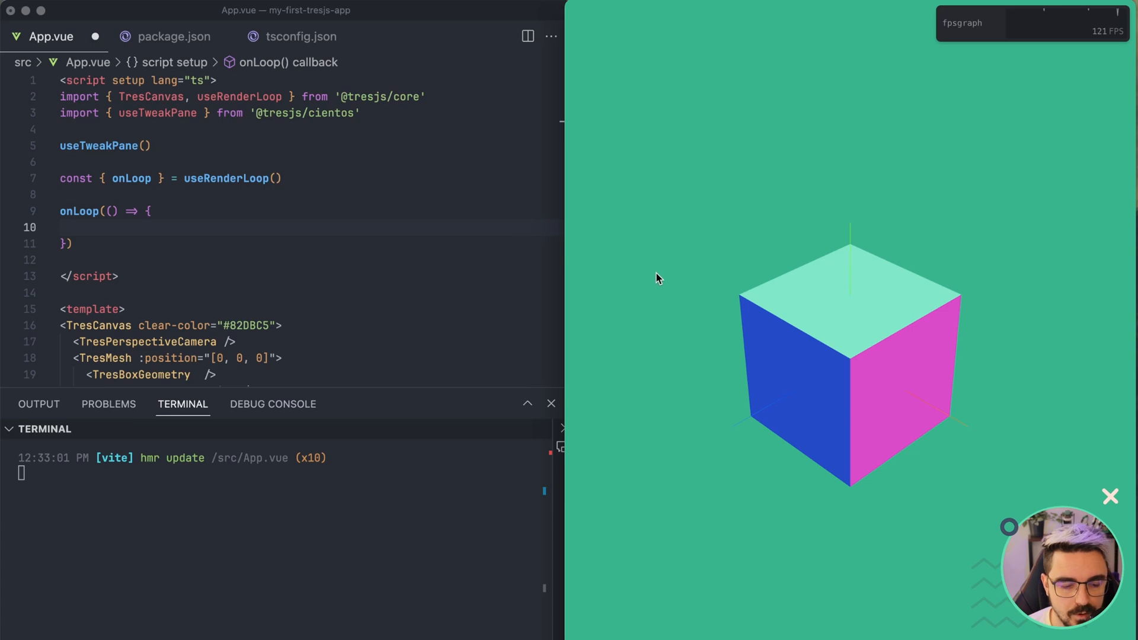
{"action": "mouse_move", "coordinate": [286, 318]}
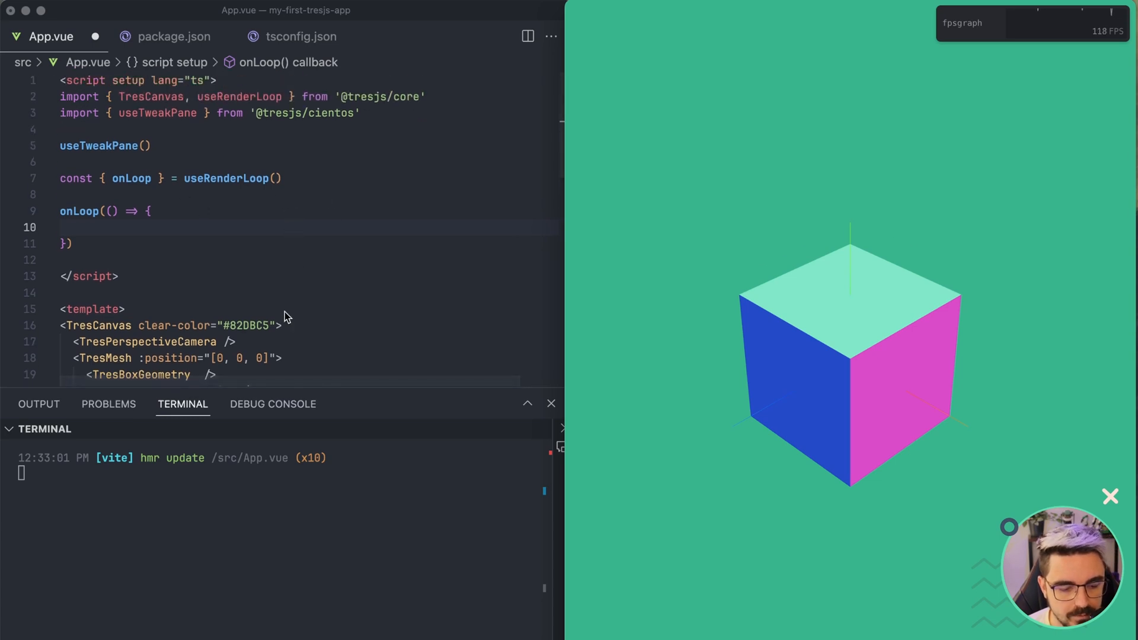
Step: Scroll down App.vue to the empty onLoop callback while the FPS graph runs
{"action": "scroll", "scroll_direction": "down", "scroll_amount": 3}
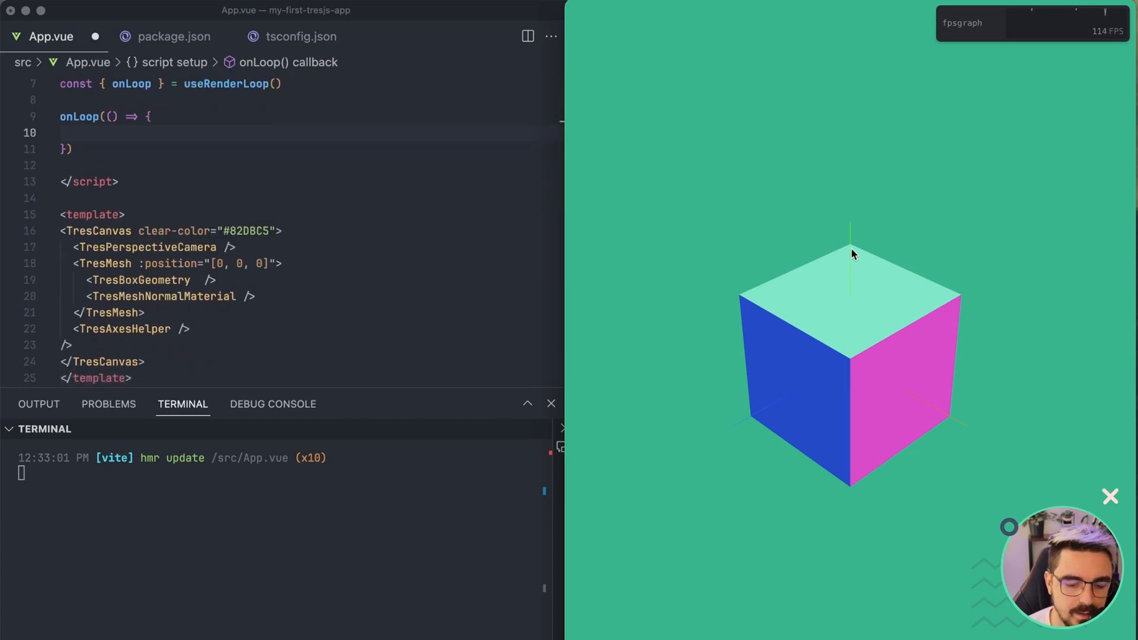
{"action": "mouse_move", "coordinate": [386, 304]}
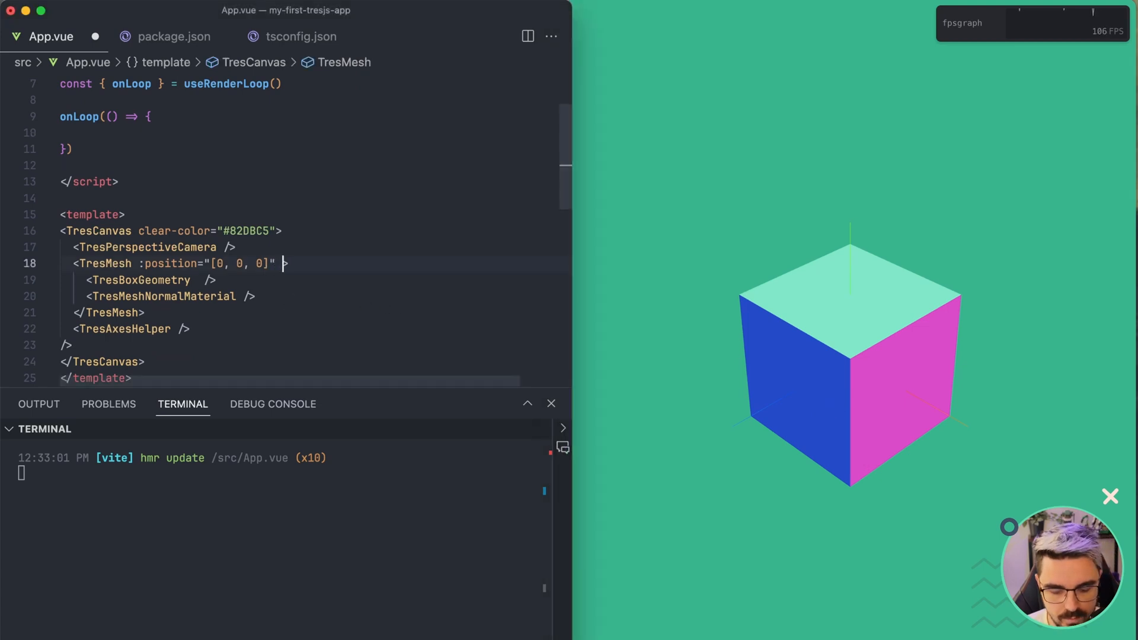
Step: Add :rotation="[0, rotationY, rotationZ]" to the TresMesh tag after its position attribute
{"action": "type", "text": ":rotation=\"["}
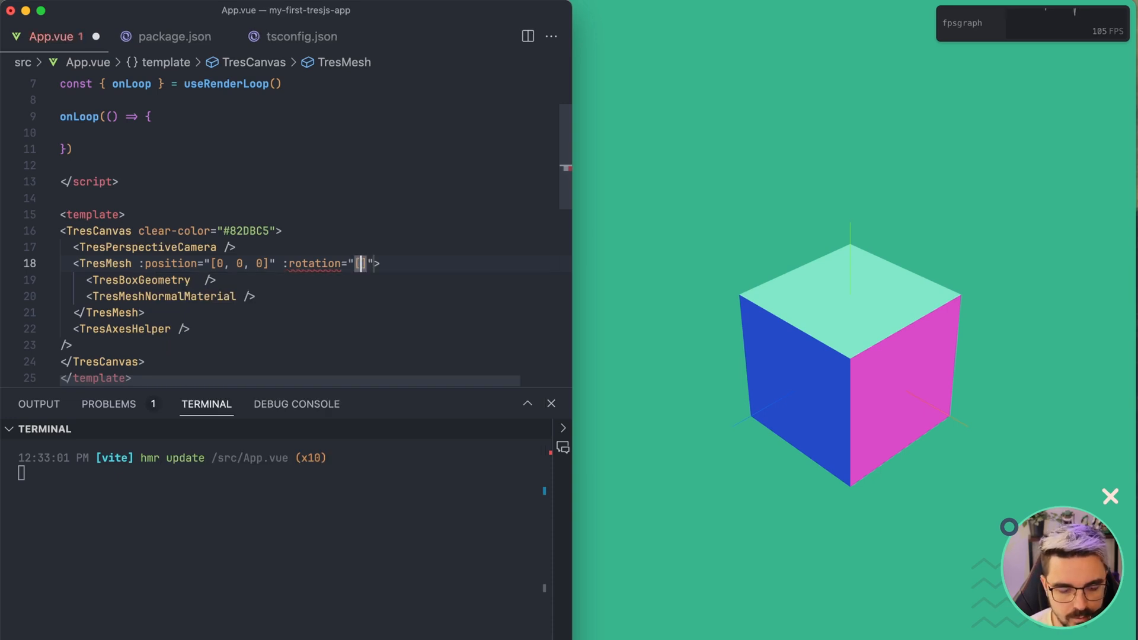
{"action": "type", "text": "0,"}
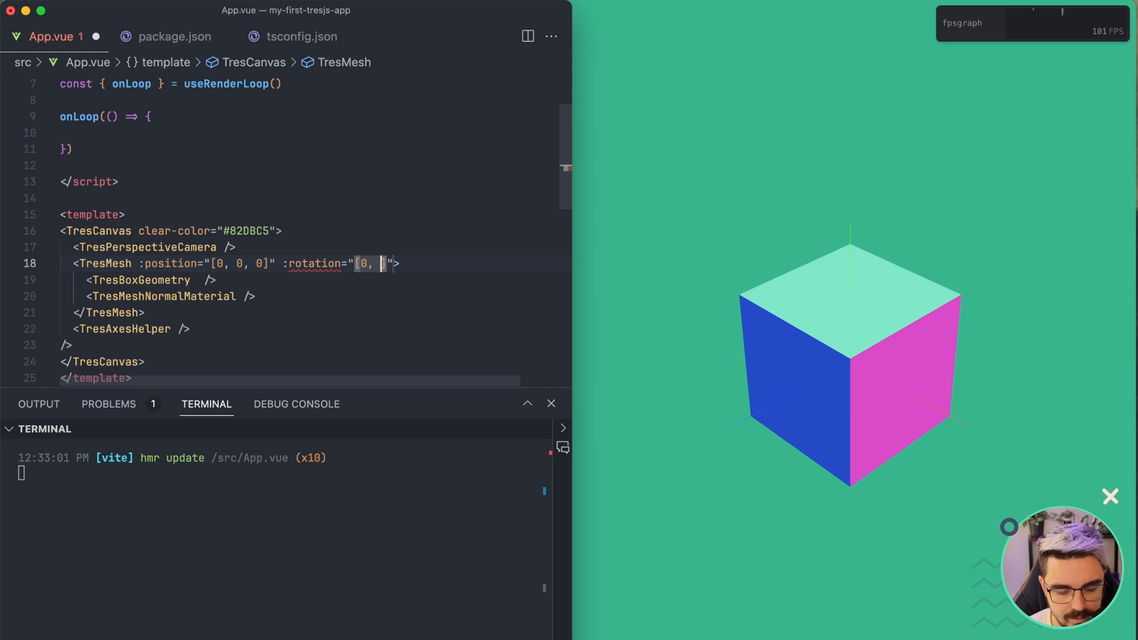
{"action": "type", "text": "rotationY,"}
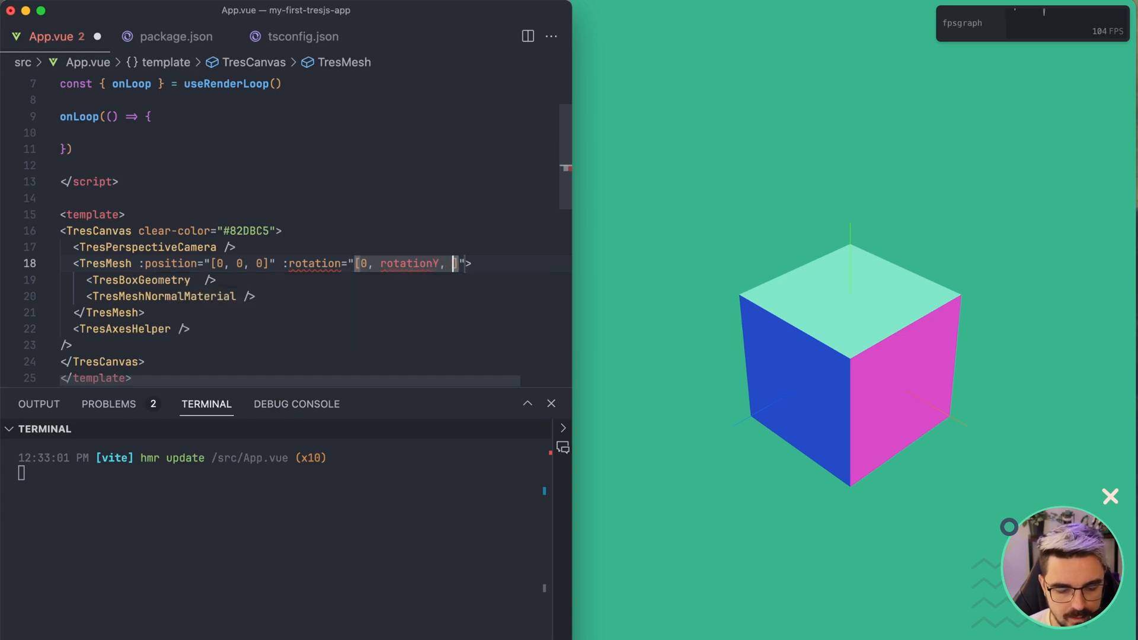
{"action": "type", "text": "rotationZ"}
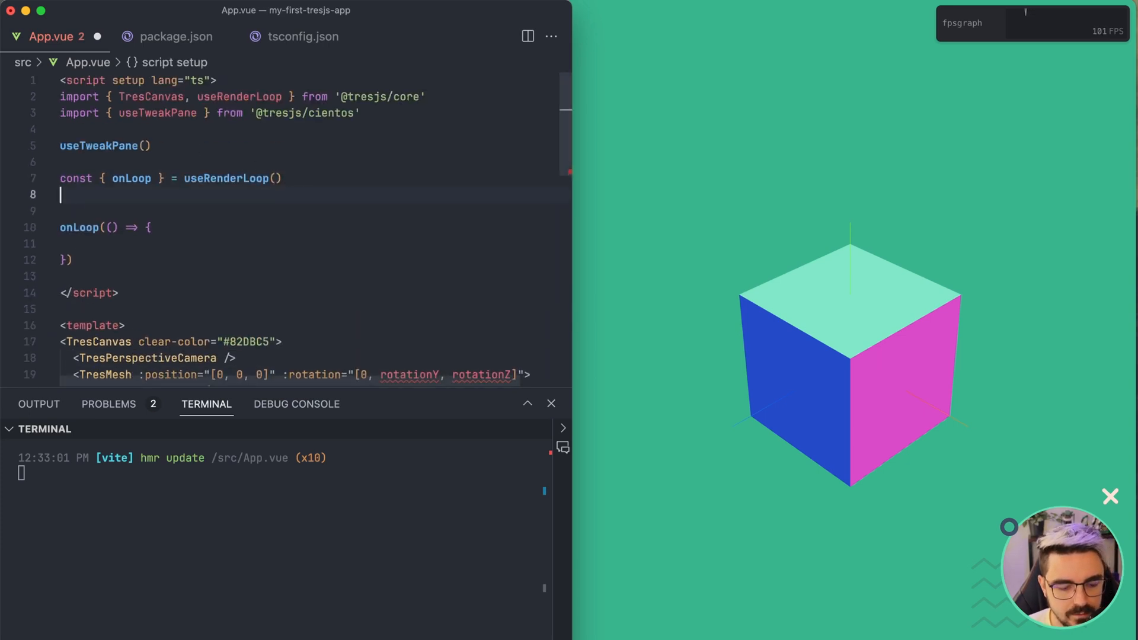
Step: Declare const rotationY = ref(0) and add the ref import from vue via quick fix
{"action": "type", "text": "const"}
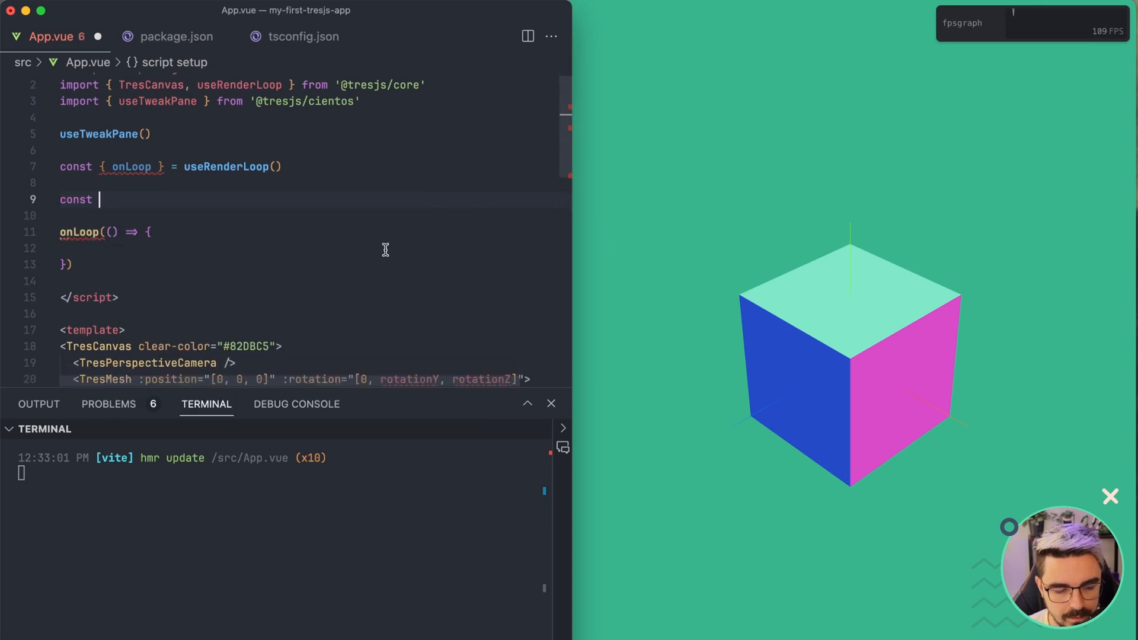
{"action": "scroll", "scroll_direction": "down", "scroll_amount": 3}
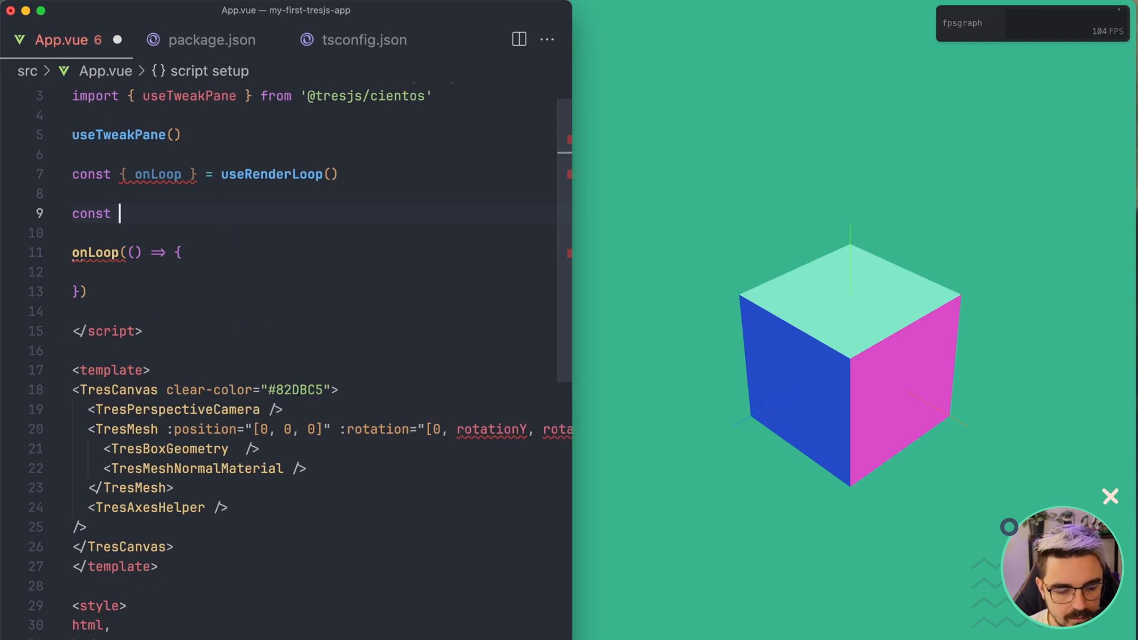
{"action": "type", "text": "rotationY = ref(0"}
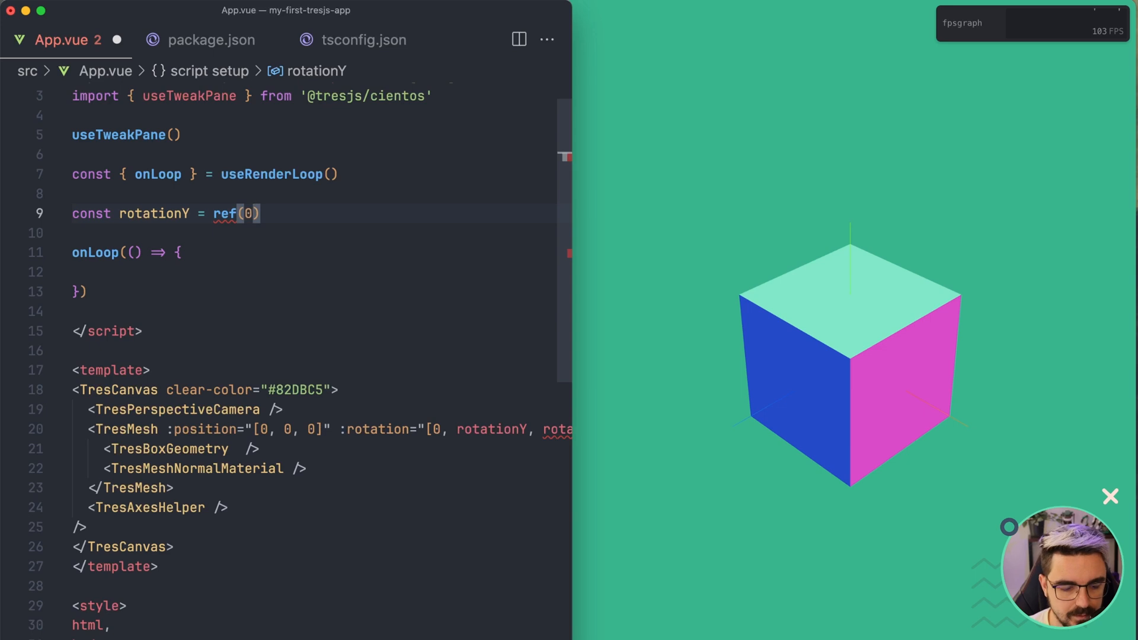
{"action": "left_click", "coordinate": [226, 213]}
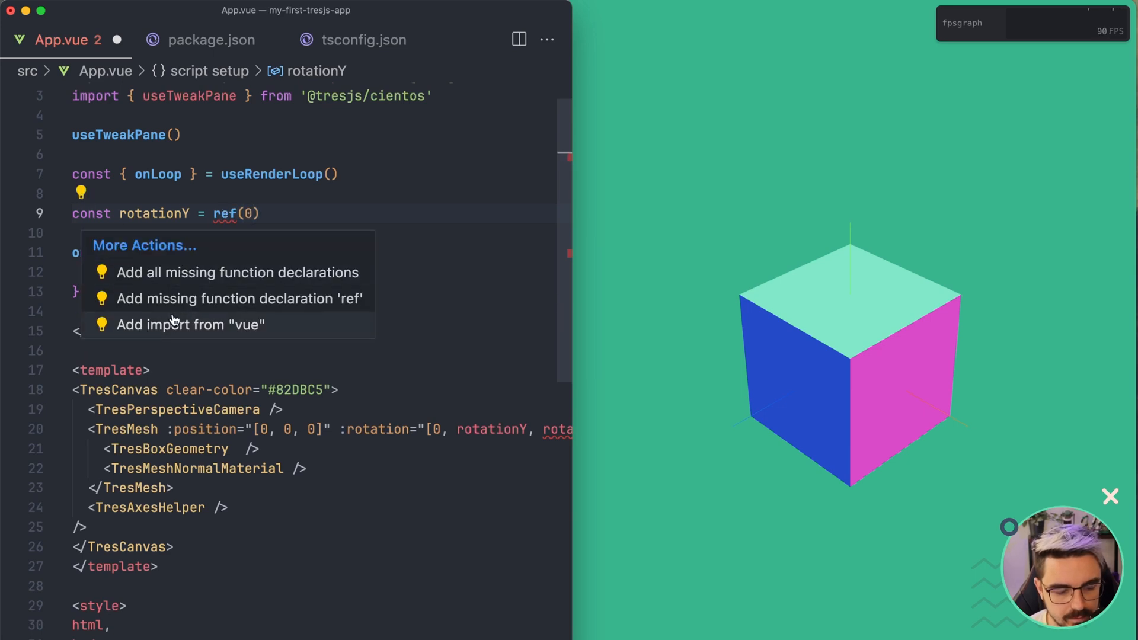
{"action": "left_click", "coordinate": [191, 325]}
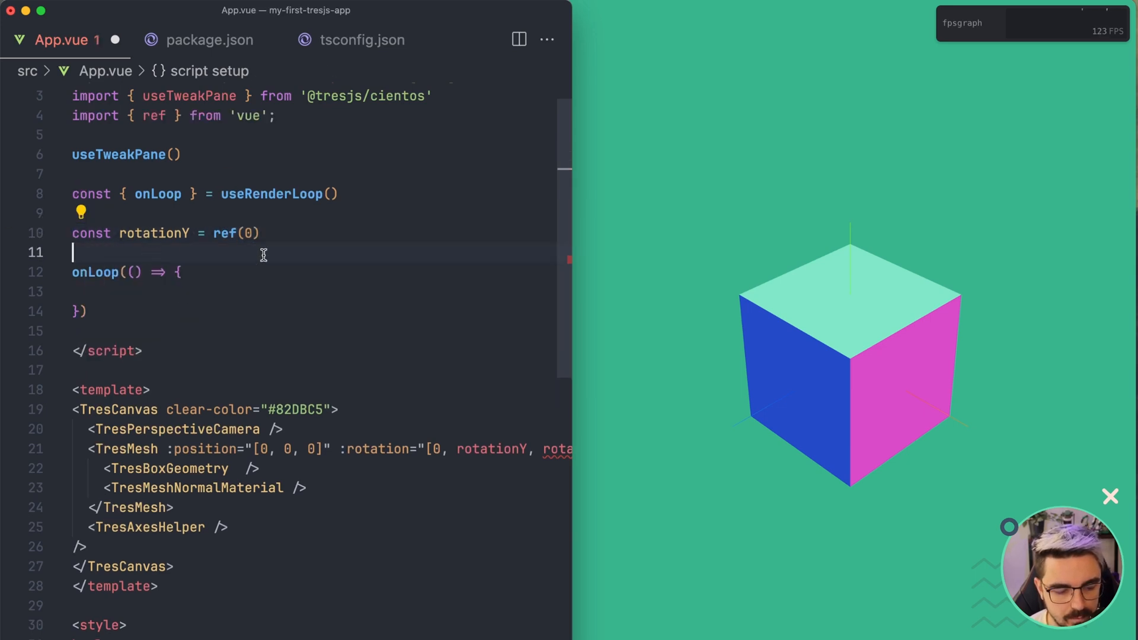
{"action": "type", "text": "const rotationY = ref(0)"}
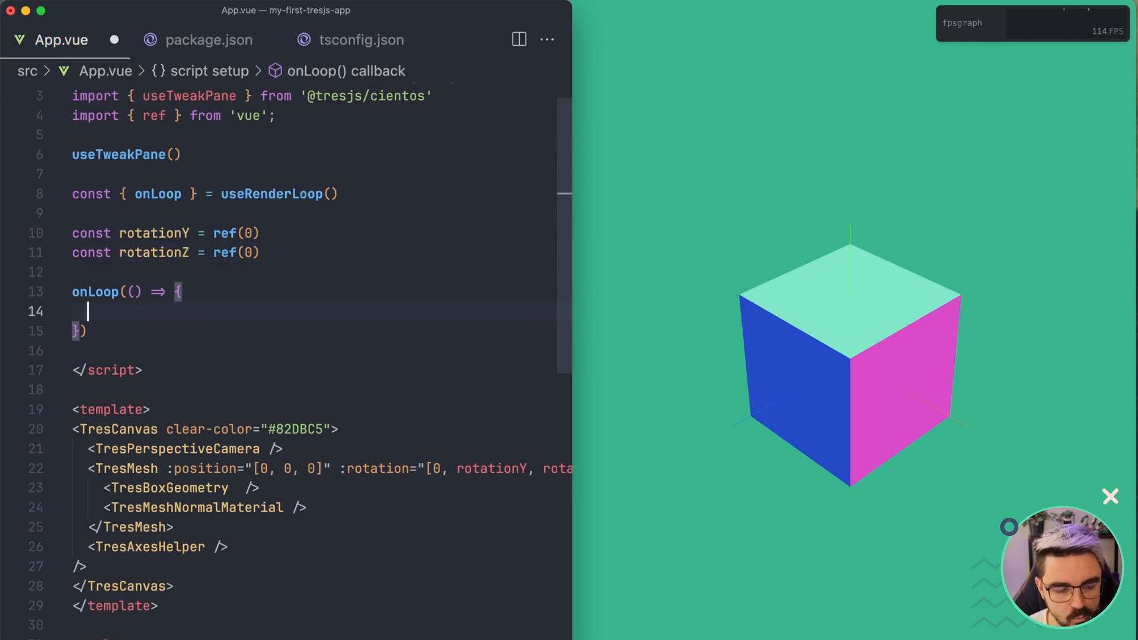
{"action": "mouse_move", "coordinate": [225, 314]}
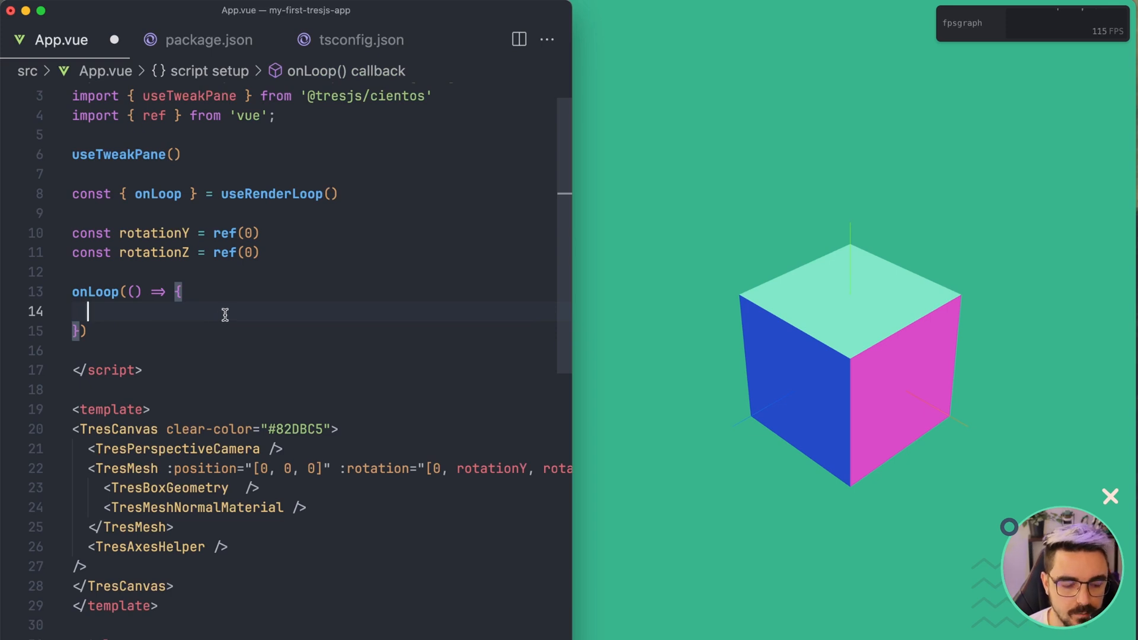
{"action": "mouse_move", "coordinate": [153, 233]}
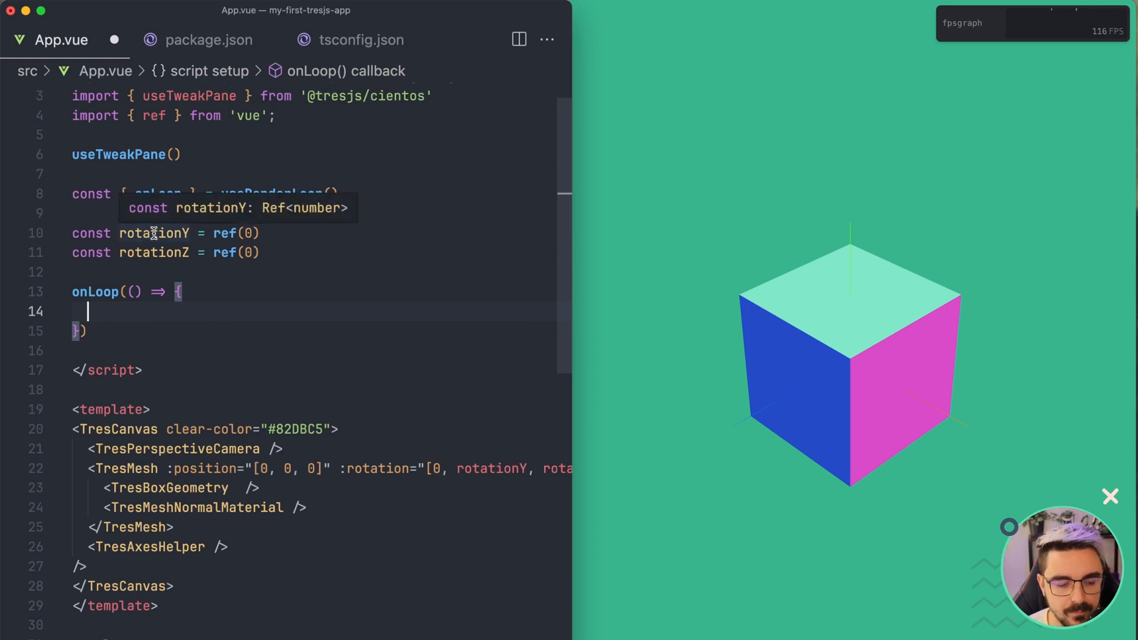
Step: Inside onLoop, add rotationY.value += 0.01 so the cube spins each frame
{"action": "type", "text": "rotationY"}
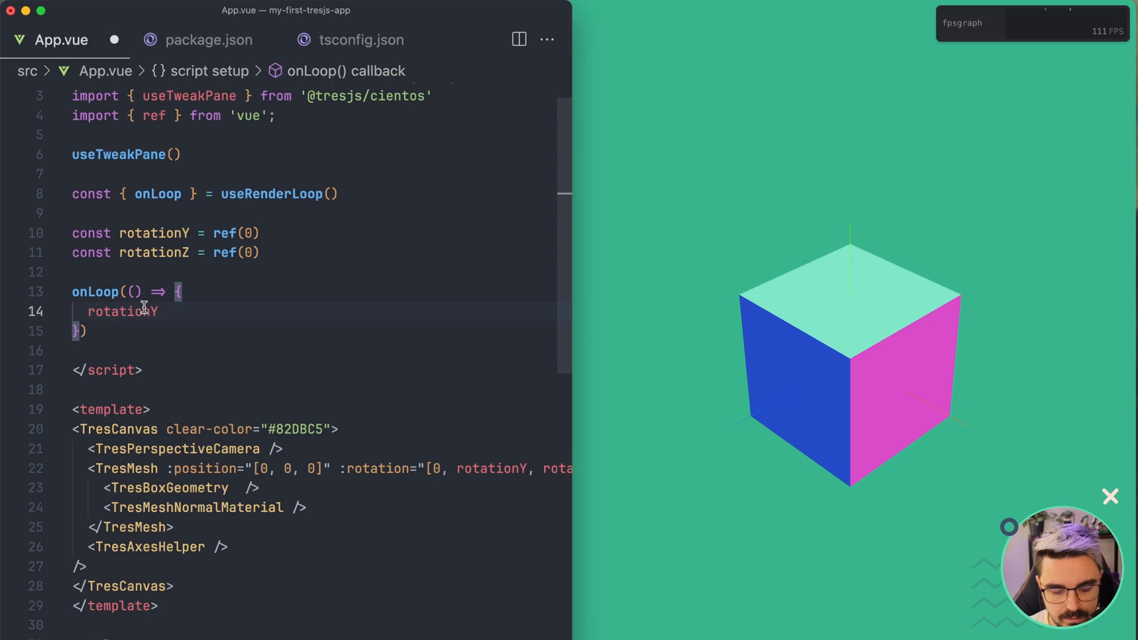
{"action": "type", "text": ".value"}
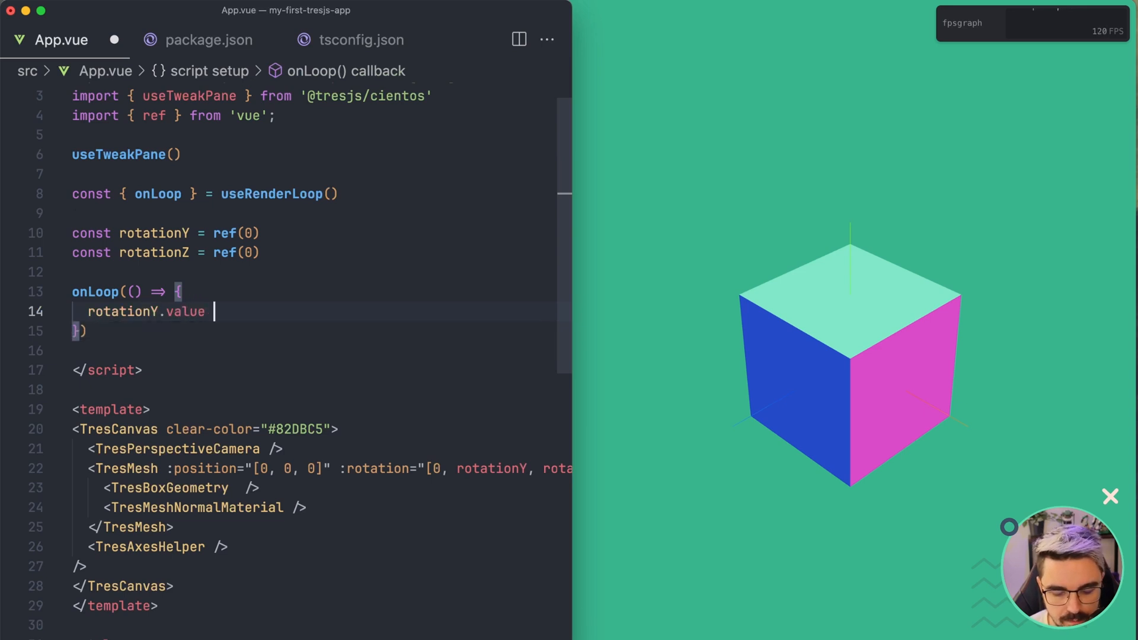
{"action": "type", "text": "+="}
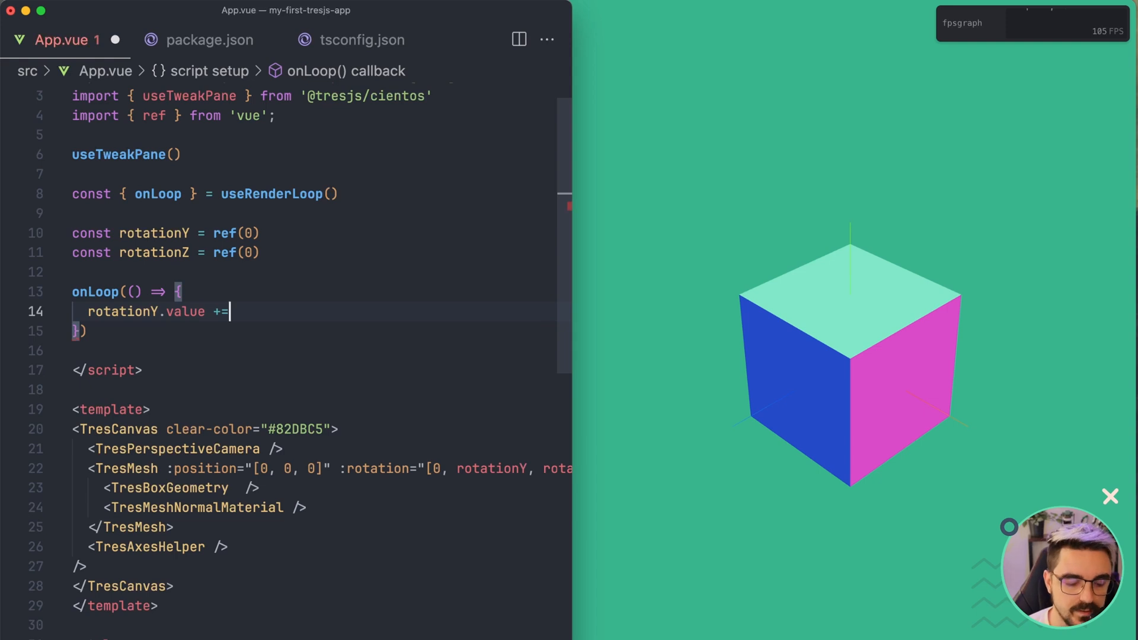
{"action": "type", "text": "0.0"}
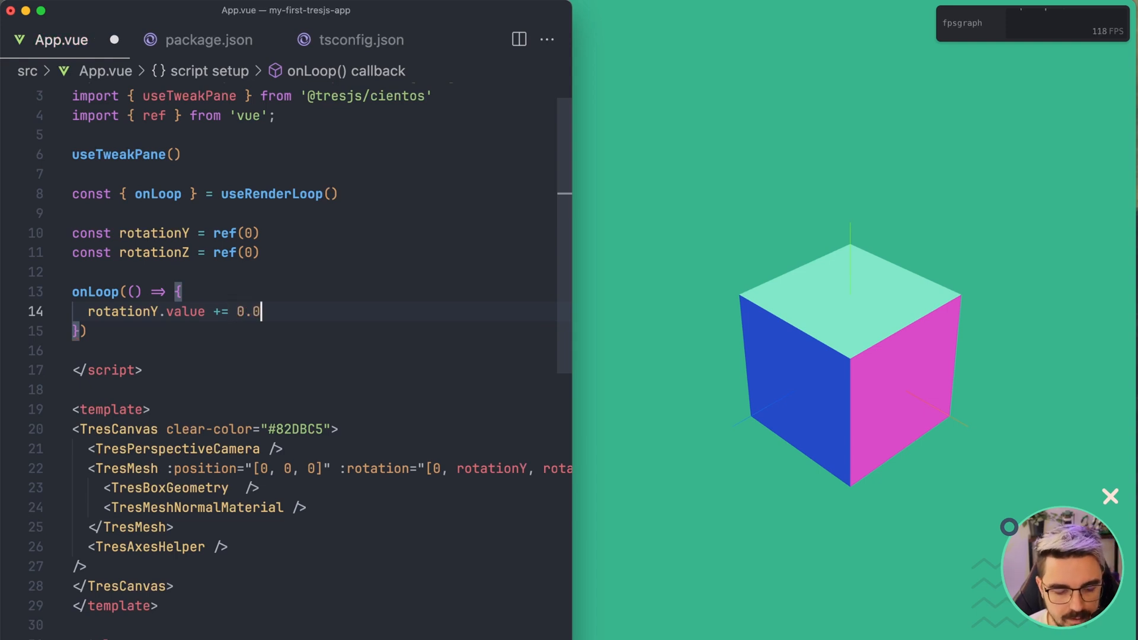
{"action": "type", "text": "1"}
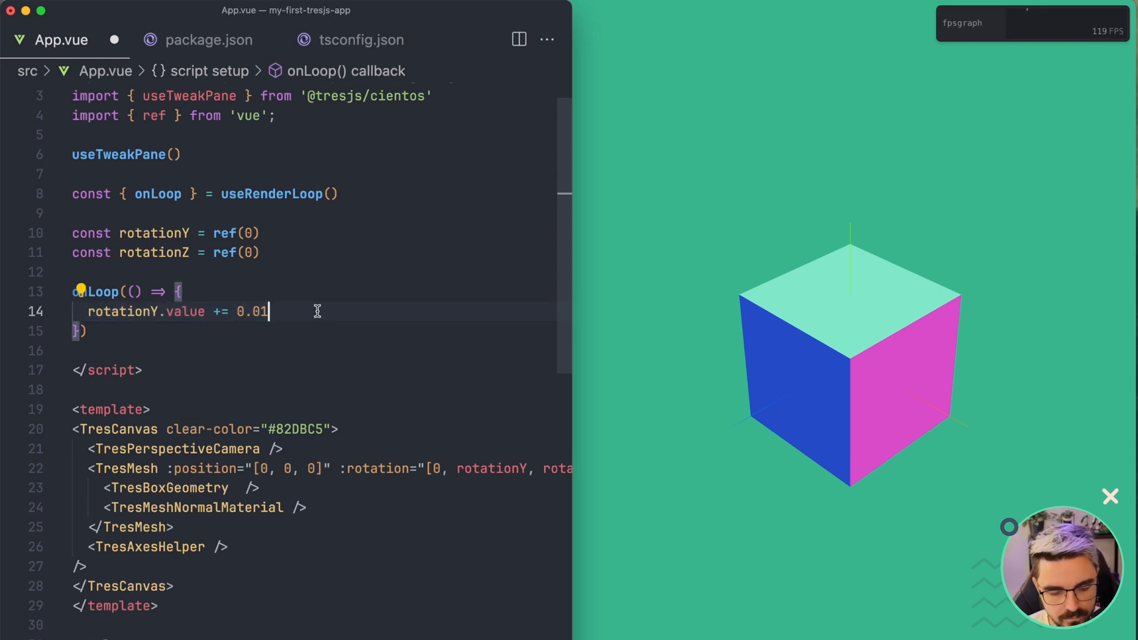
{"action": "type", "text": "rotationY.value += 0.01"}
{"action": "type", "text": "rotationZ.value += 0.02"}
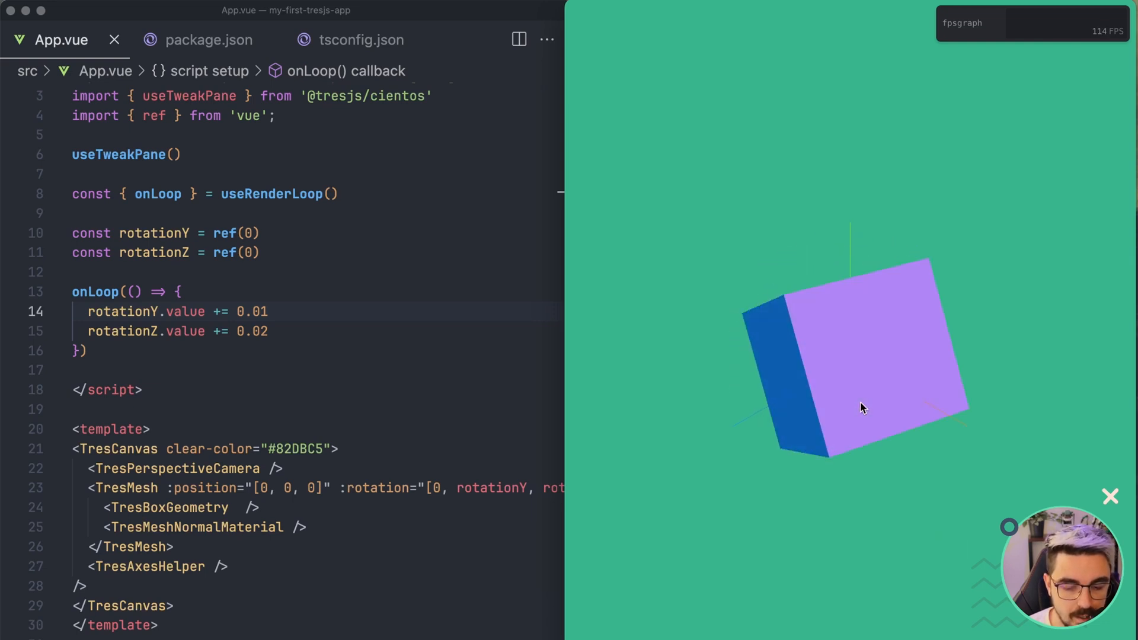
{"action": "mouse_move", "coordinate": [492, 275]}
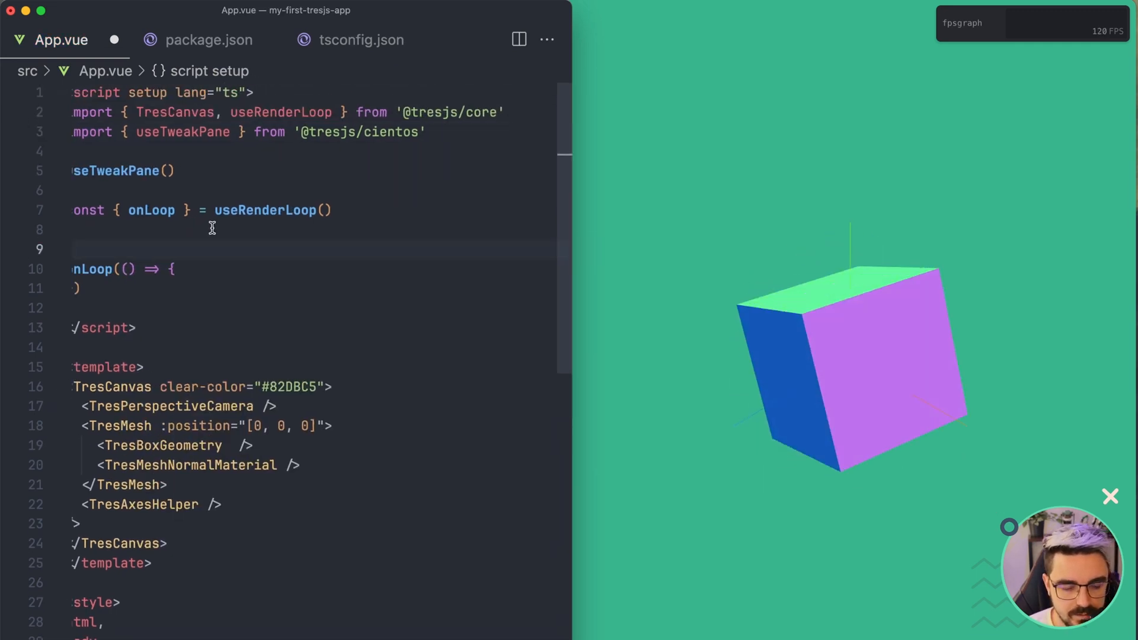
Step: Declare const cubeRef = shallowRef() imported from vue, and add ref="cubeRef" to TresMesh
{"action": "type", "text": "c"}
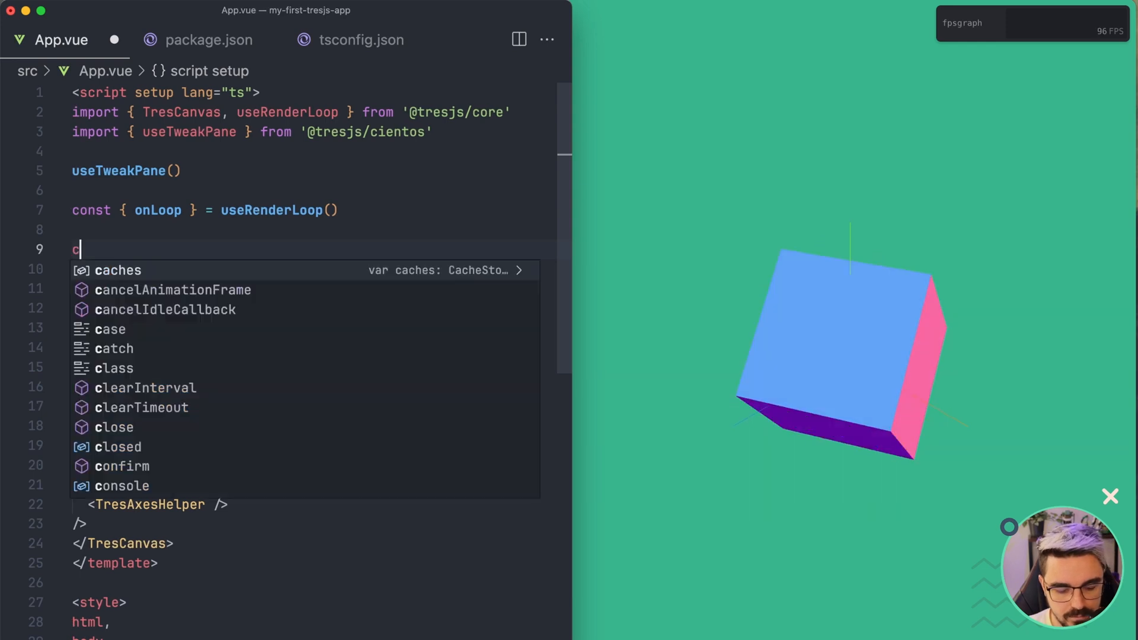
{"action": "type", "text": "onst cubeRef ="}
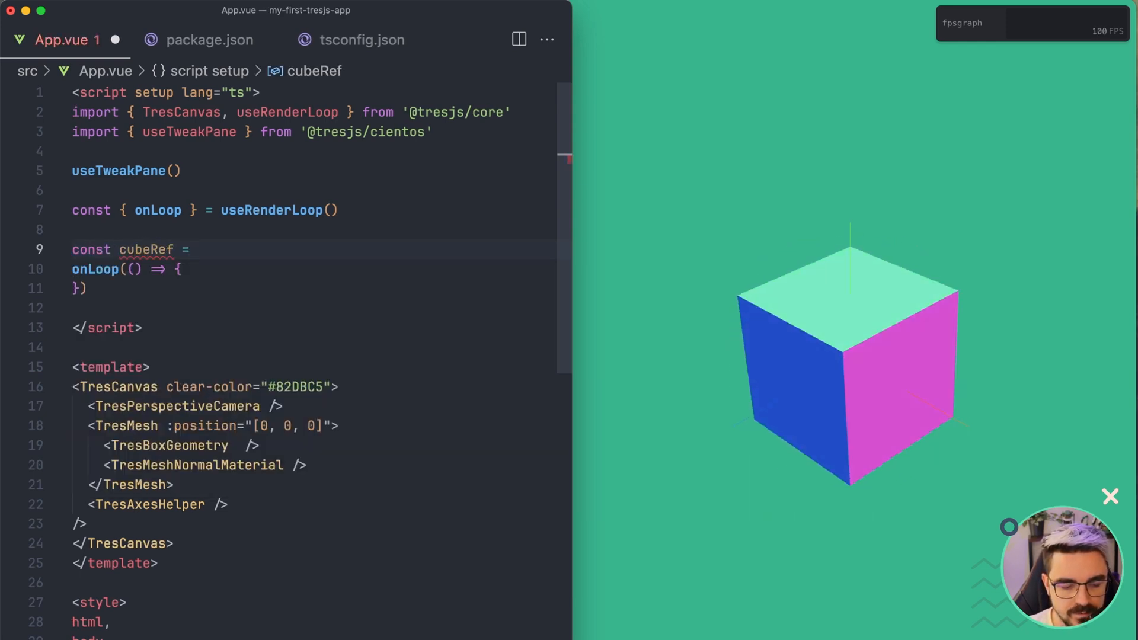
{"action": "type", "text": "shallowRef("}
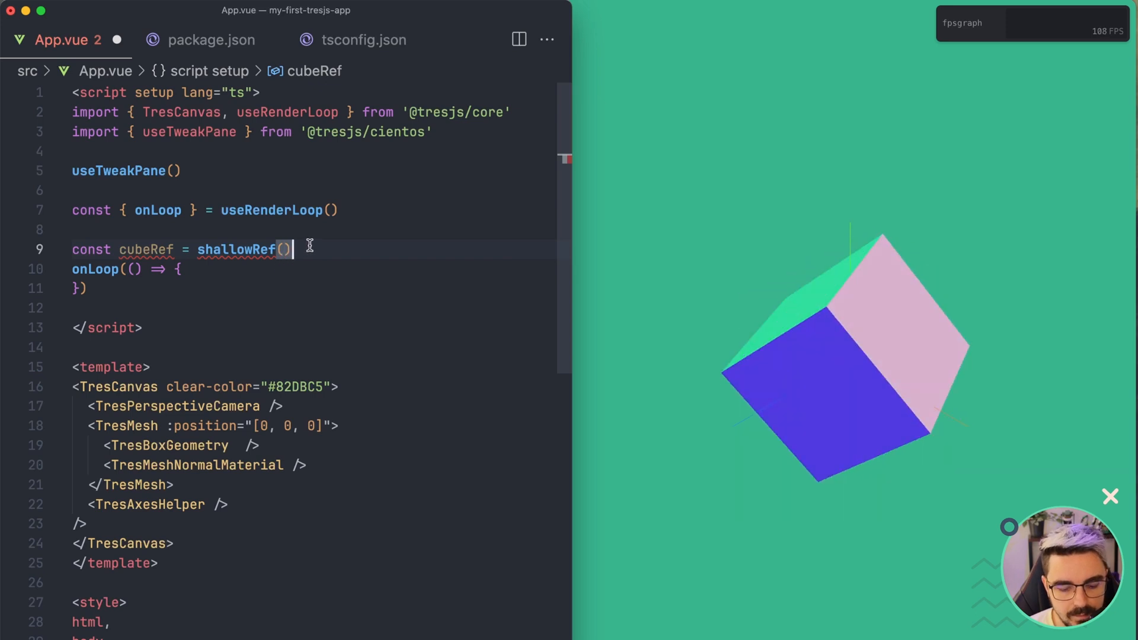
{"action": "key", "text": "Enter"}
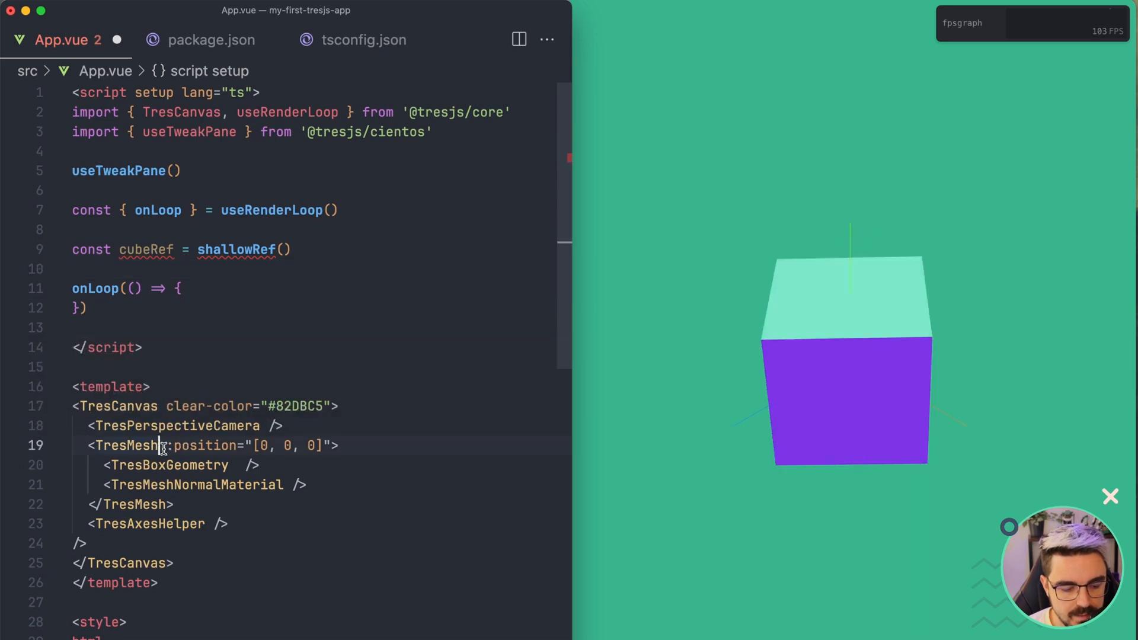
{"action": "type", "text": "ref=\"\""}
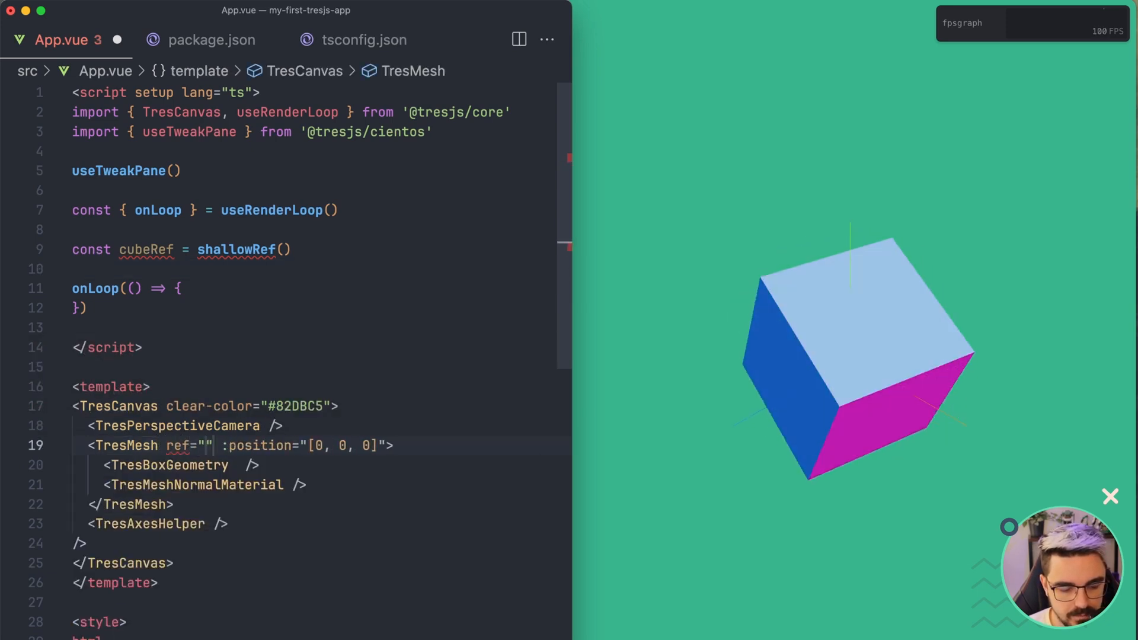
{"action": "type", "text": "cubeRef"}
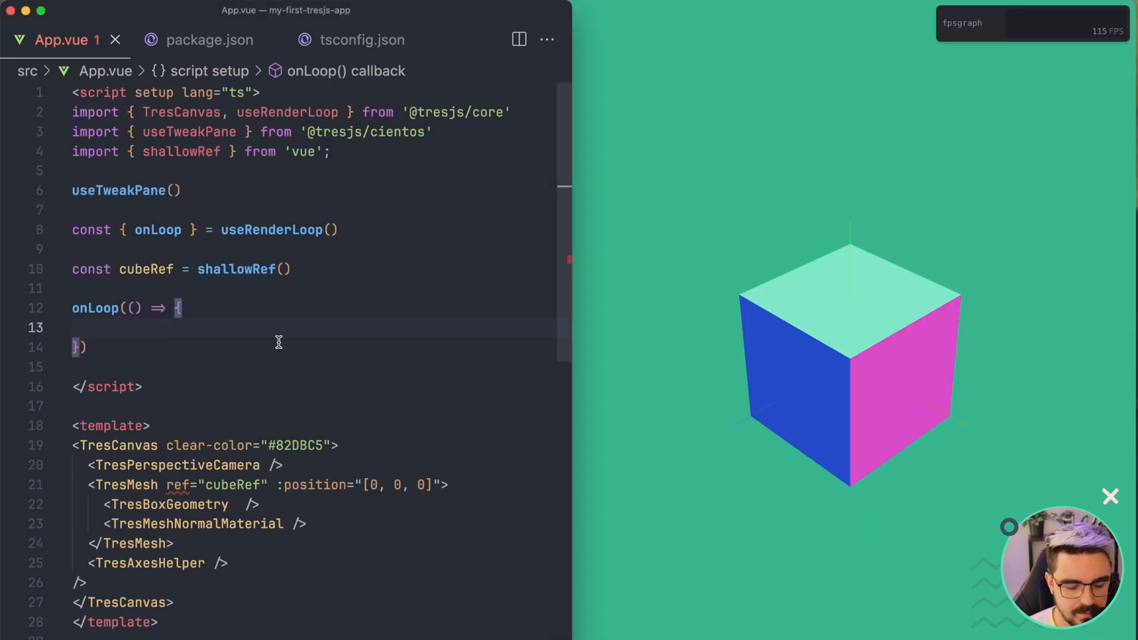
Step: Add an if (cubeRef.value) { } guard inside the onLoop callback
{"action": "type", "text": "if("}
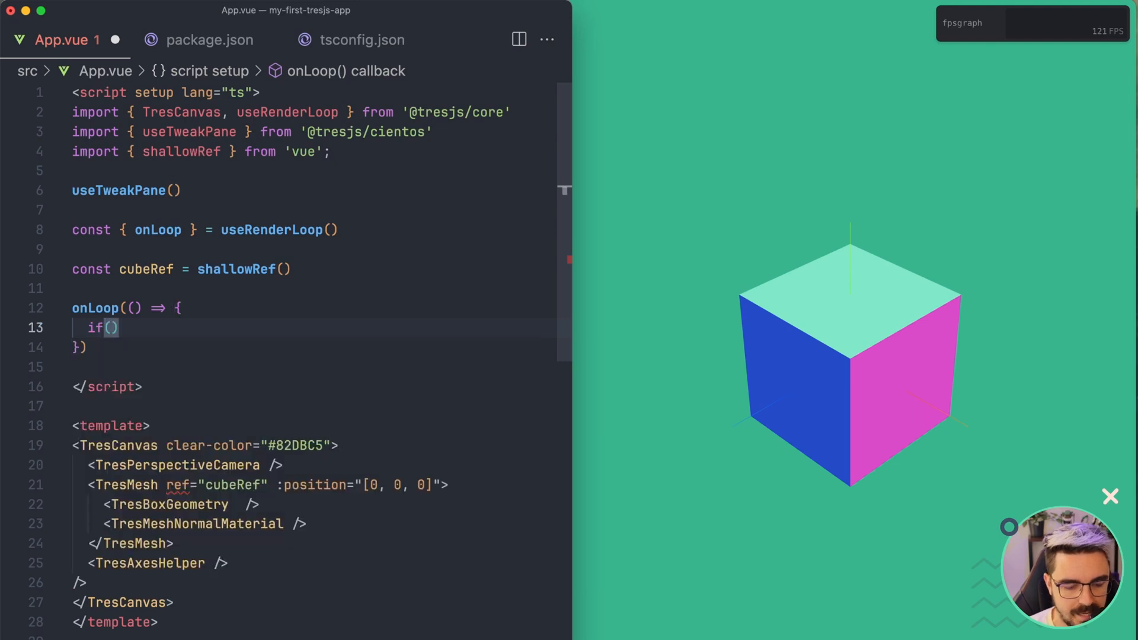
{"action": "type", "text": "cubeRef"}
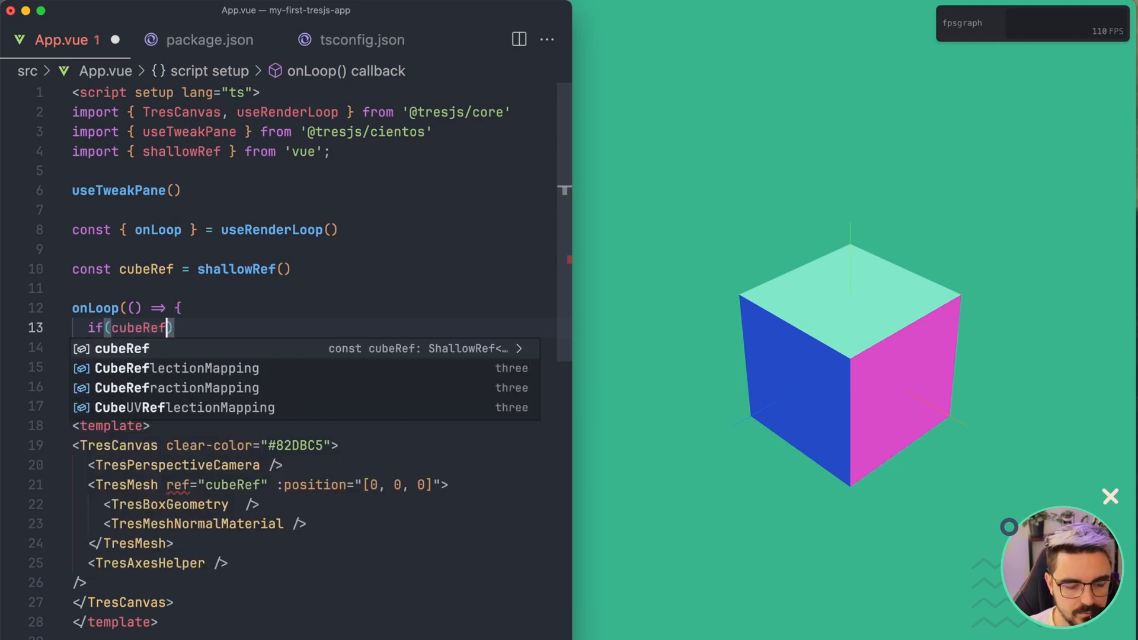
{"action": "type", "text": ".value"}
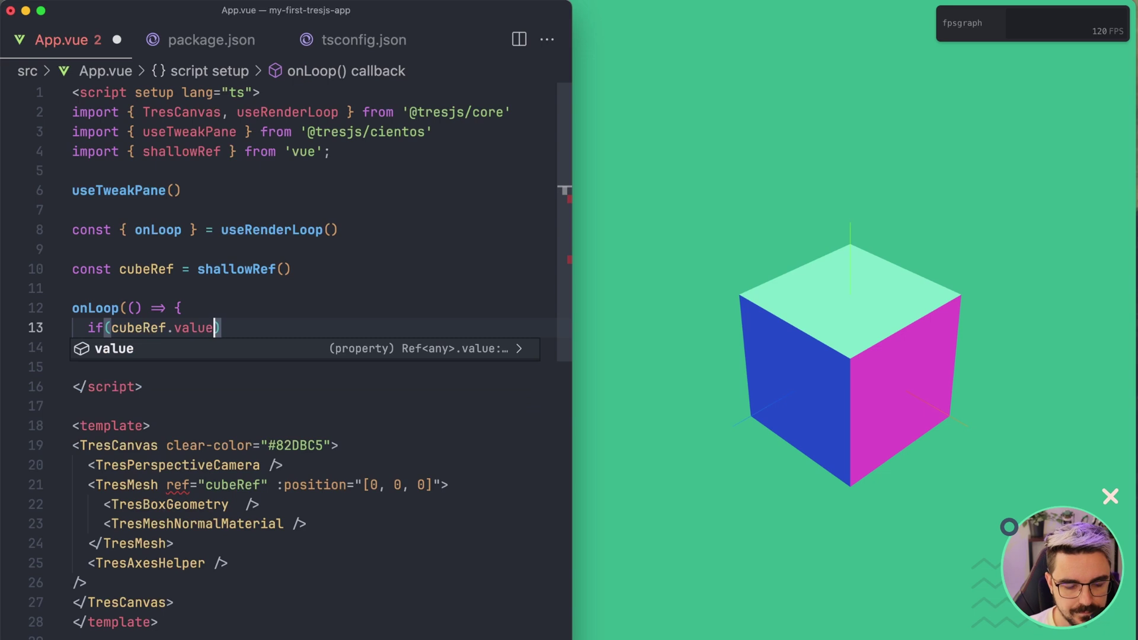
{"action": "type", "text": "{"}
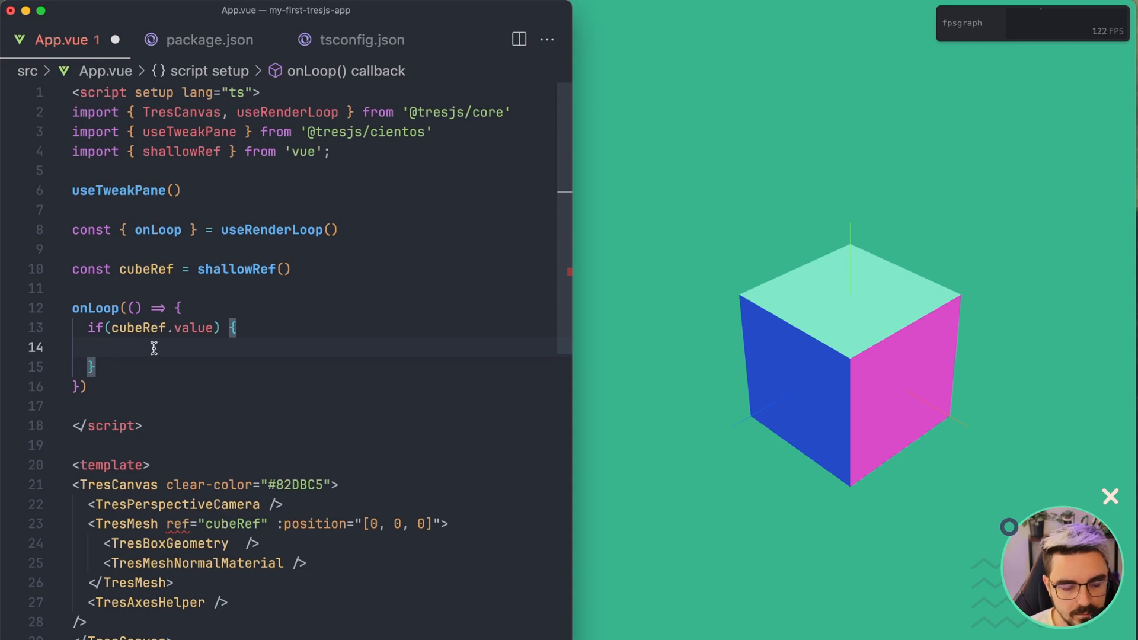
{"action": "type", "text": "c"}
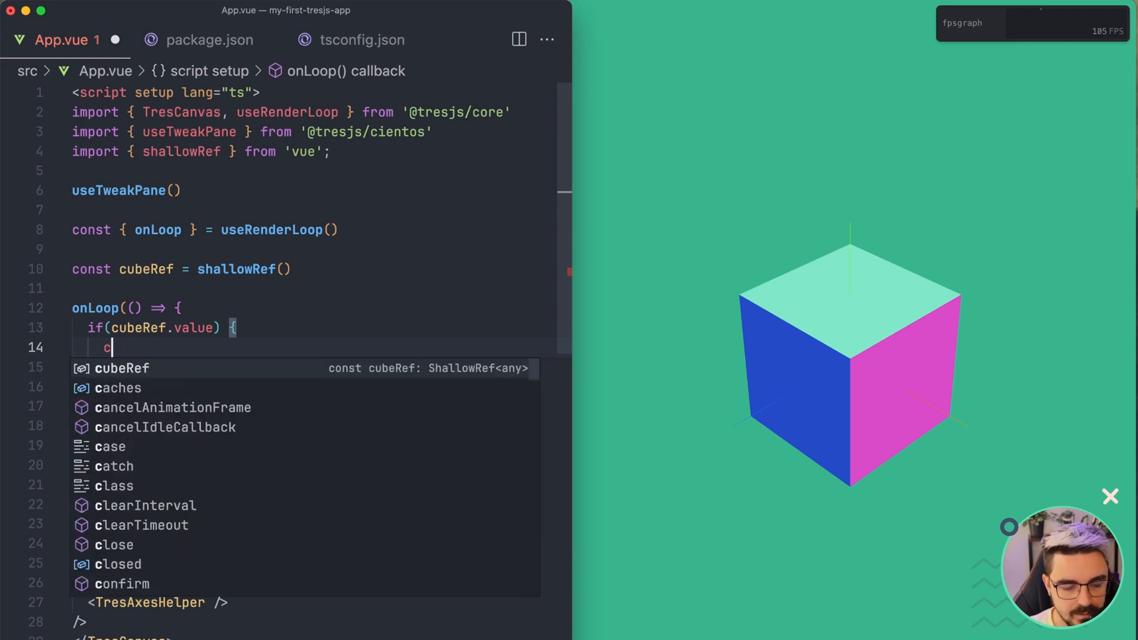
{"action": "type", "text": "console.log"}
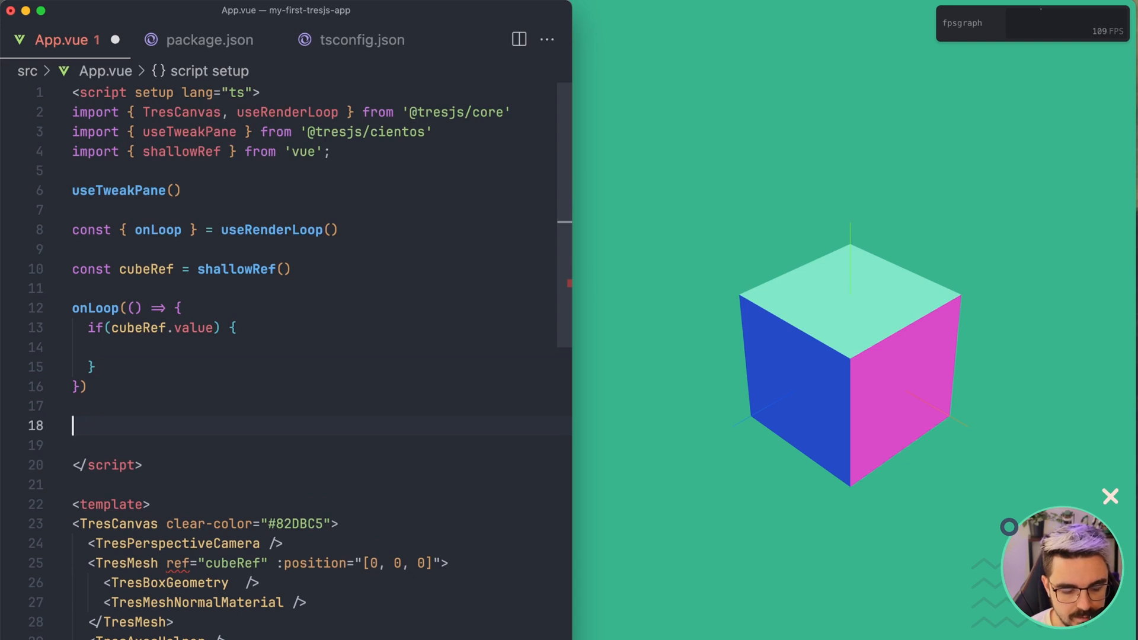
Step: Add watchEffect(() => { console.log({ cubeRef }) }) below onLoop, importing watchEffect from vue
{"action": "type", "text": "watchEffect(("}
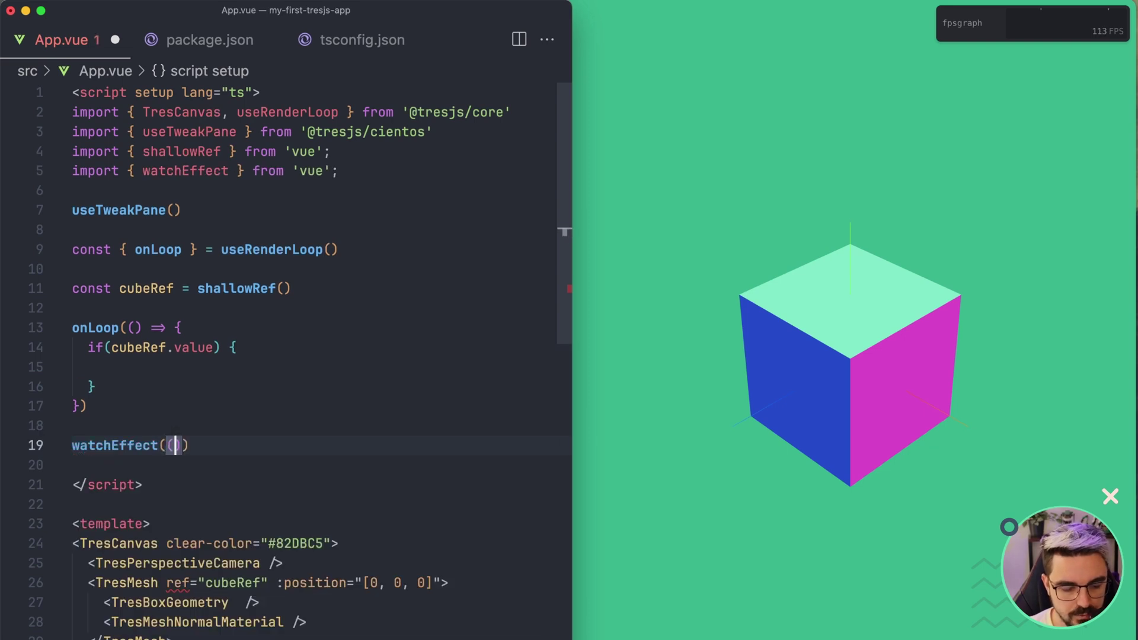
{"action": "type", "text": "() =>"}
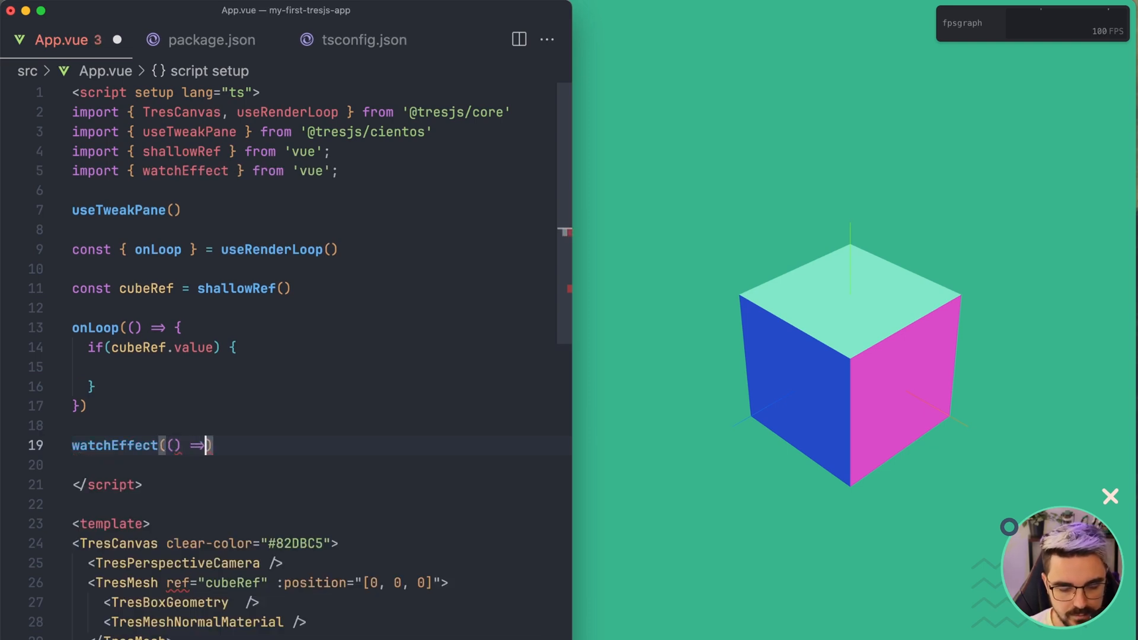
{"action": "type", "text": "{"}
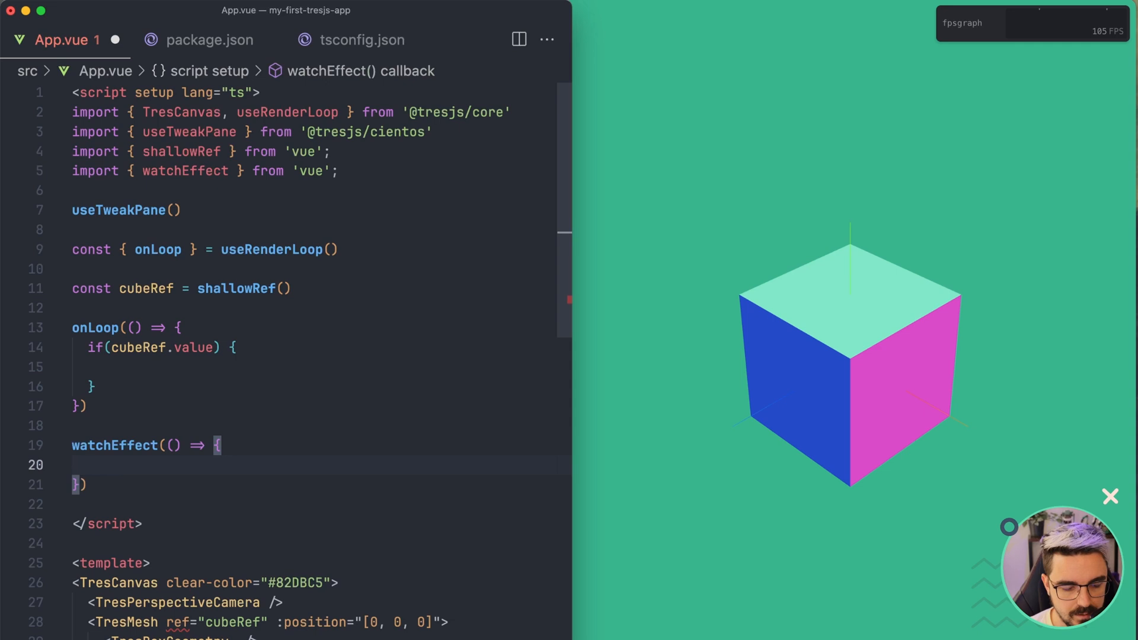
{"action": "type", "text": "console"}
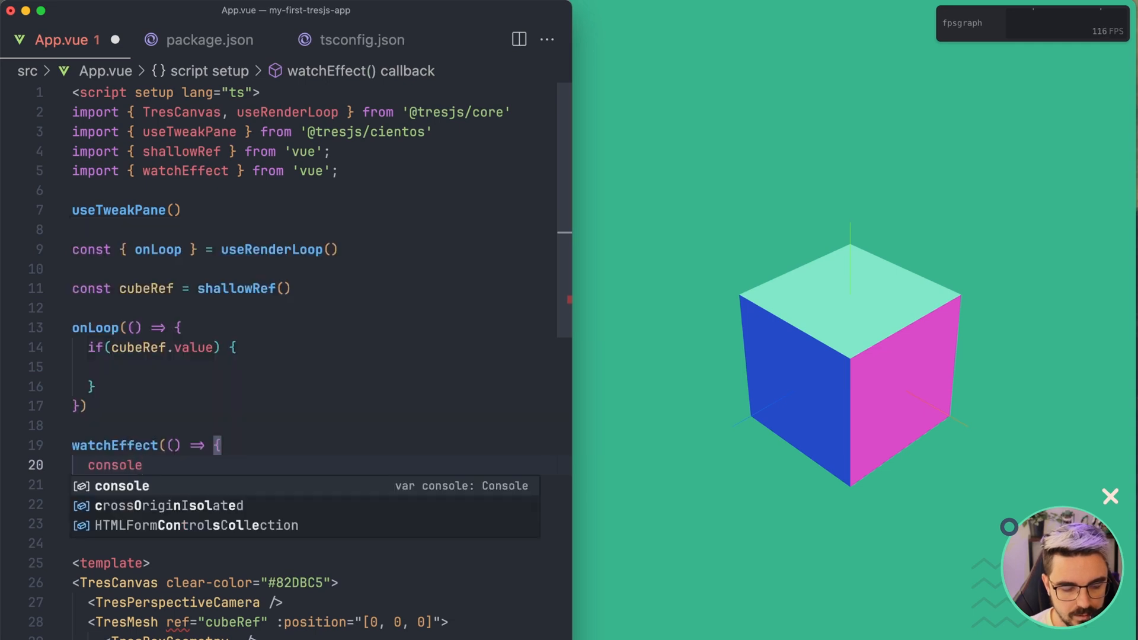
{"action": "type", "text": ".log("}
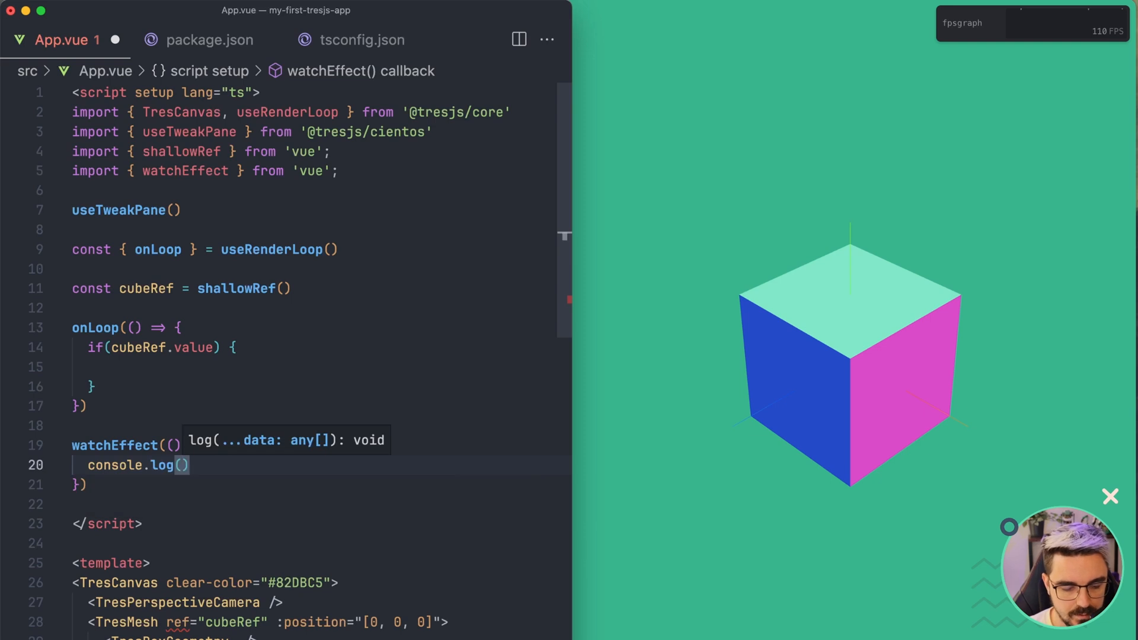
{"action": "type", "text": "{"}
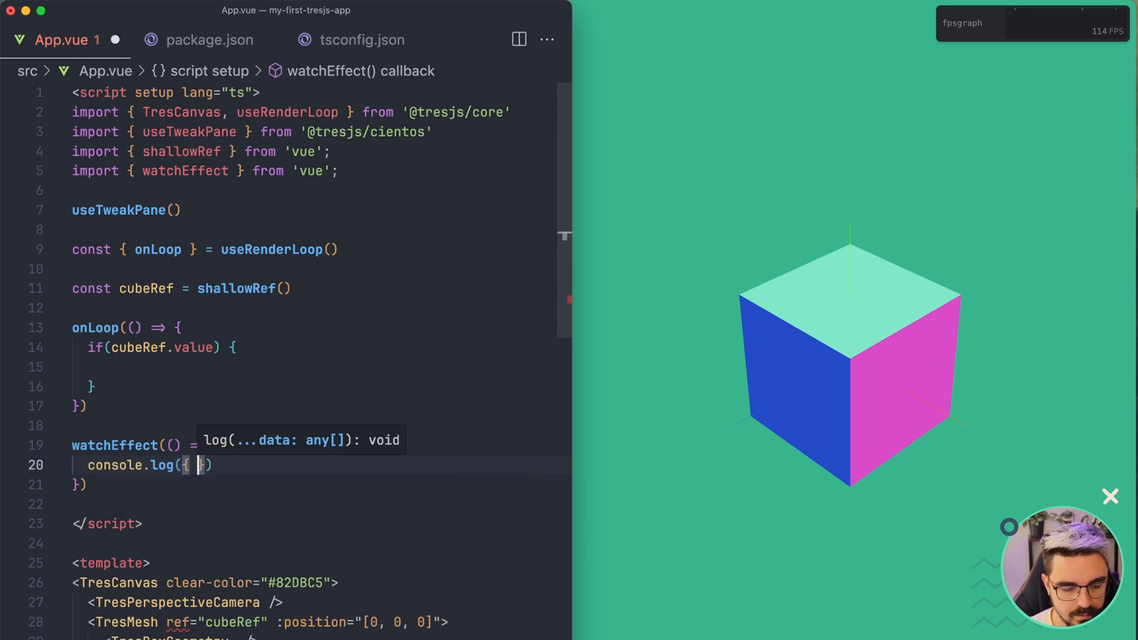
{"action": "type", "text": "cubeRef"}
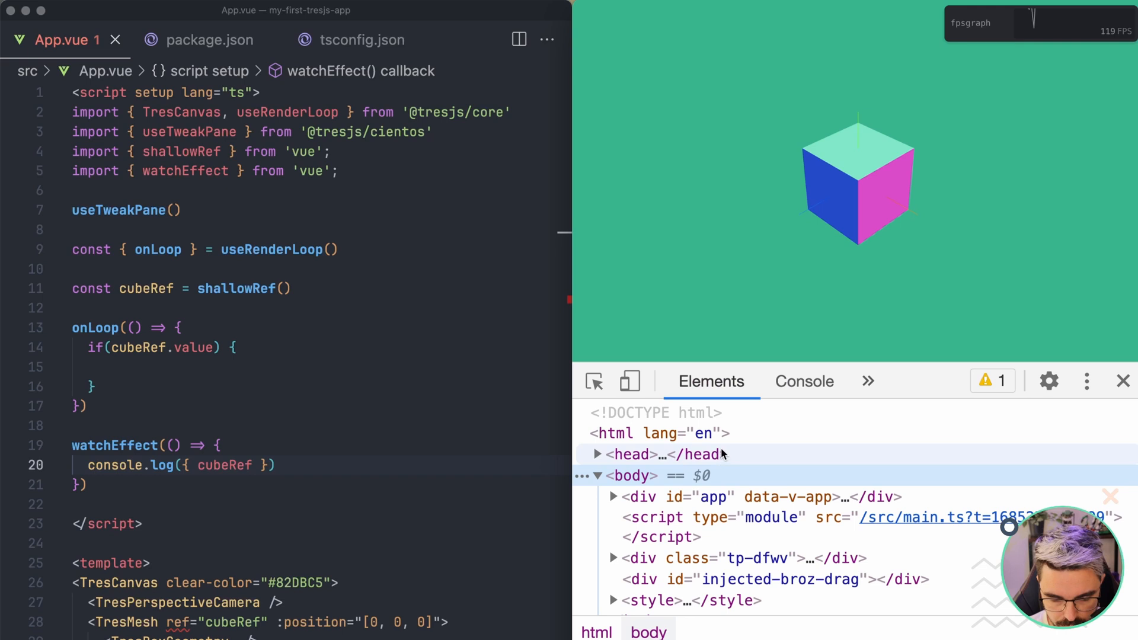
{"action": "left_click", "coordinate": [804, 381]}
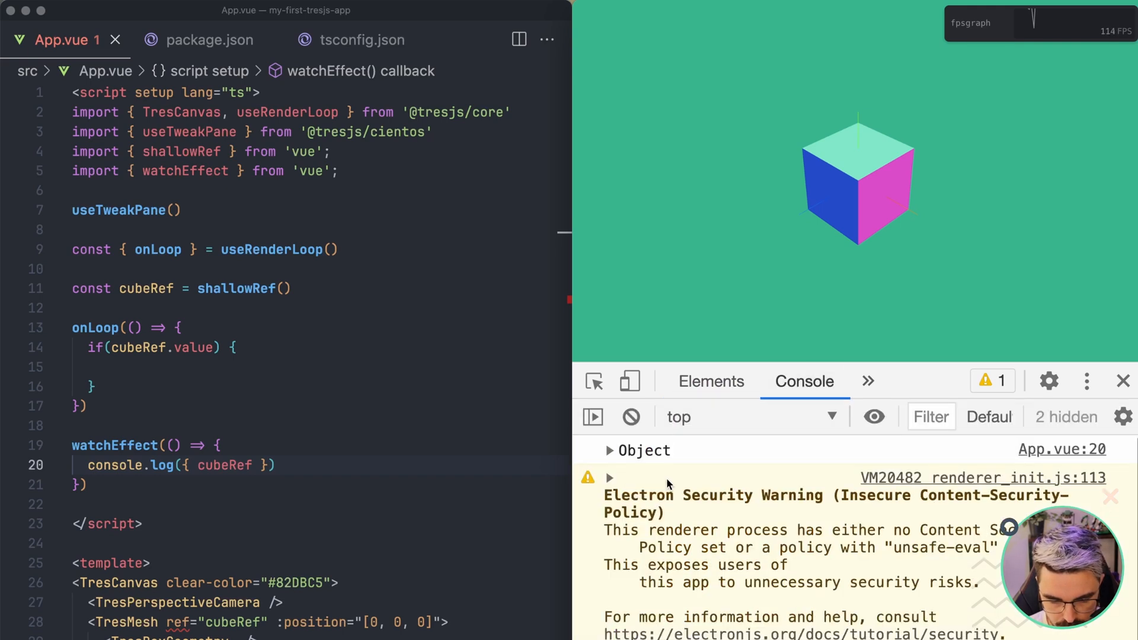
{"action": "left_click", "coordinate": [609, 450]}
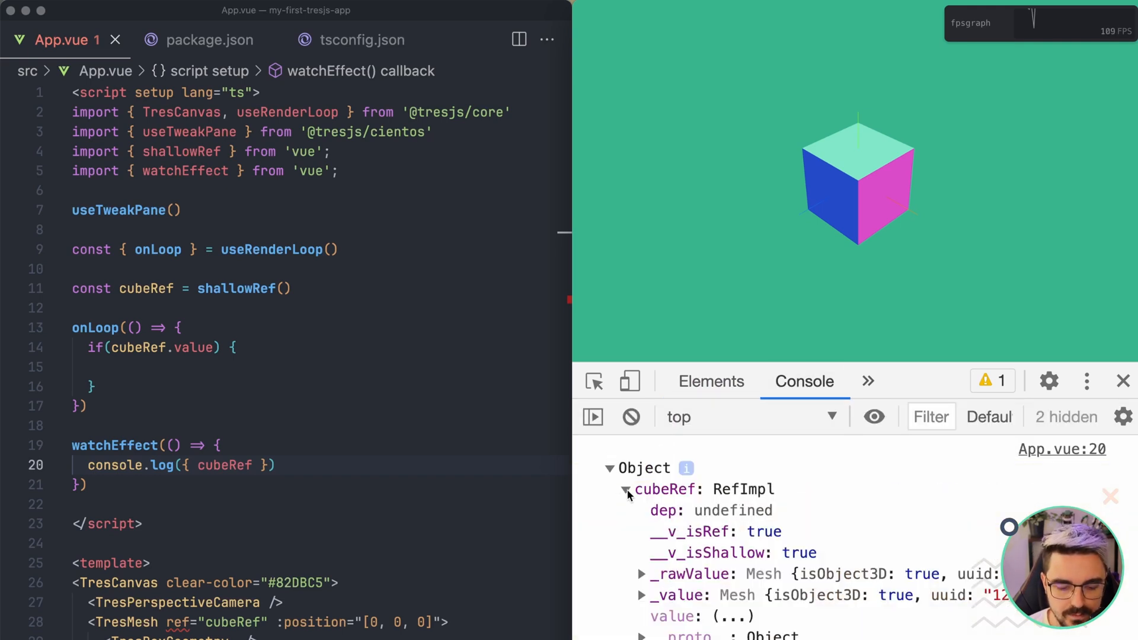
{"action": "left_click", "coordinate": [640, 600]}
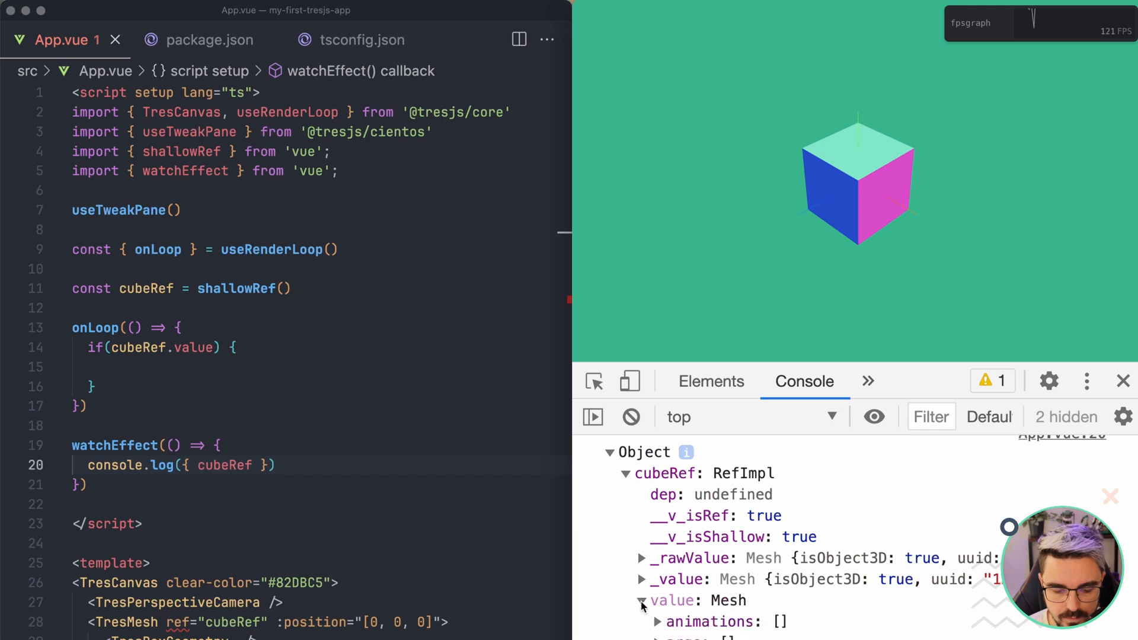
{"action": "scroll", "scroll_direction": "down", "scroll_amount": 3}
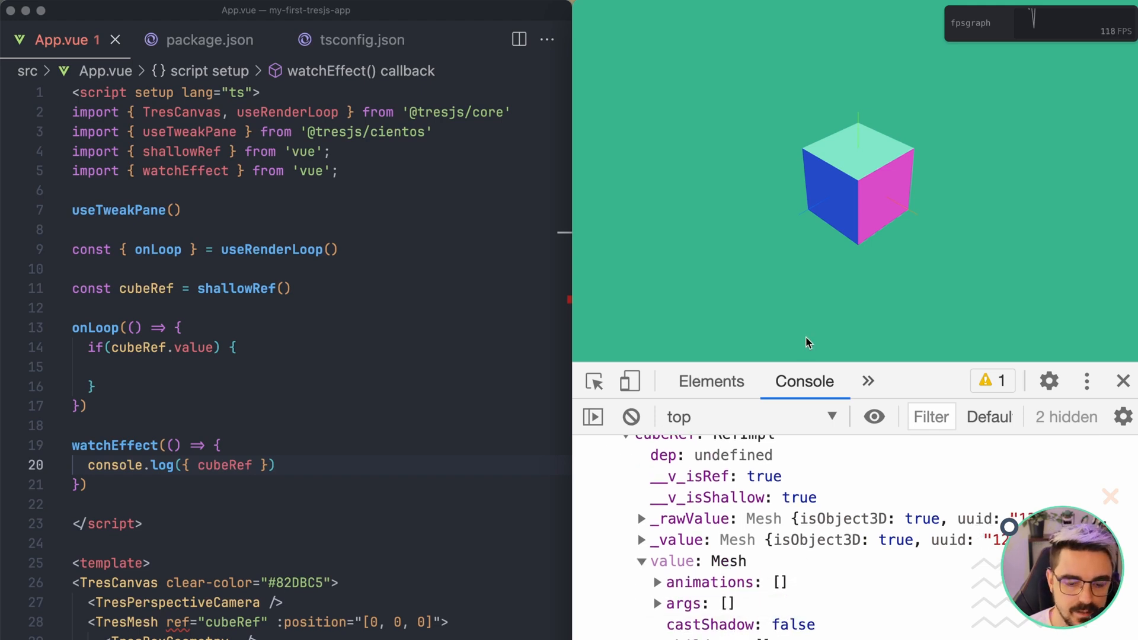
{"action": "scroll", "scroll_direction": "down", "scroll_amount": 3}
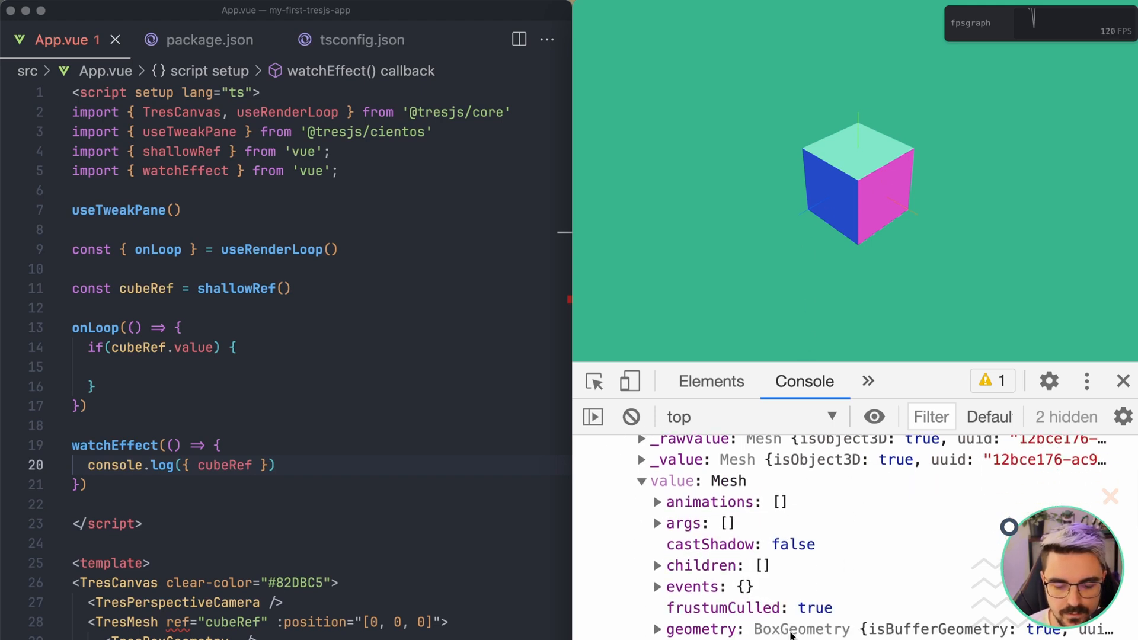
{"action": "scroll", "scroll_direction": "down", "scroll_amount": 3}
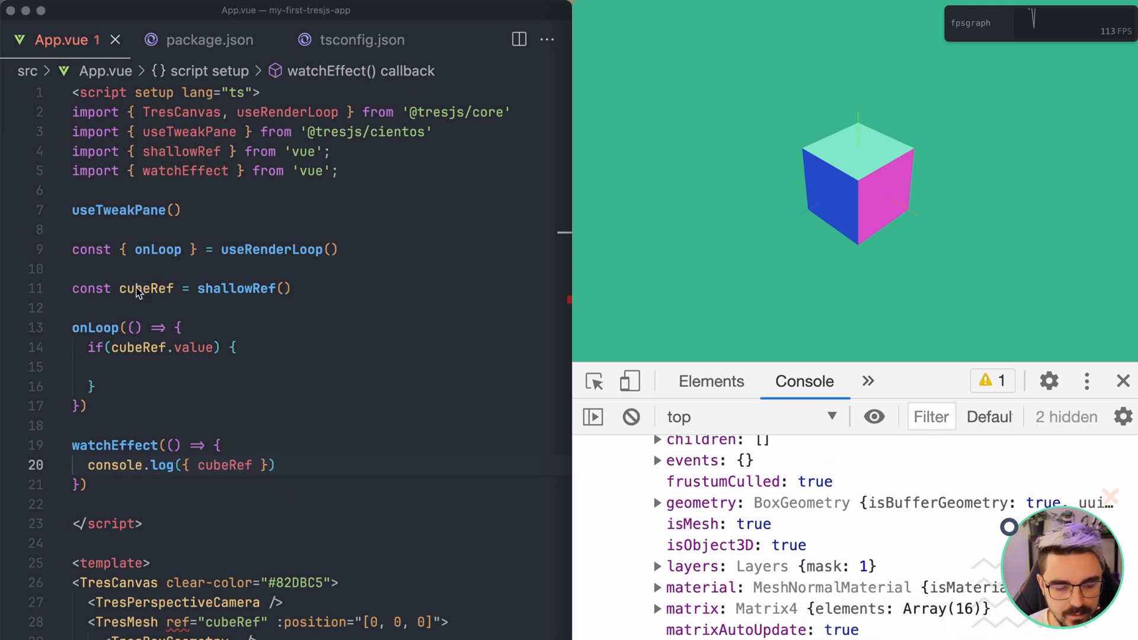
{"action": "double_click", "coordinate": [145, 288]}
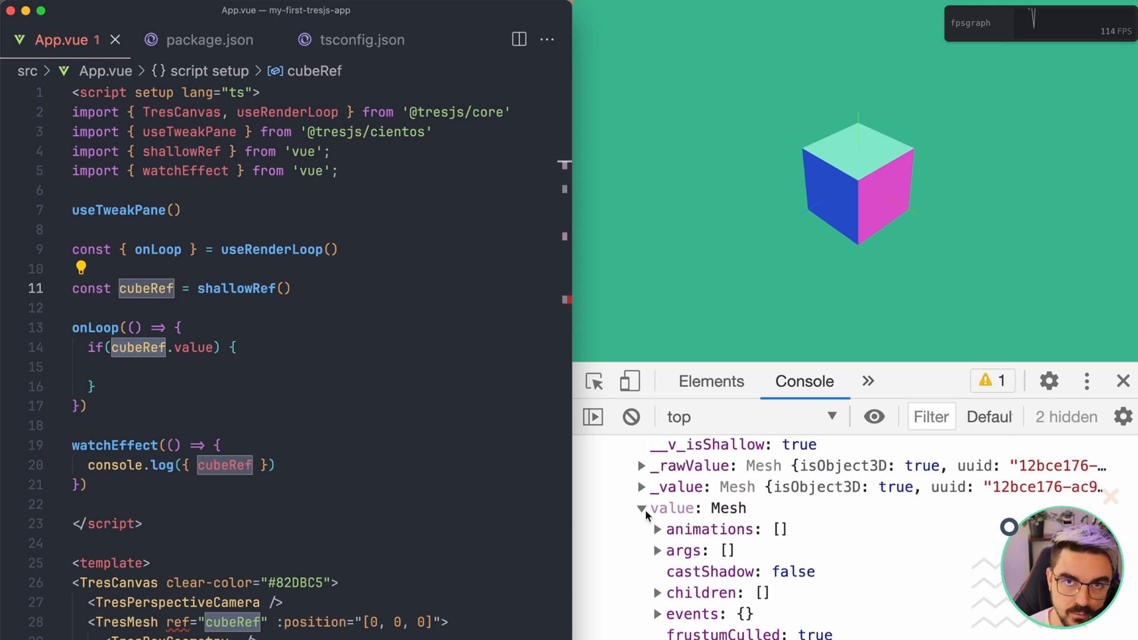
{"action": "scroll", "scroll_direction": "down", "scroll_amount": 3}
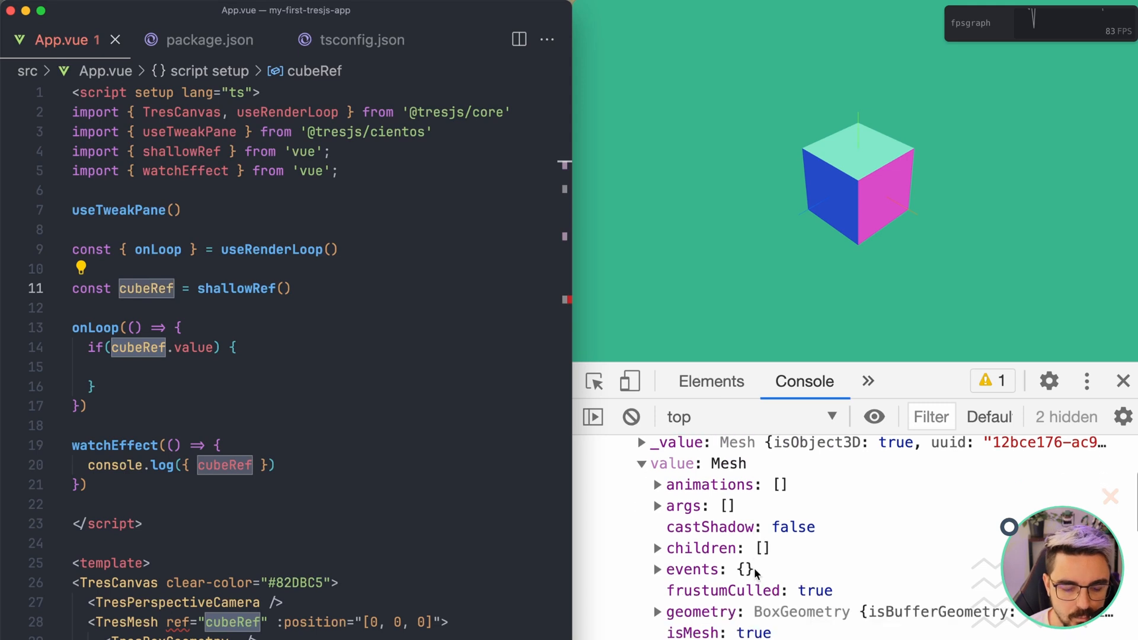
{"action": "scroll", "scroll_direction": "down", "scroll_amount": 3}
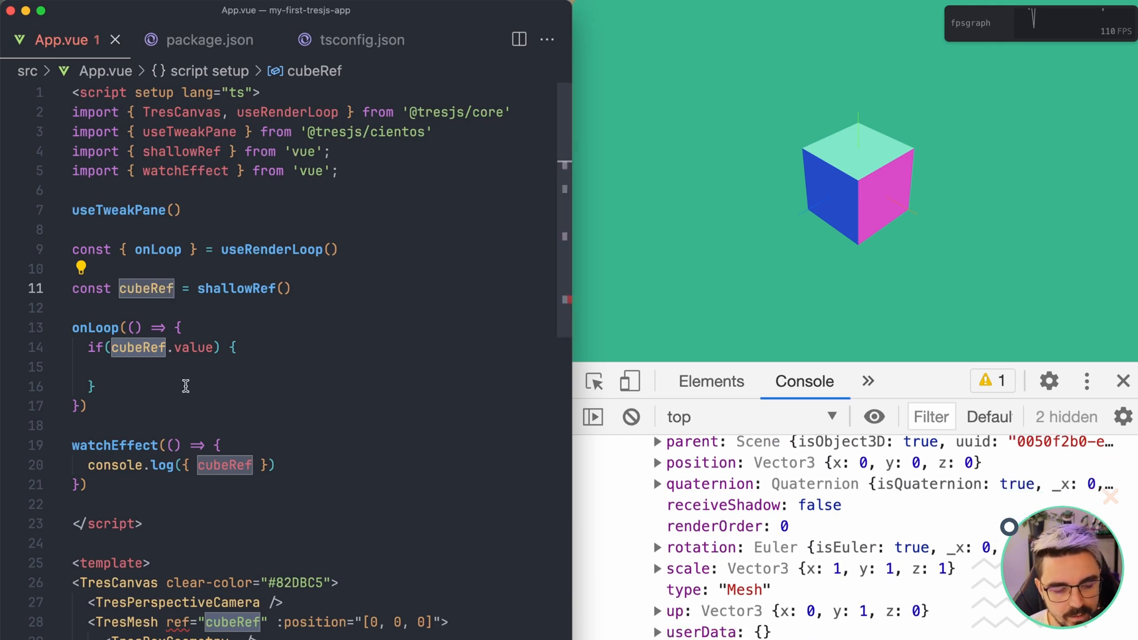
Step: Inside the if block, add cubeRef.value.rotation.y += 0.01 and a rotation.z increment line
{"action": "left_click", "coordinate": [188, 366]}
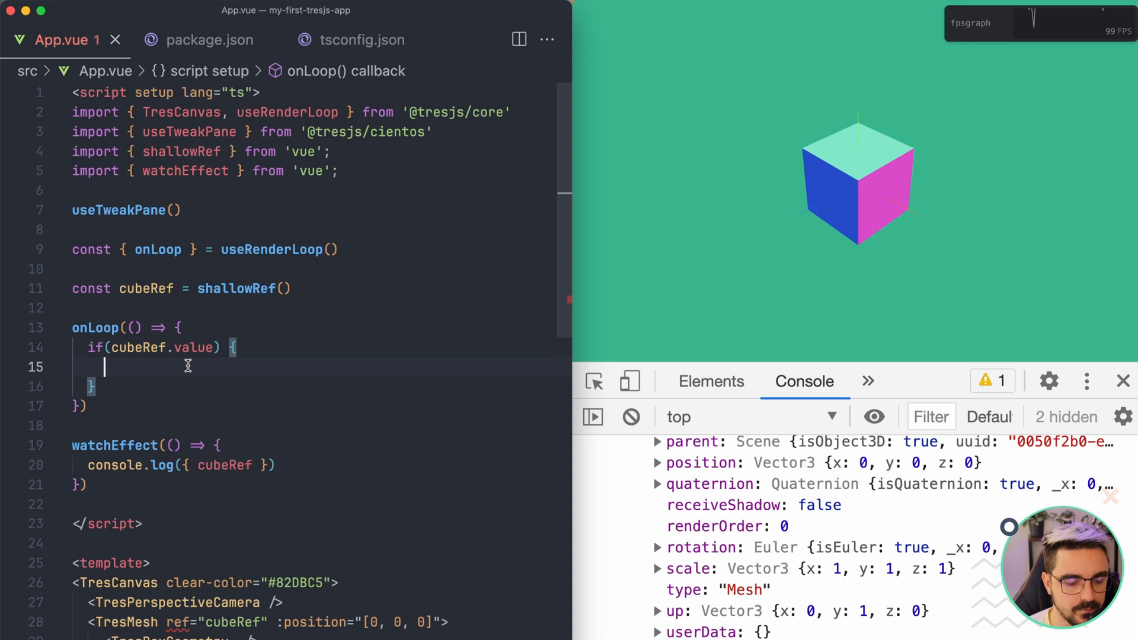
{"action": "mouse_move", "coordinate": [202, 370]}
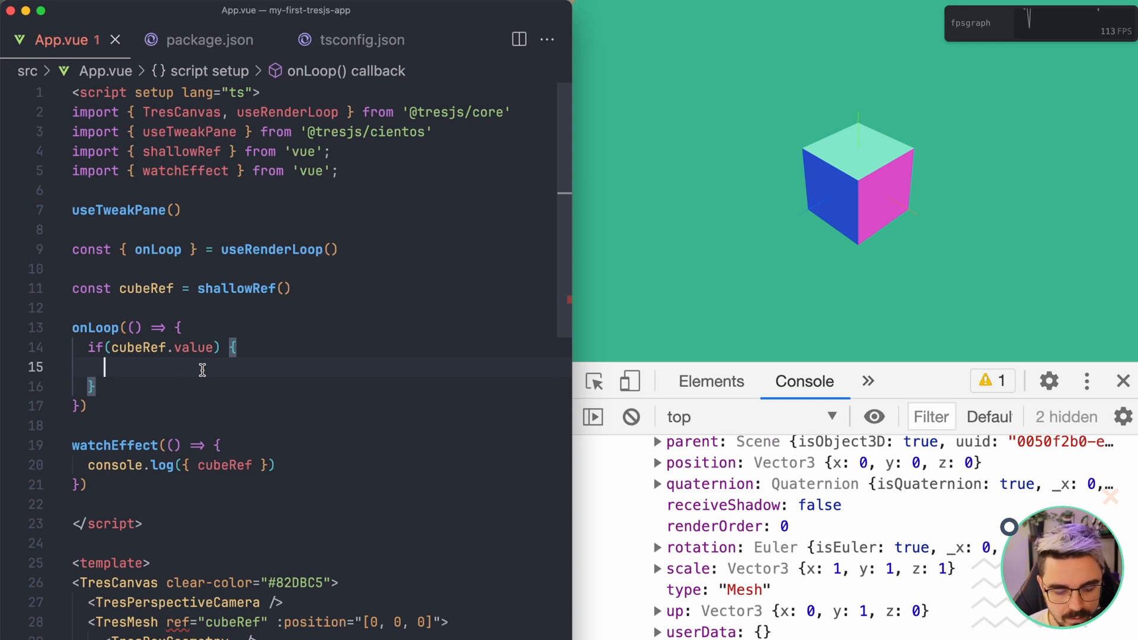
{"action": "type", "text": "cubeRef."}
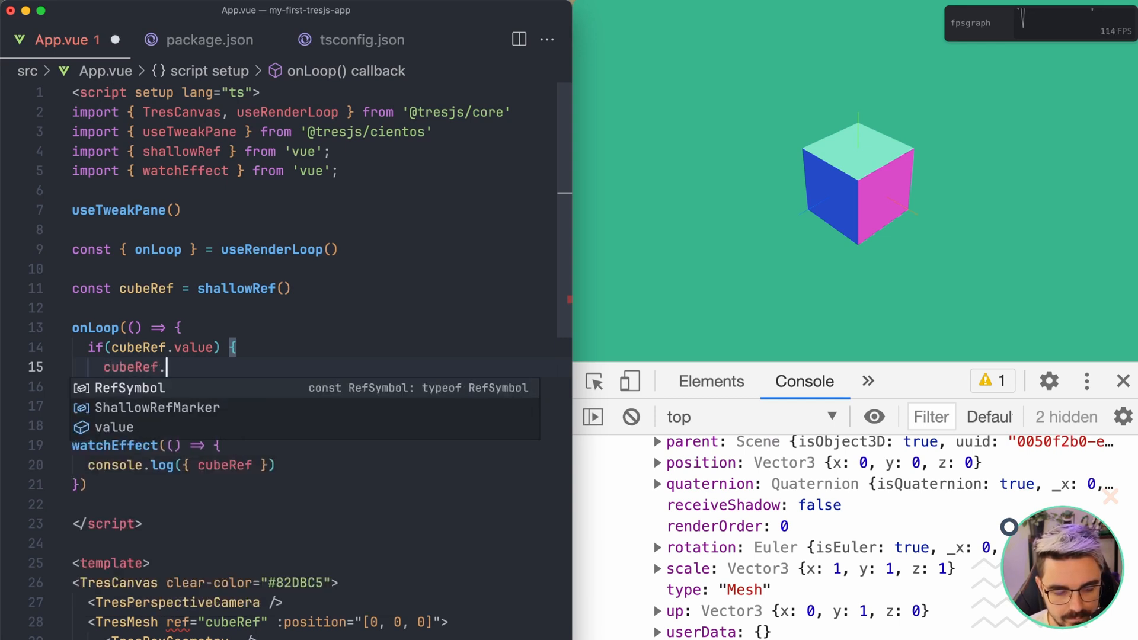
{"action": "type", "text": "value.rotati"}
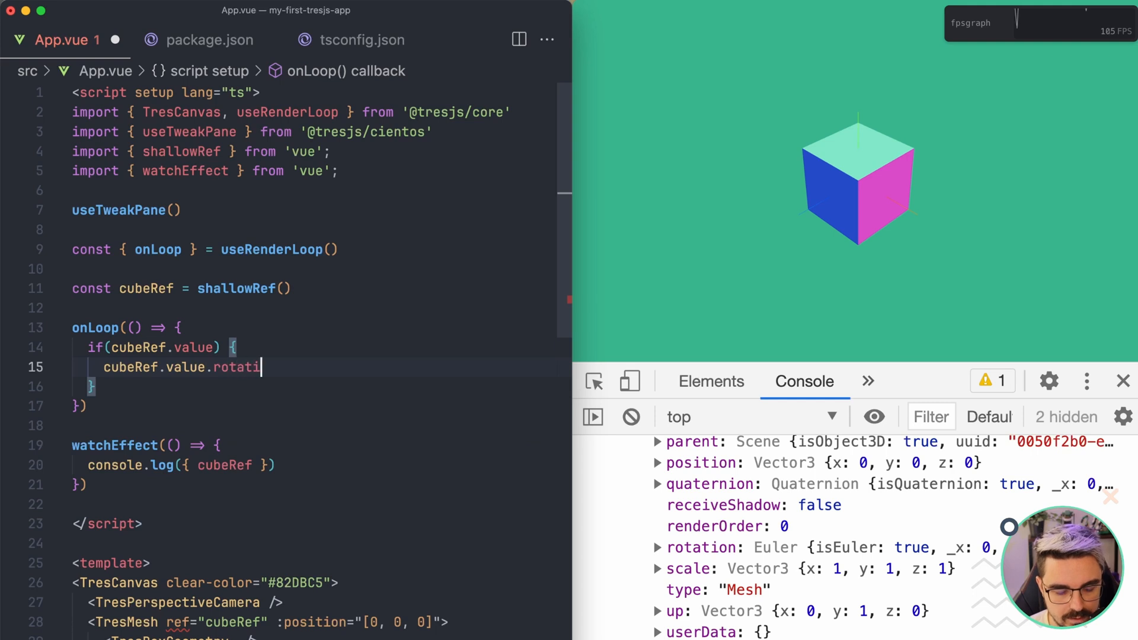
{"action": "type", "text": "on."}
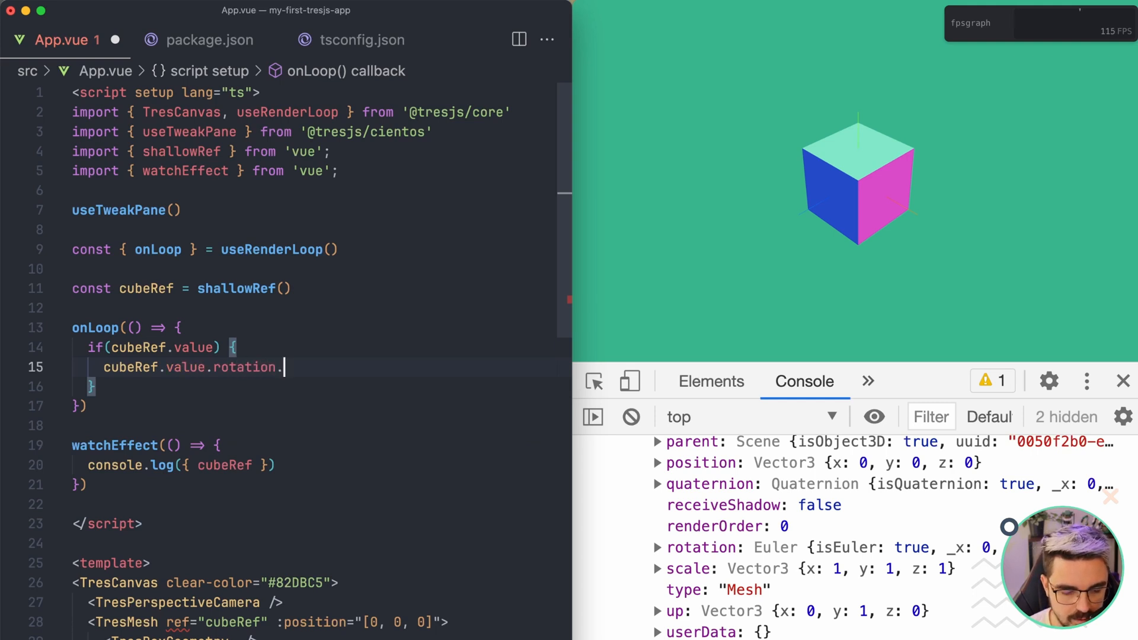
{"action": "type", "text": "x"}
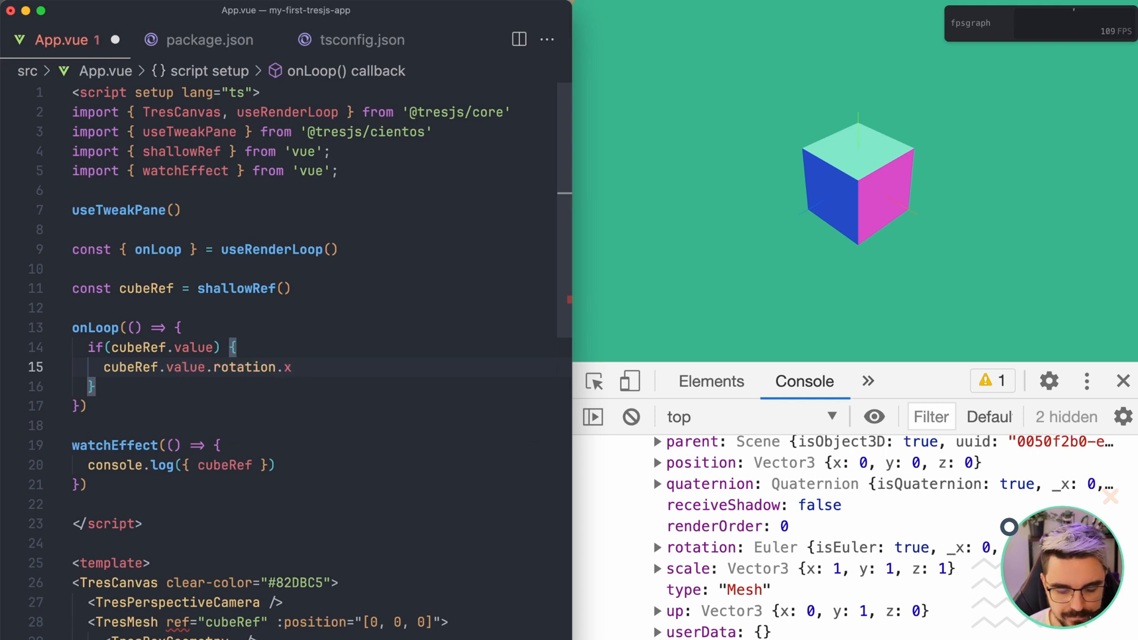
{"action": "type", "text": "+="}
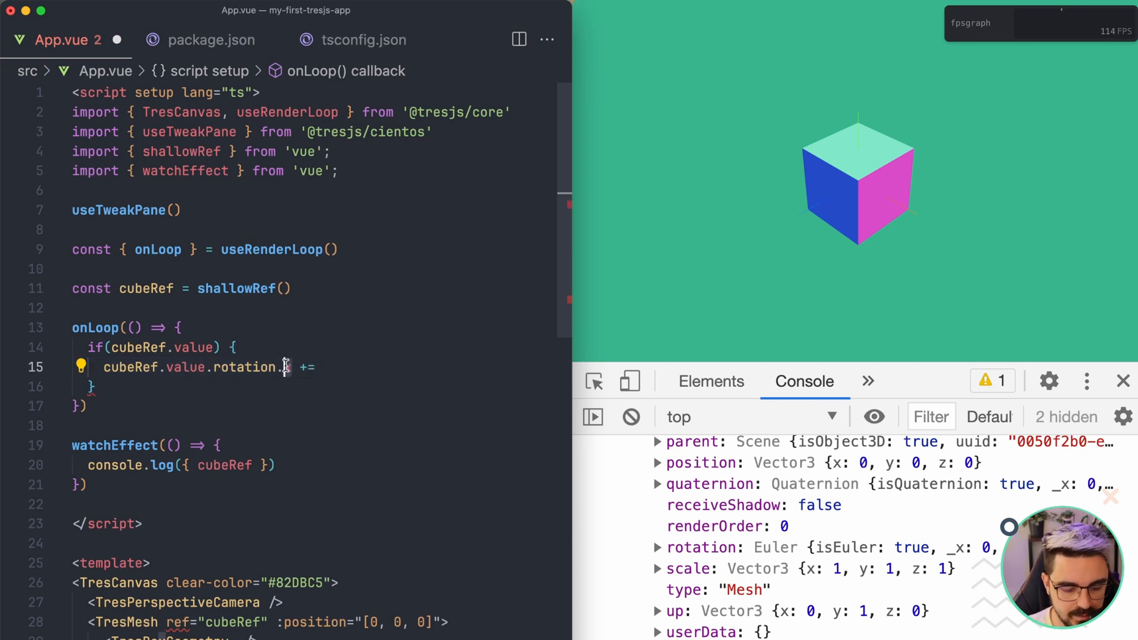
{"action": "type", "text": "y += 0."}
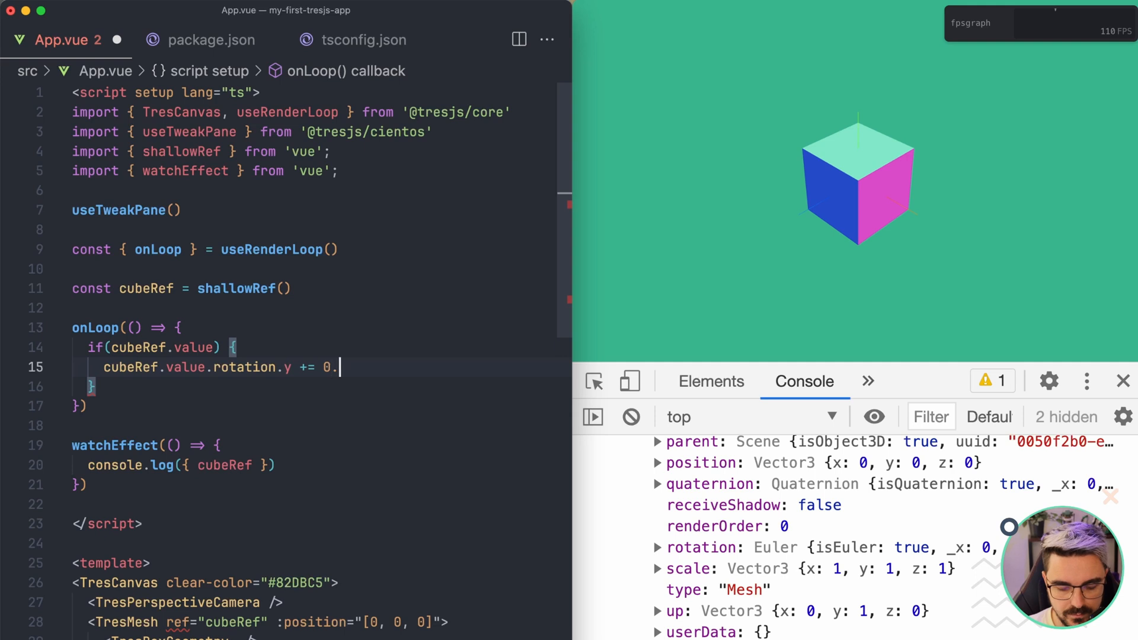
{"action": "type", "text": "01"}
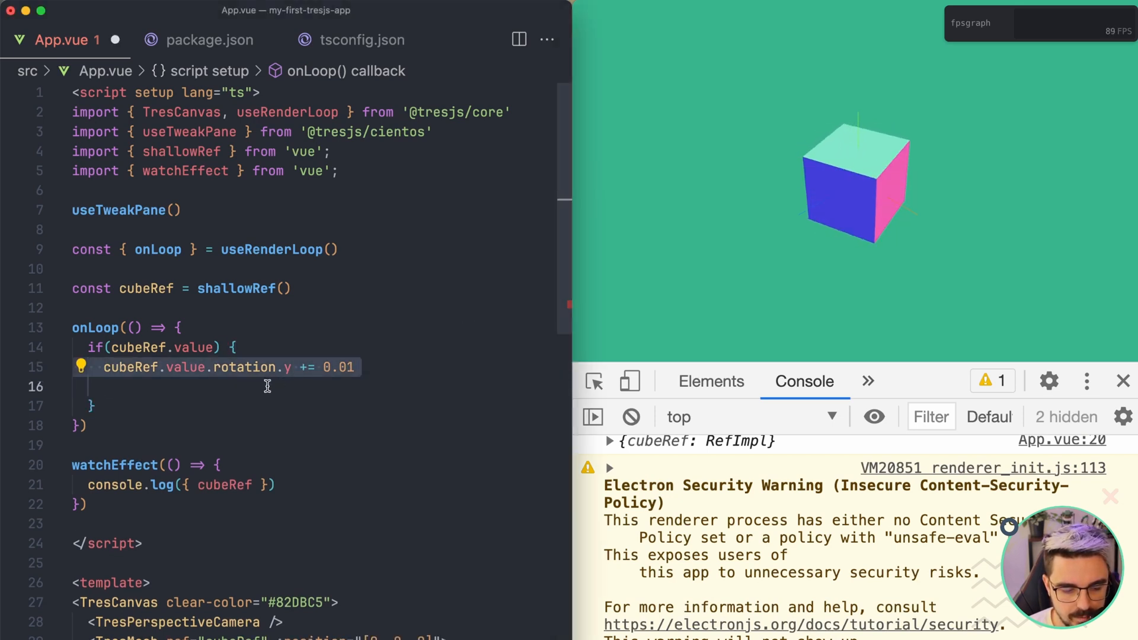
{"action": "type", "text": "cubeRef.value.rotation.z += 0.01"}
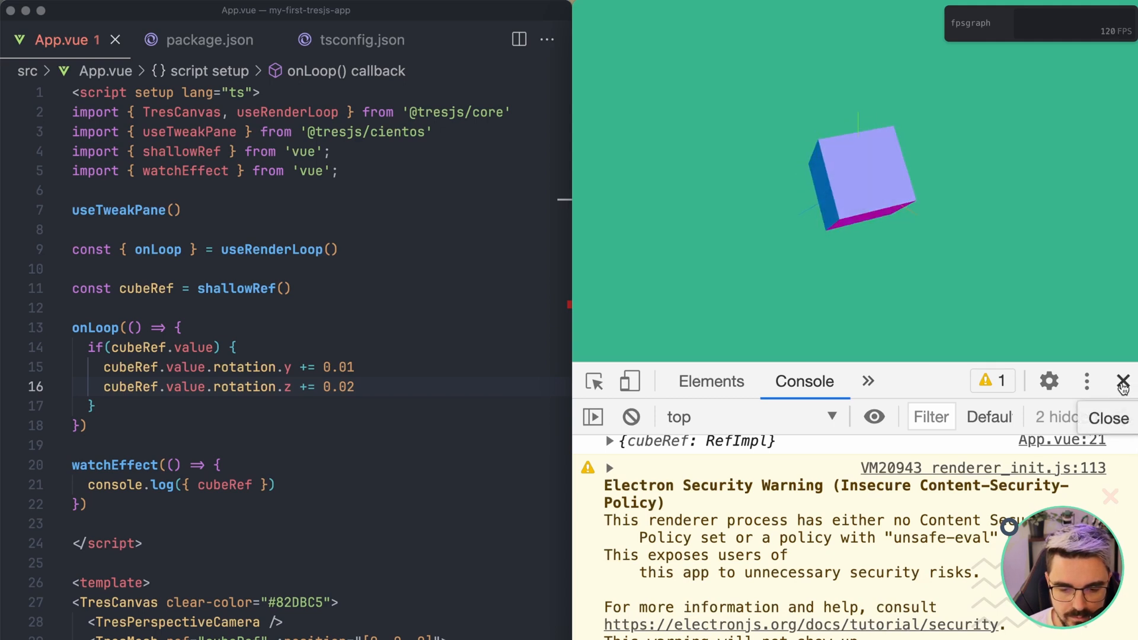
{"action": "mouse_move", "coordinate": [870, 339]}
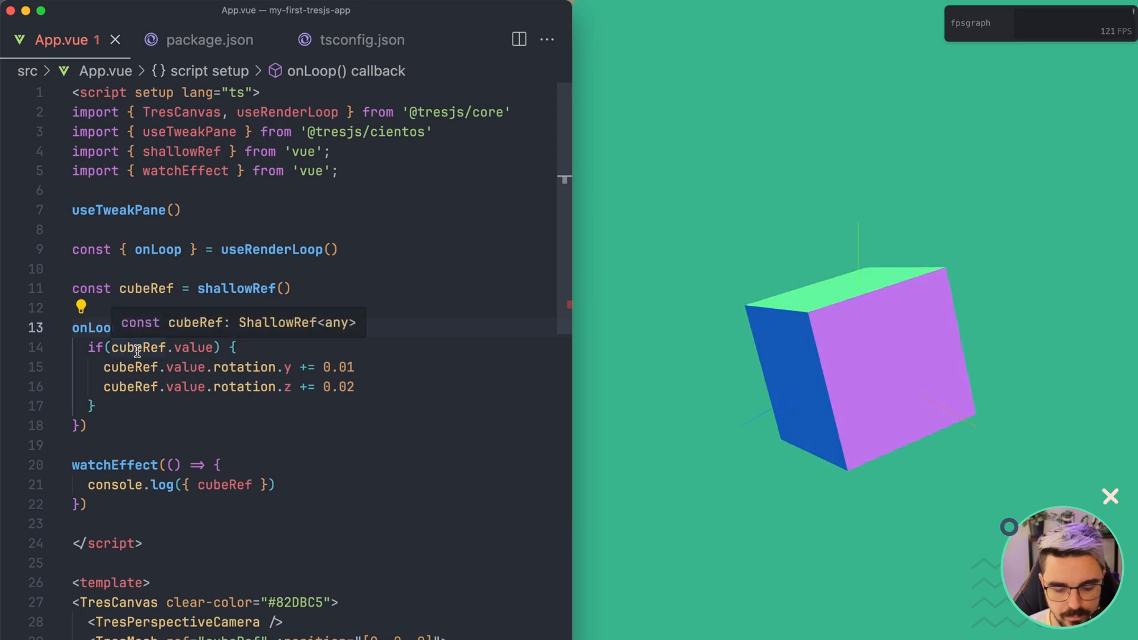
Step: Change the onLoop callback parameter to destructure { delta, elapsed }
{"action": "type", "text": "({})"}
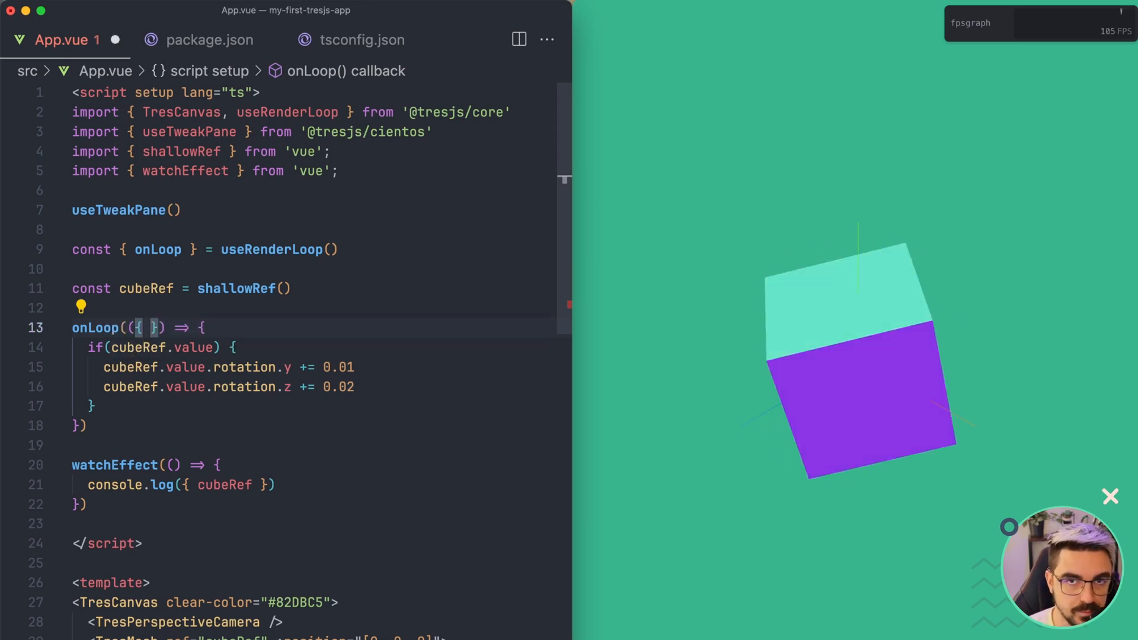
{"action": "type", "text": "delta,"}
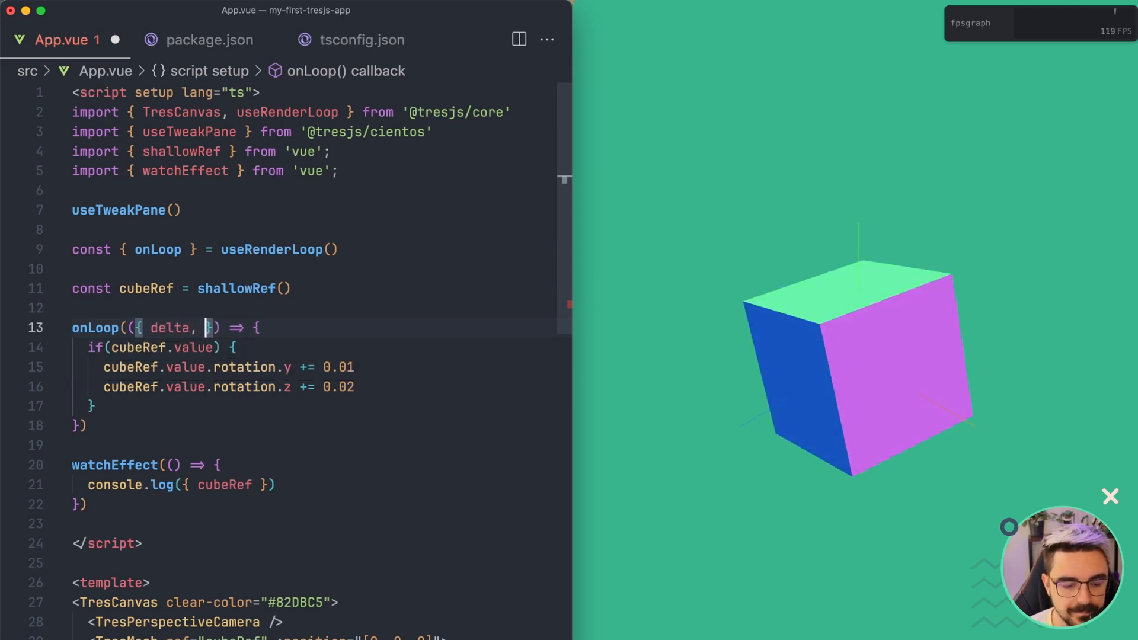
{"action": "type", "text": "elapsed"}
{"action": "left_click", "coordinate": [228, 367]}
{"action": "type", "text": "delta"}
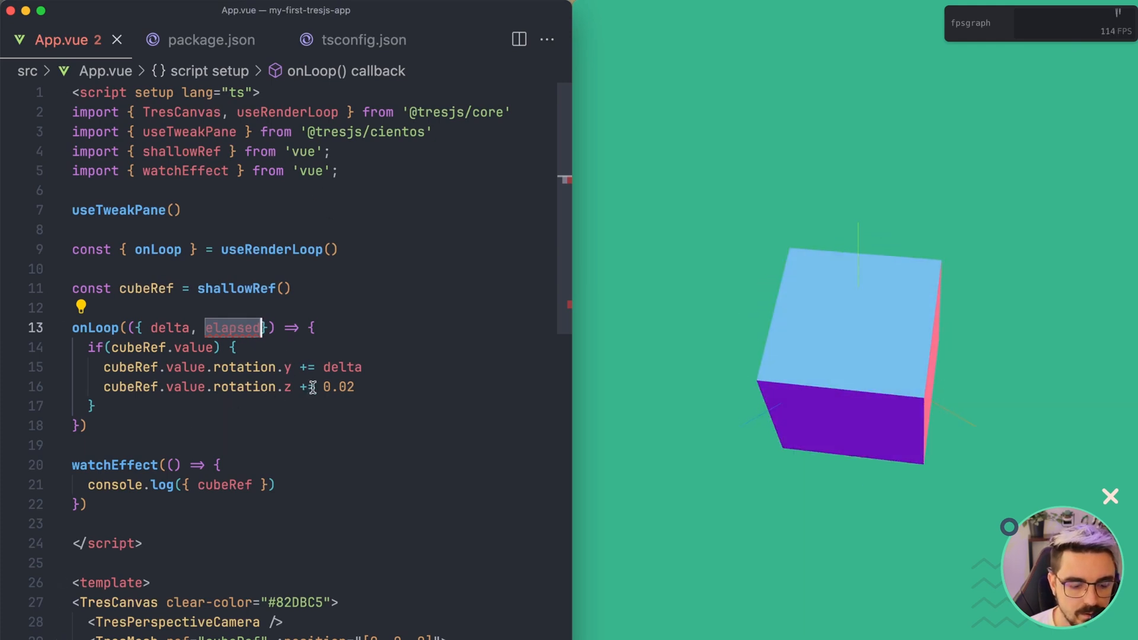
Step: Set the cube's rotation.z to elapsed and add a blank line below
{"action": "type", "text": "elapsed"}
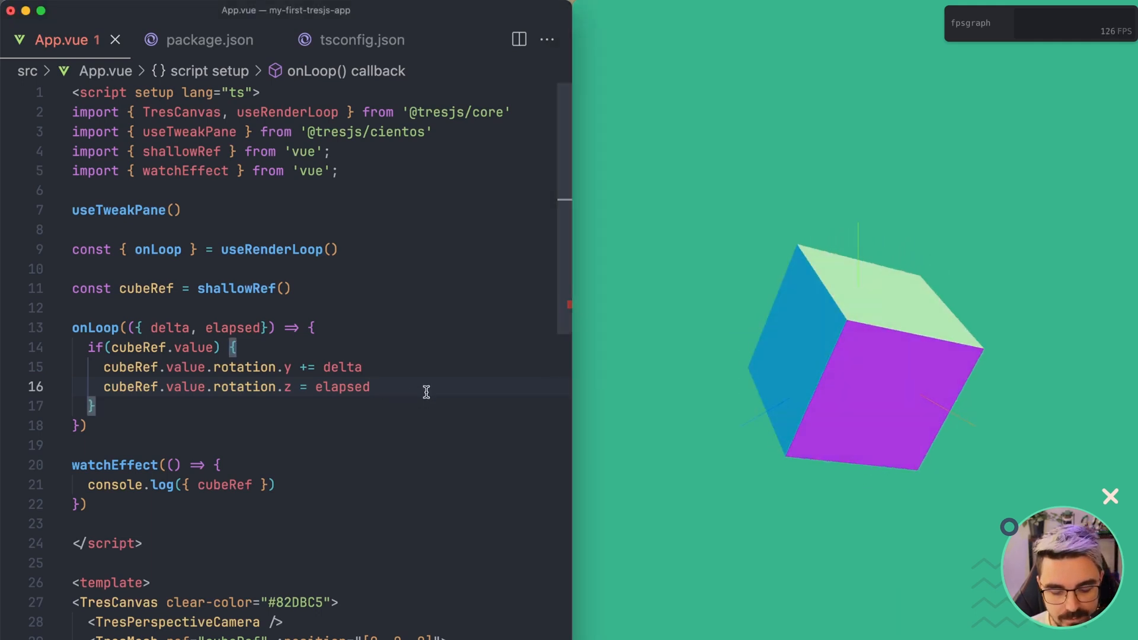
{"action": "key", "text": "Enter"}
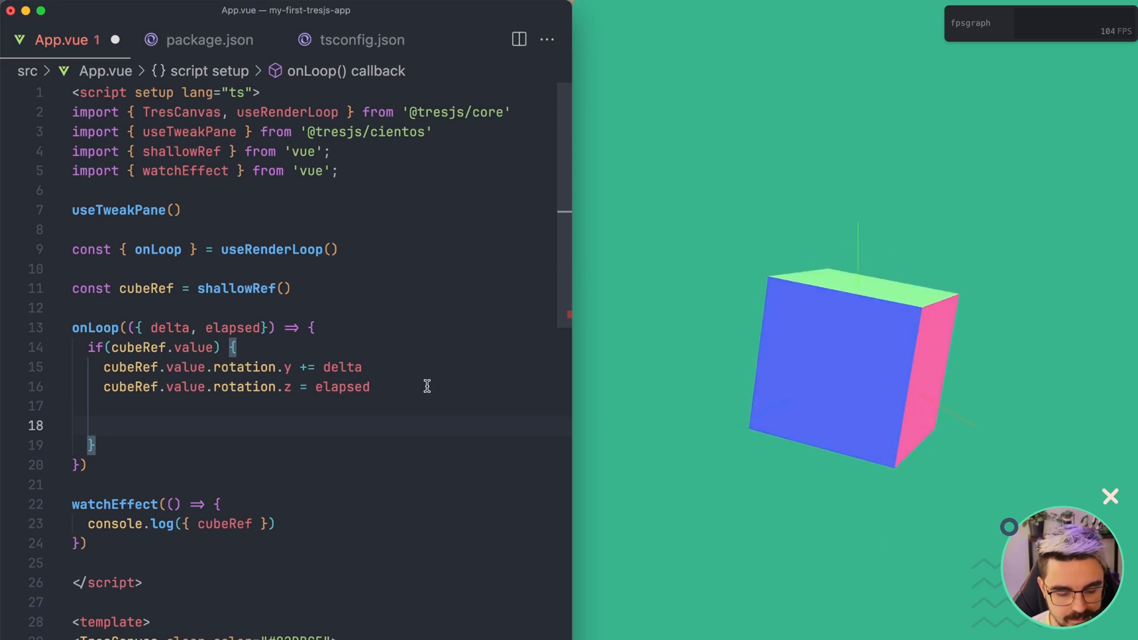
Step: Add cubeRef.value.position.y = Math.sin(elapsed * 2) on the new line
{"action": "type", "text": "cubeRef.value.position.y = Math.sin(elapsed * 2)"}
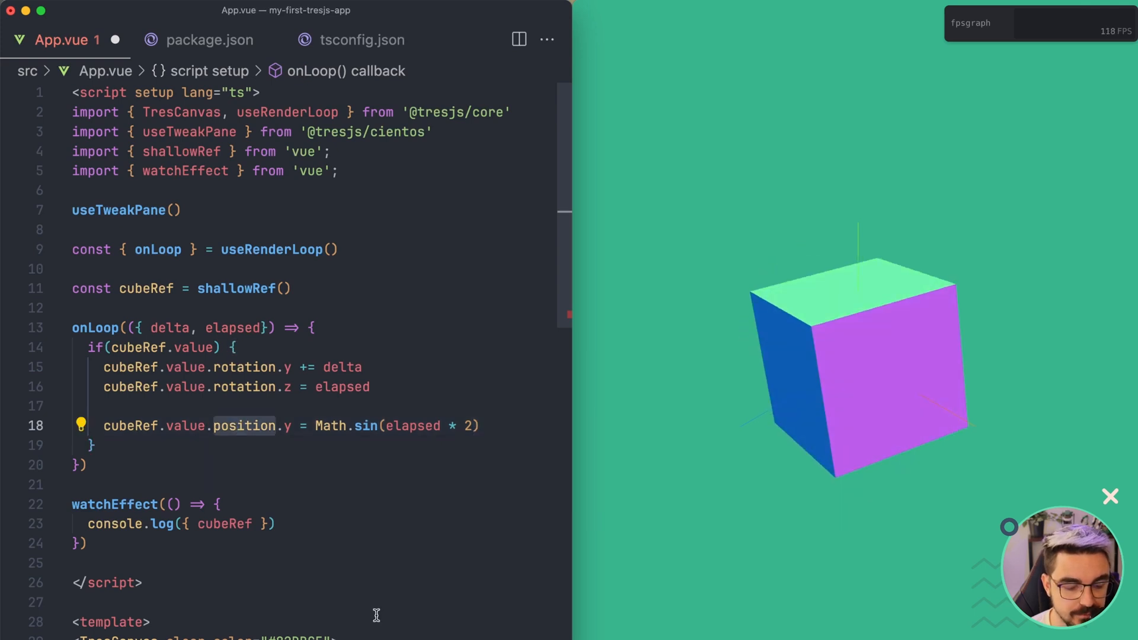
{"action": "mouse_move", "coordinate": [803, 244]}
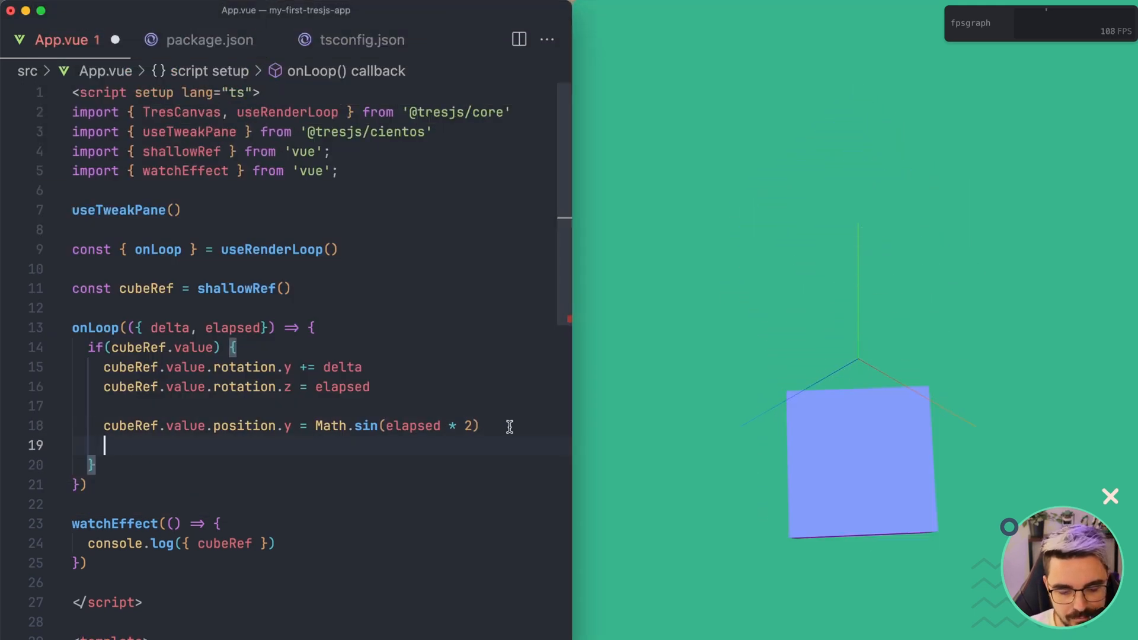
Step: Start a cubeRef.value.scale.set() call with two Math.sin(elapsed * 2) entries
{"action": "type", "text": "cubeRef.value.sc"}
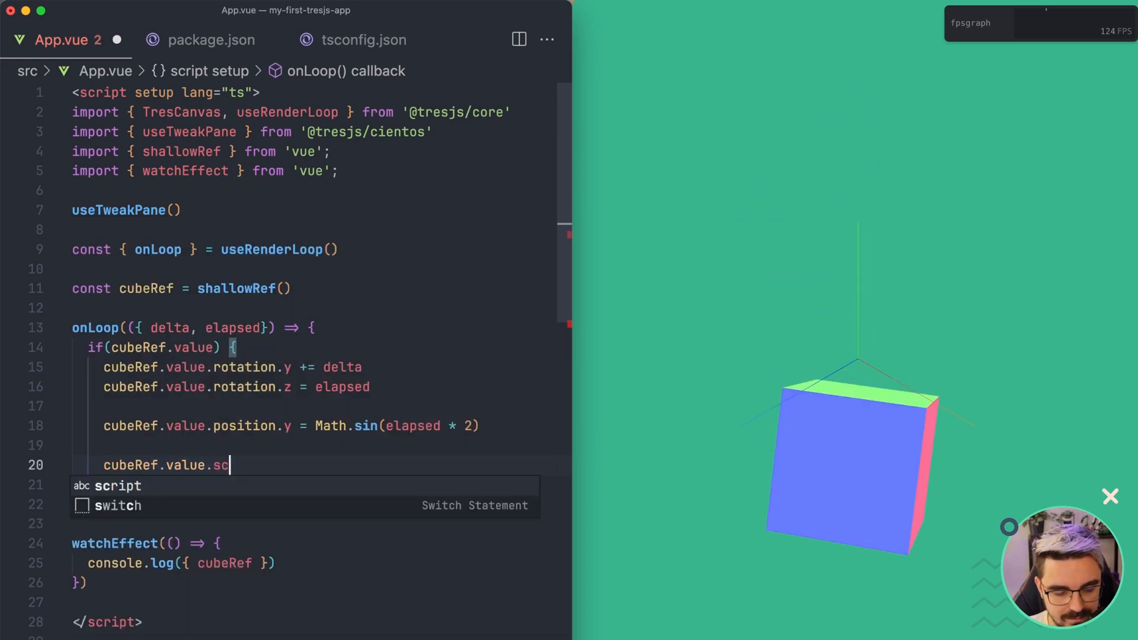
{"action": "type", "text": "ale."}
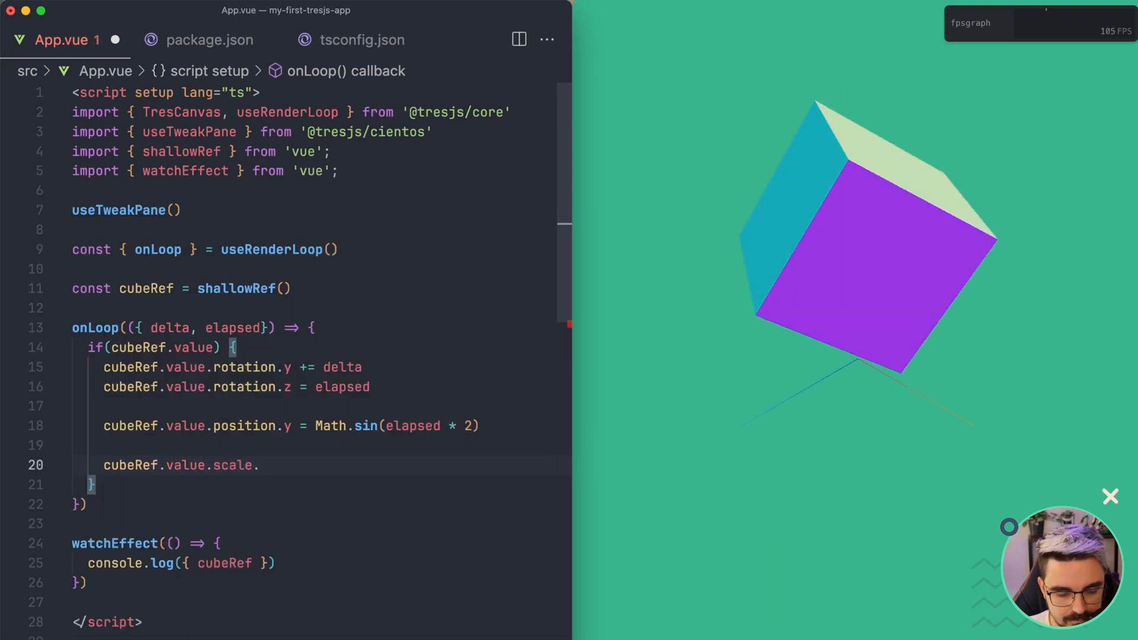
{"action": "type", "text": "set()"}
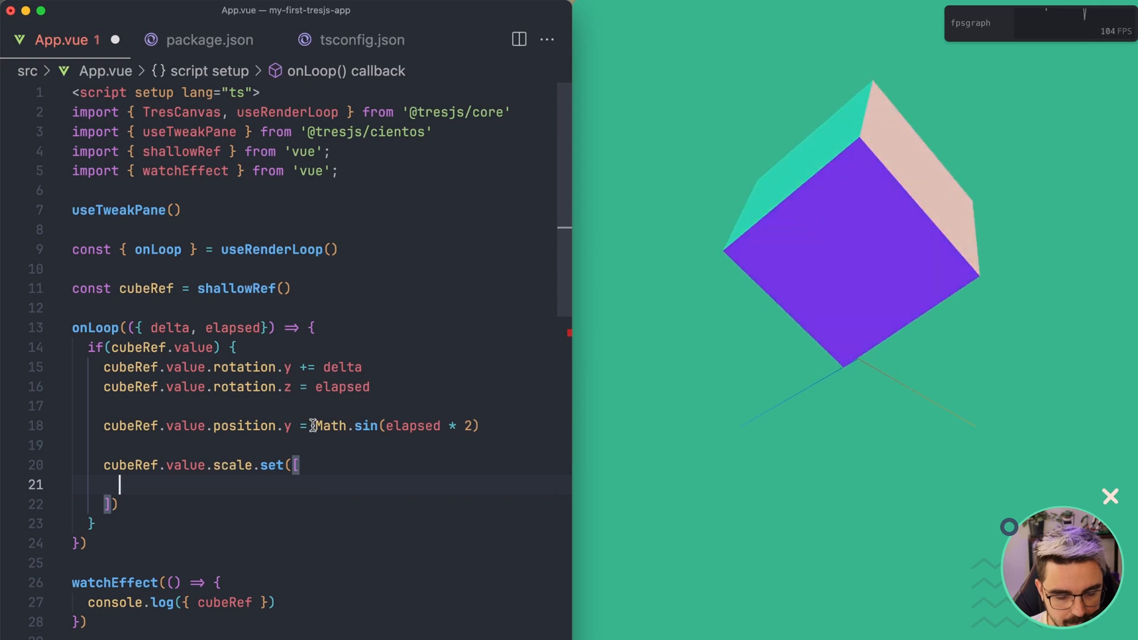
{"action": "type", "text": "Math.sin(elapsed * 2)"}
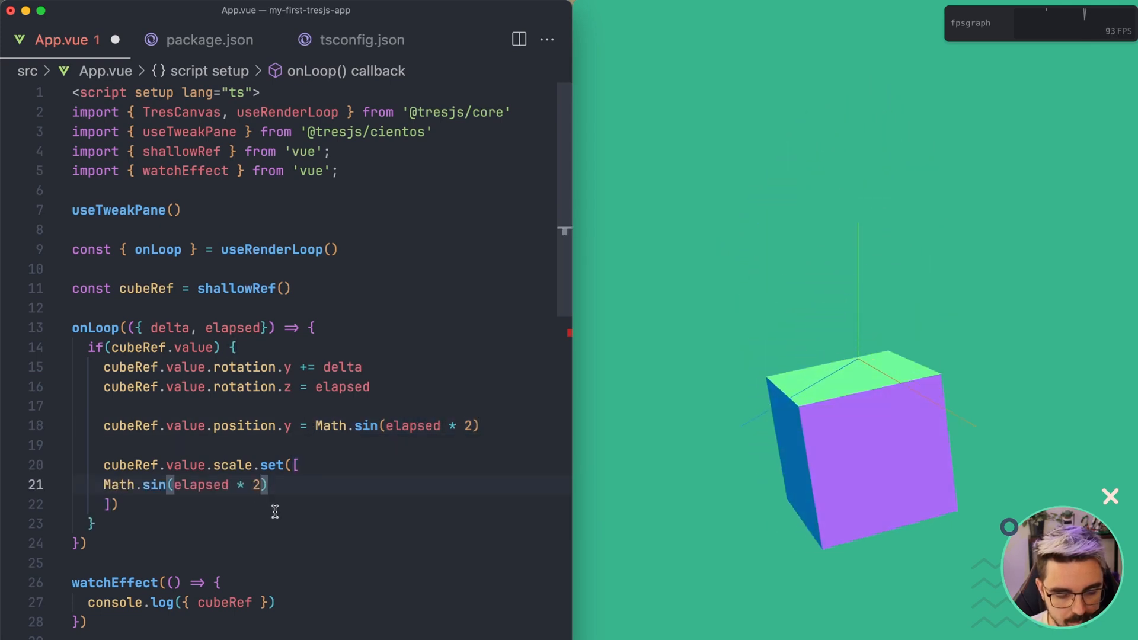
{"action": "type", "text": "Math.sin(elapsed * 2)"}
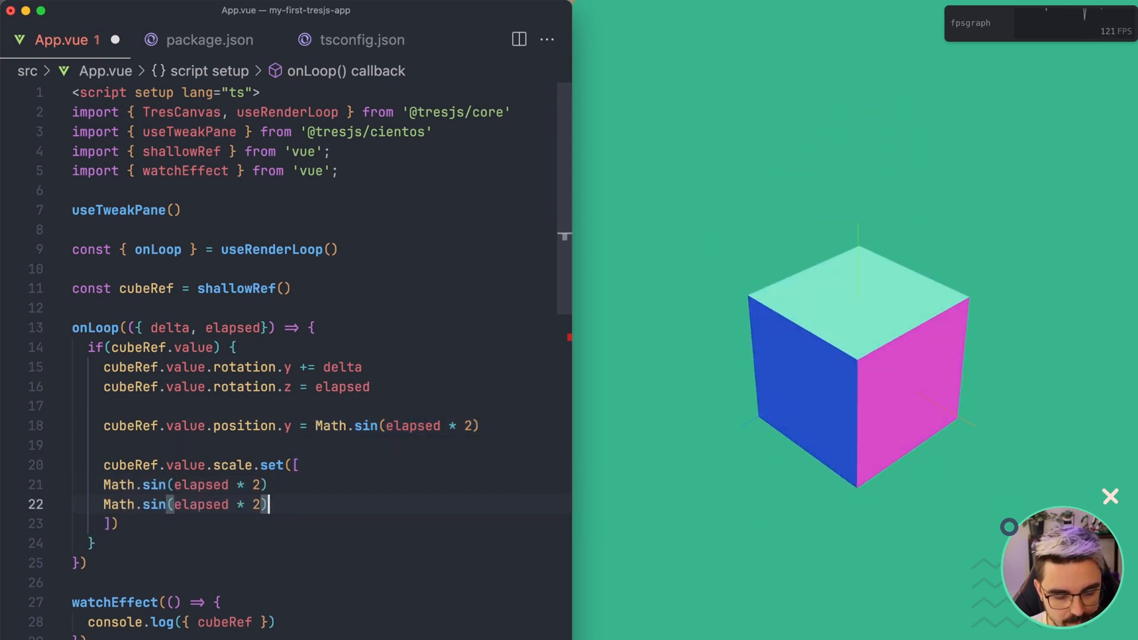